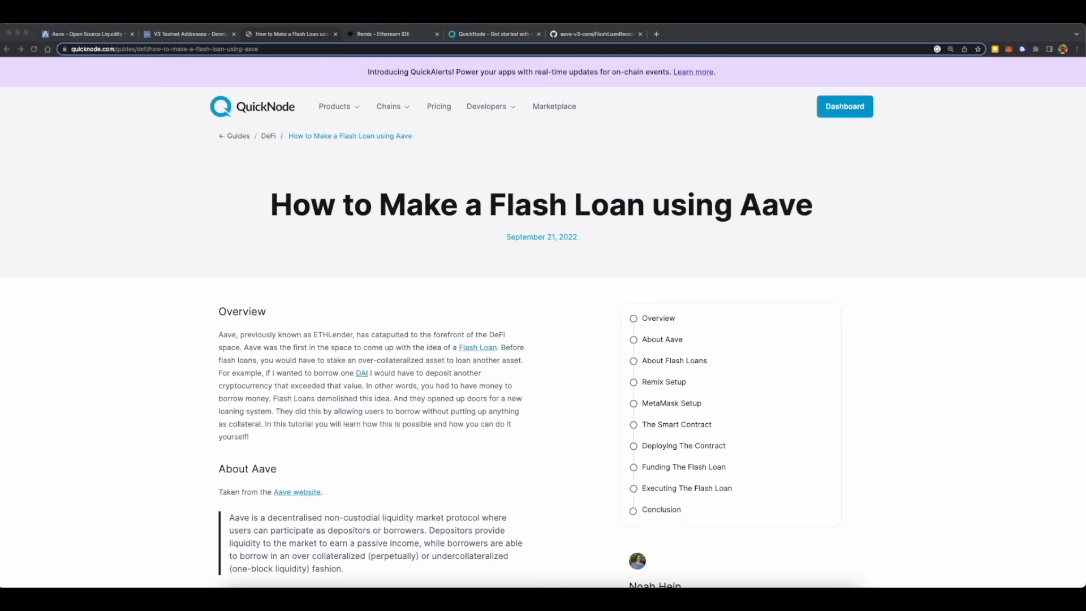
# Switch from the QuickNode flash loan guide to SimpleFlashLoan.sol in Remix.
pyautogui.click(384, 33)
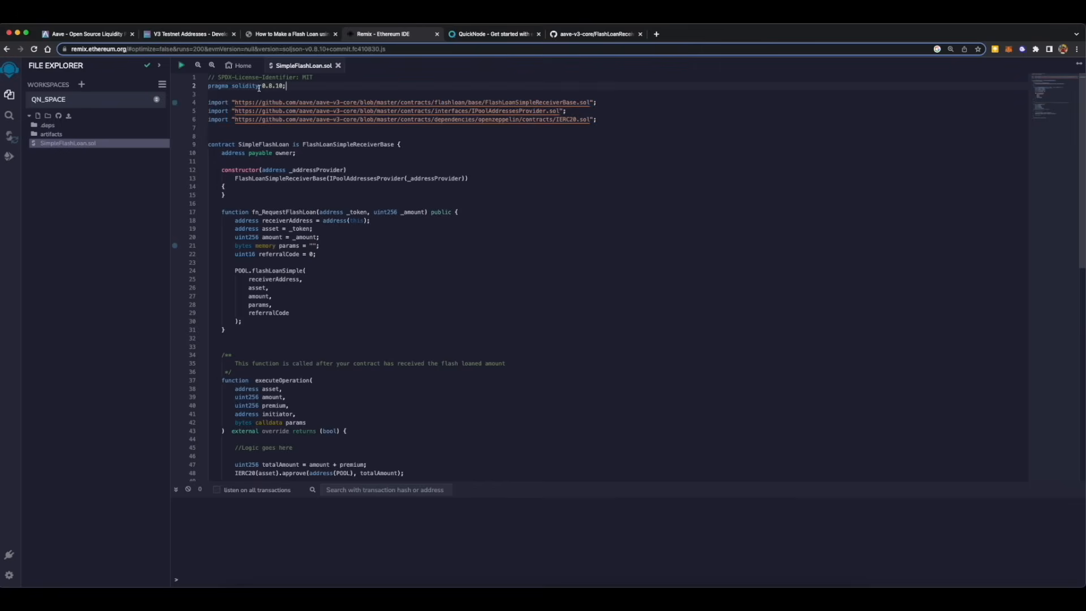
# Highlight the pragma version, then view the FlashLoanSimpleReceiverBase import source on GitHub.
pyautogui.doubleClick(307, 77)
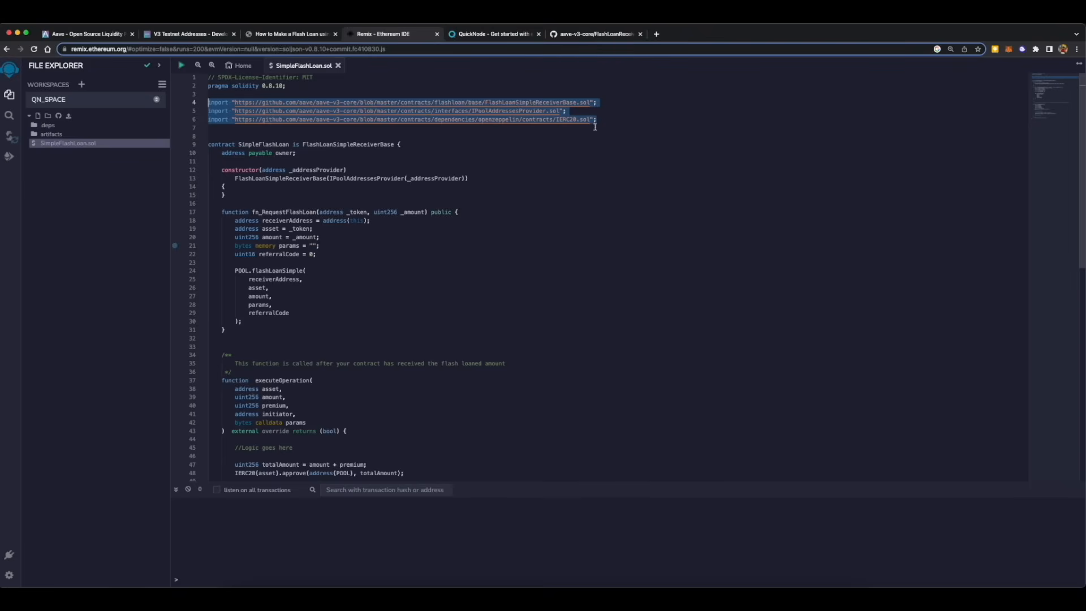
pyautogui.click(594, 32)
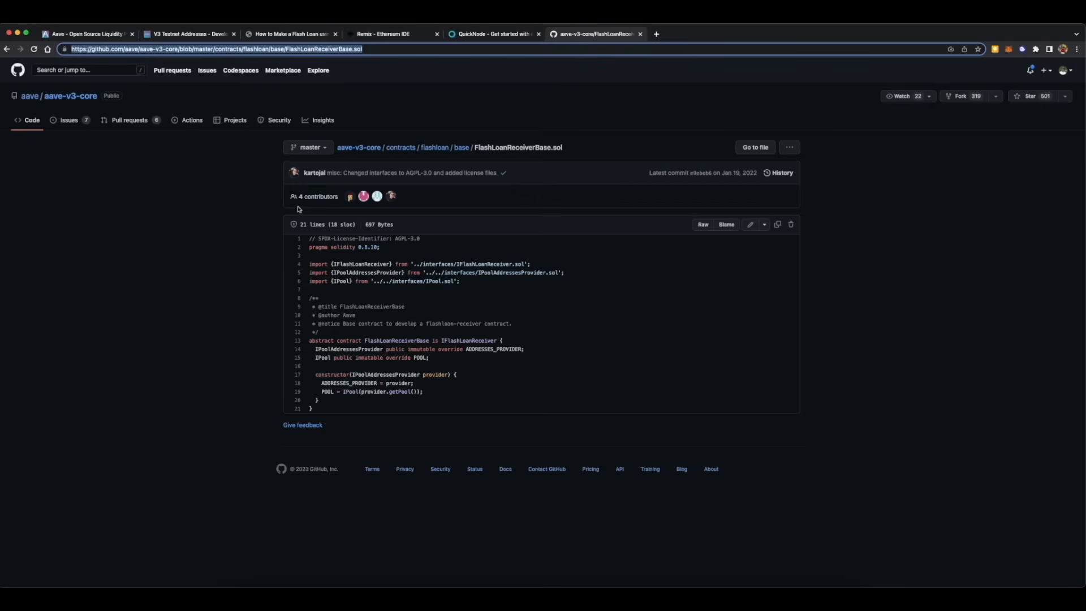
pyautogui.moveTo(501, 219)
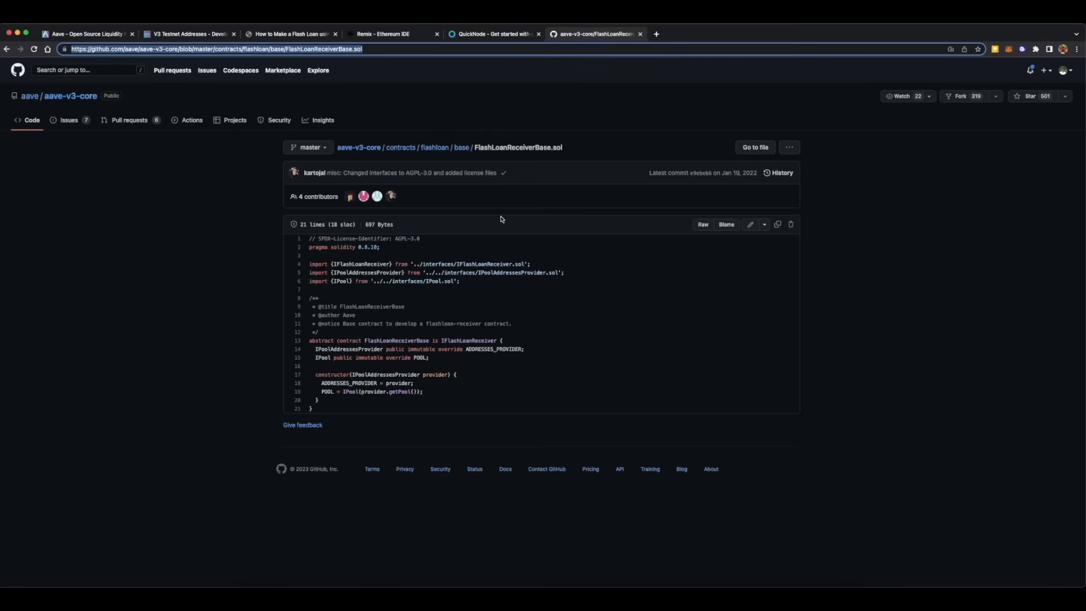
pyautogui.moveTo(398, 42)
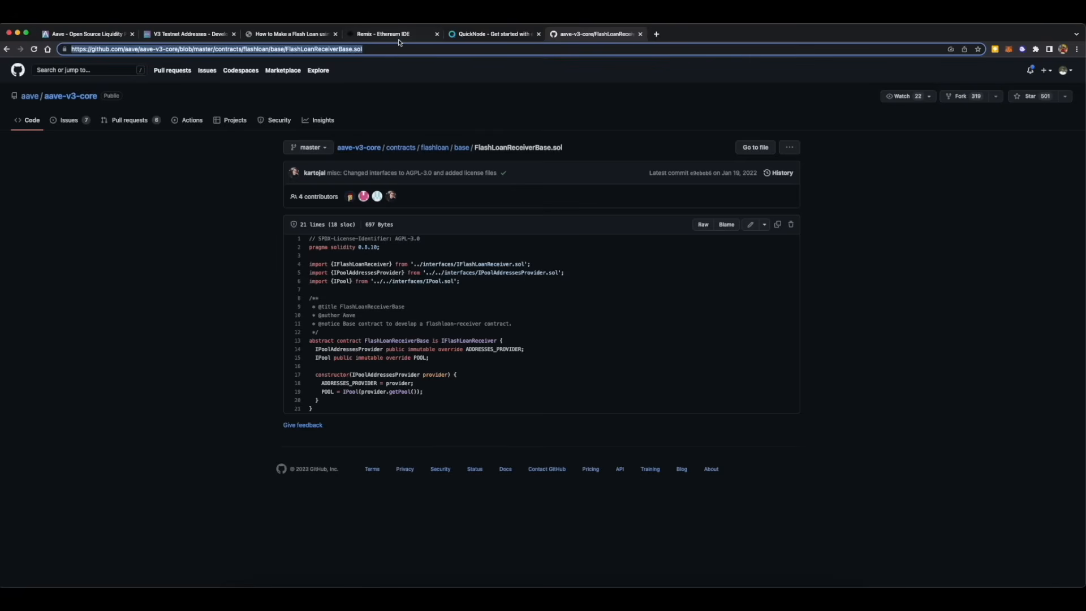
# Leave the GitHub FlashLoanReceiverBase.sol view and return to the contract in Remix.
pyautogui.click(382, 34)
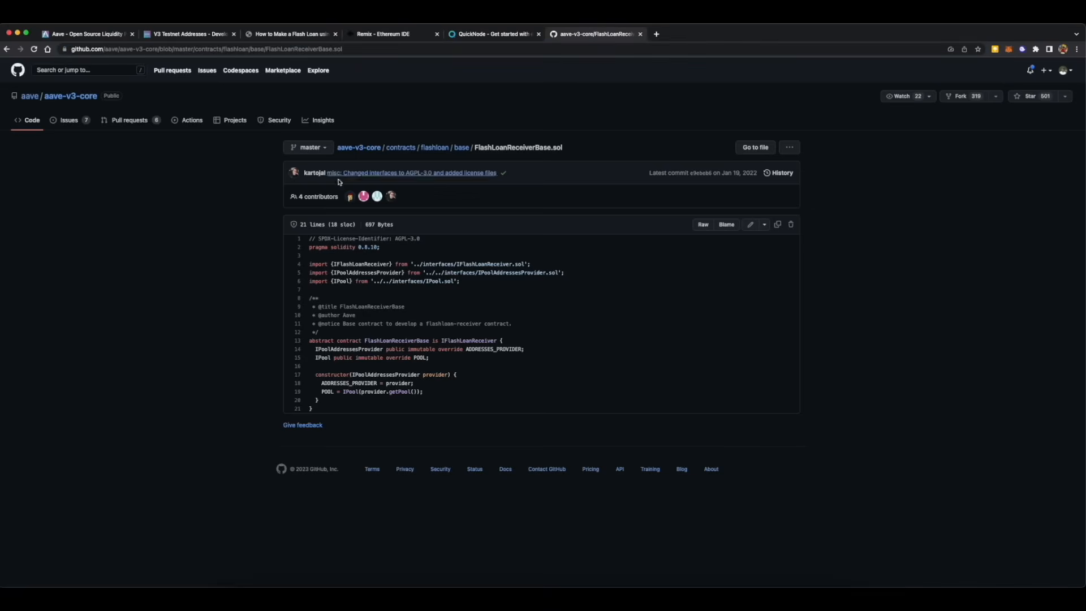
pyautogui.click(459, 48)
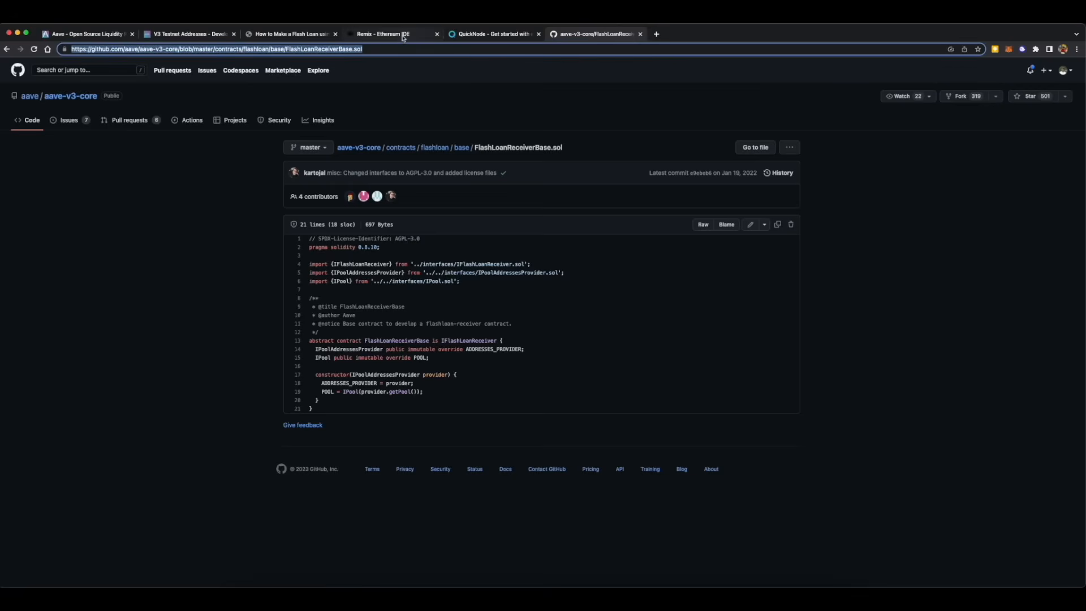
pyautogui.click(383, 33)
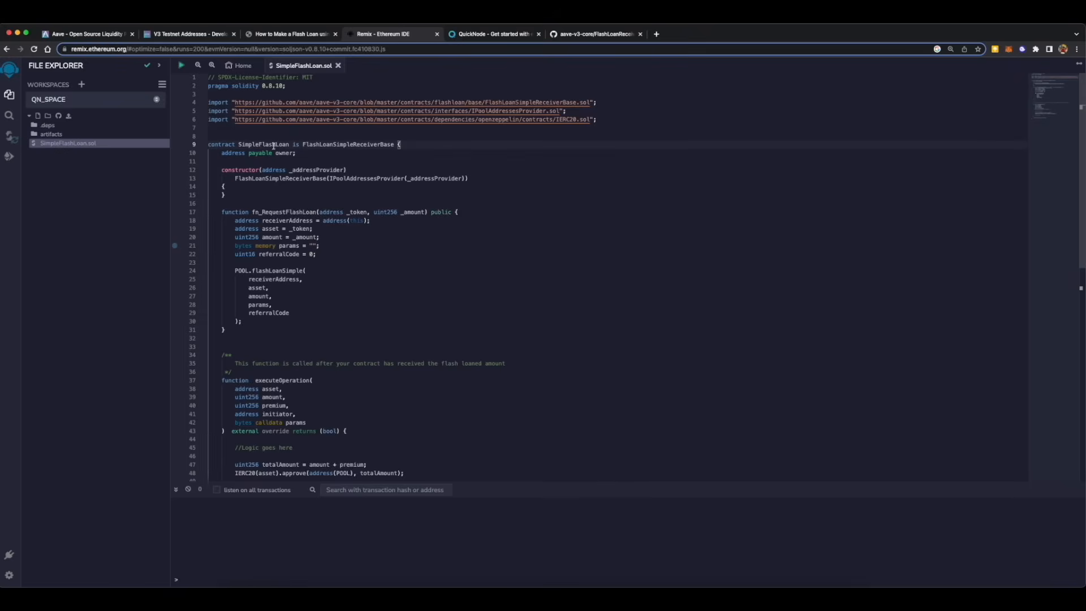
pyautogui.doubleClick(262, 144)
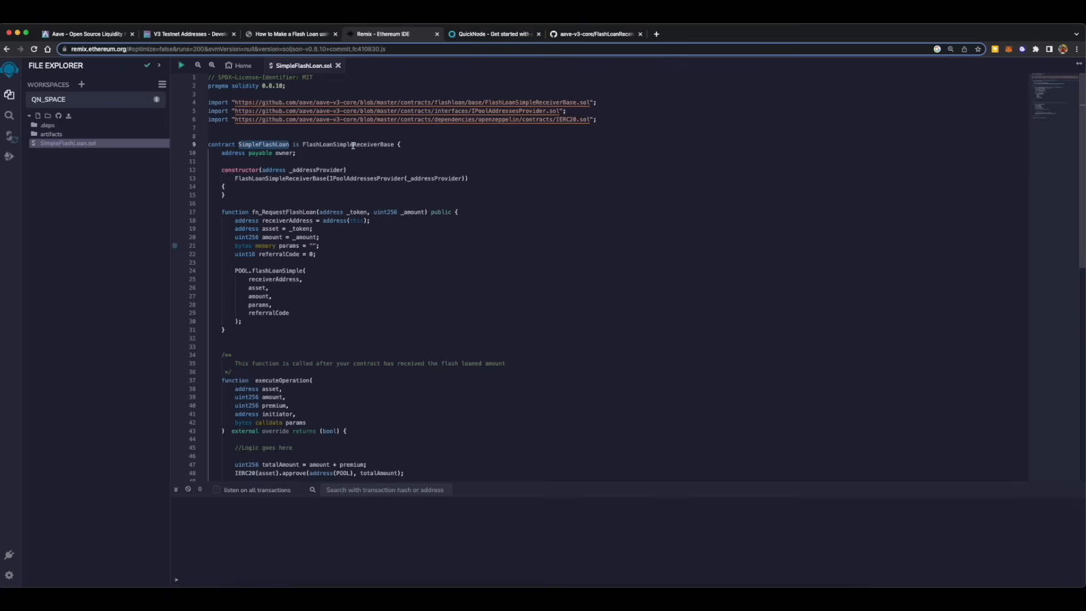
pyautogui.doubleClick(348, 144)
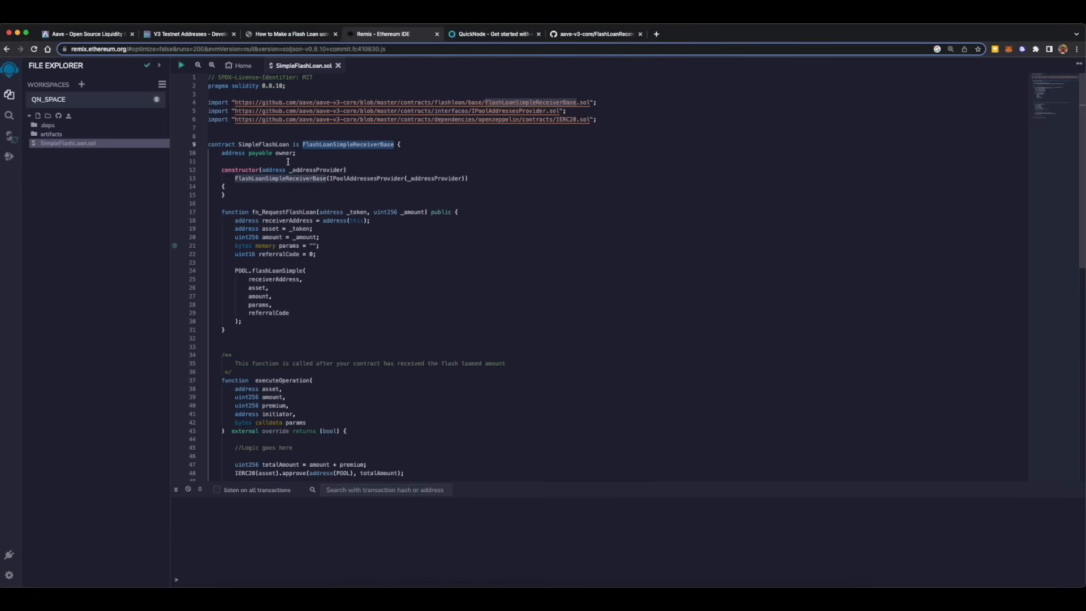
pyautogui.moveTo(288, 152)
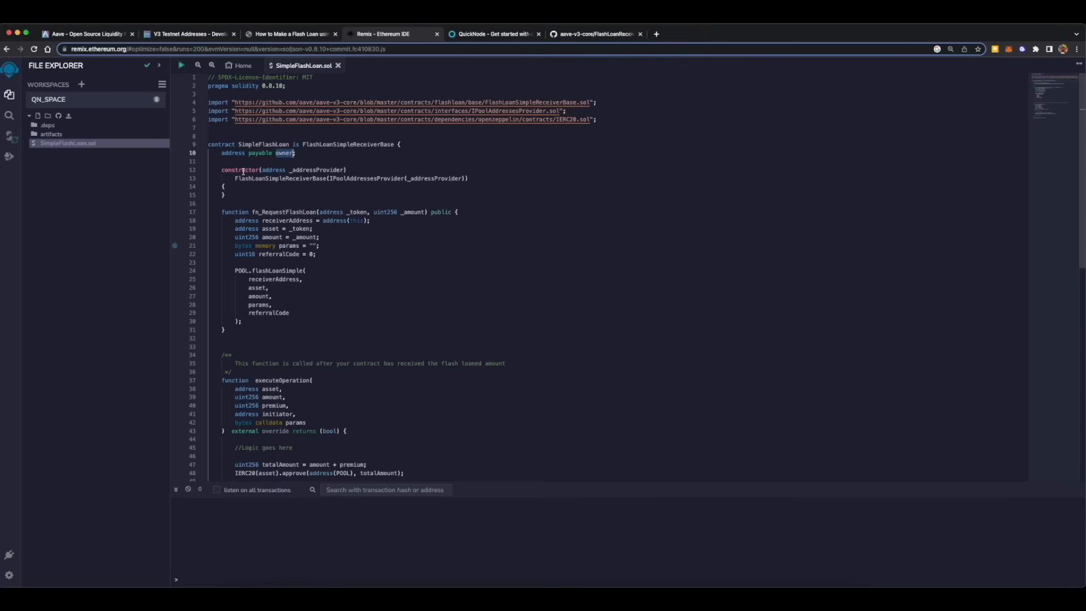
pyautogui.doubleClick(315, 169)
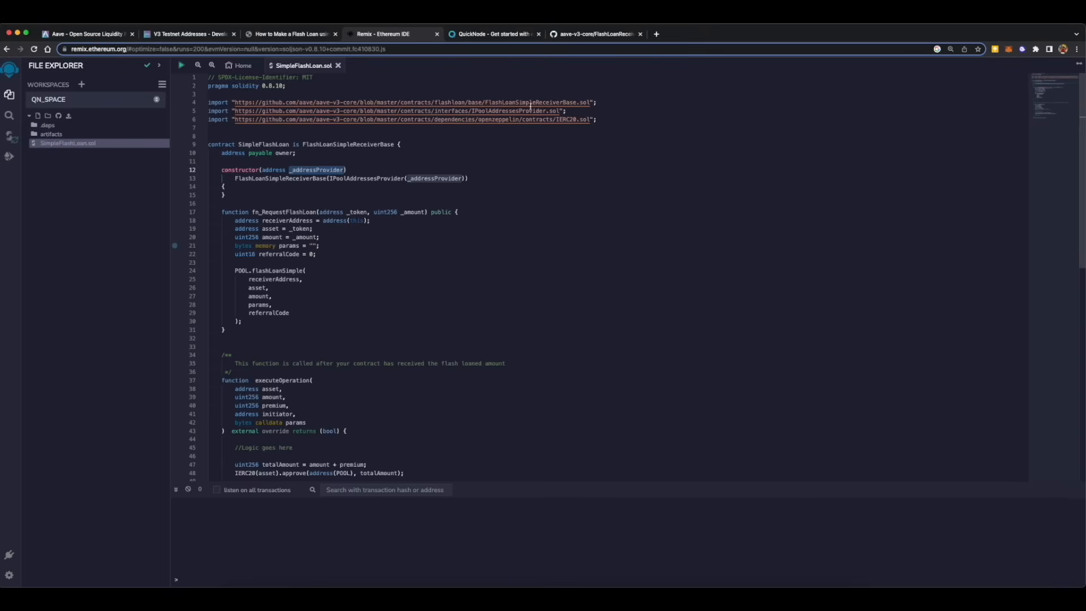
pyautogui.moveTo(518, 111)
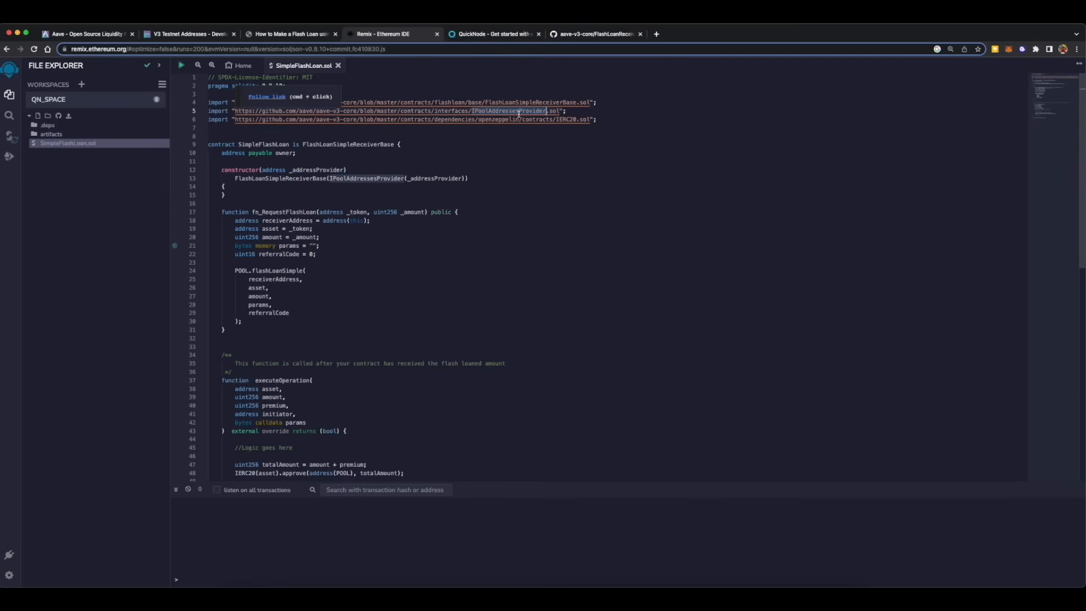
pyautogui.scroll(-3)
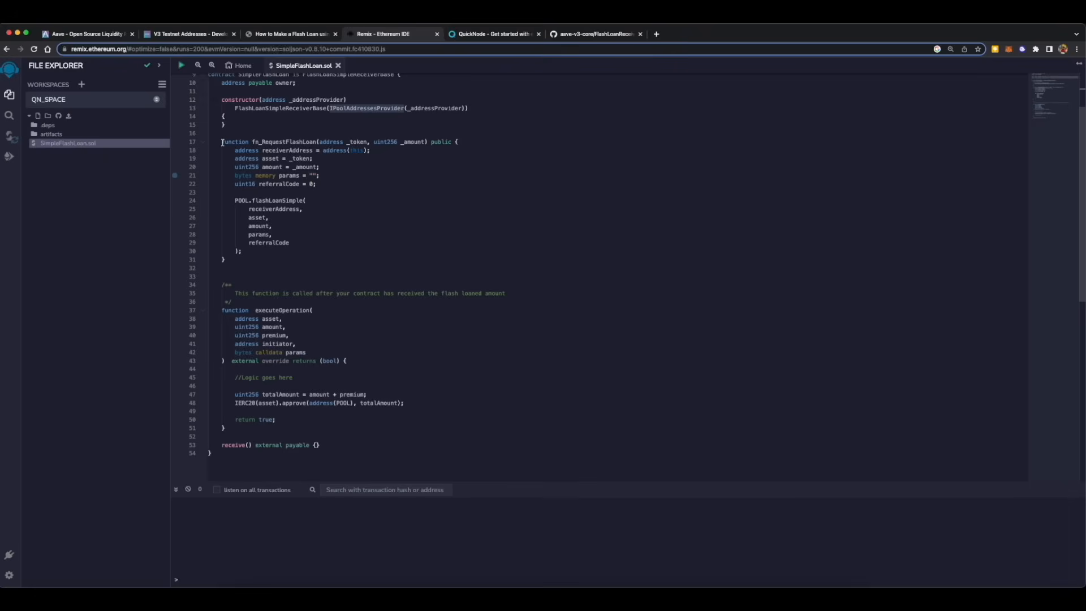
pyautogui.moveTo(222, 141); pyautogui.dragTo(312, 183)
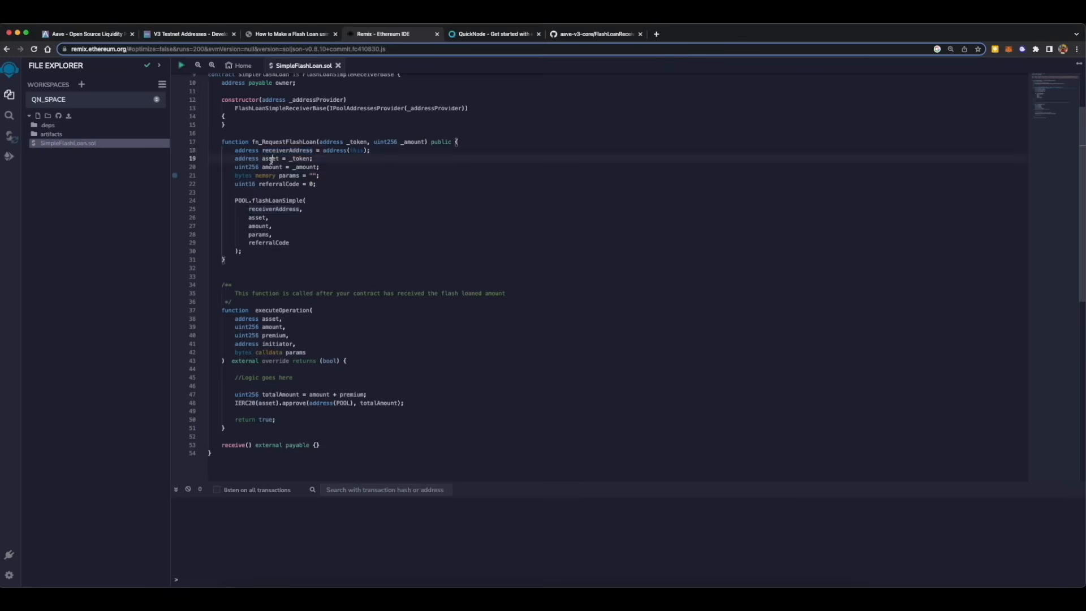
pyautogui.doubleClick(269, 159)
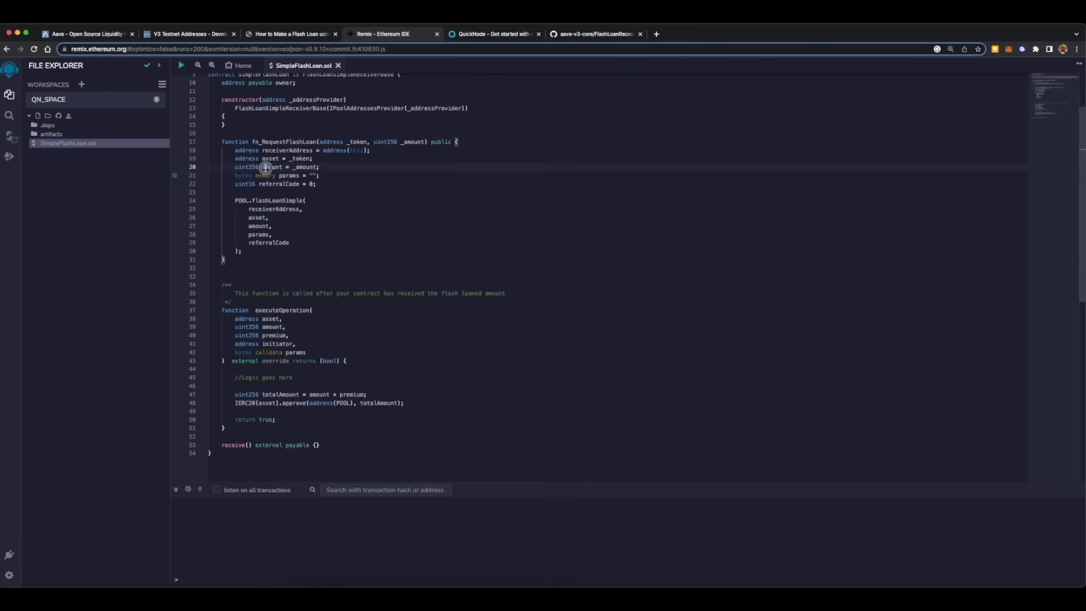
pyautogui.doubleClick(272, 167)
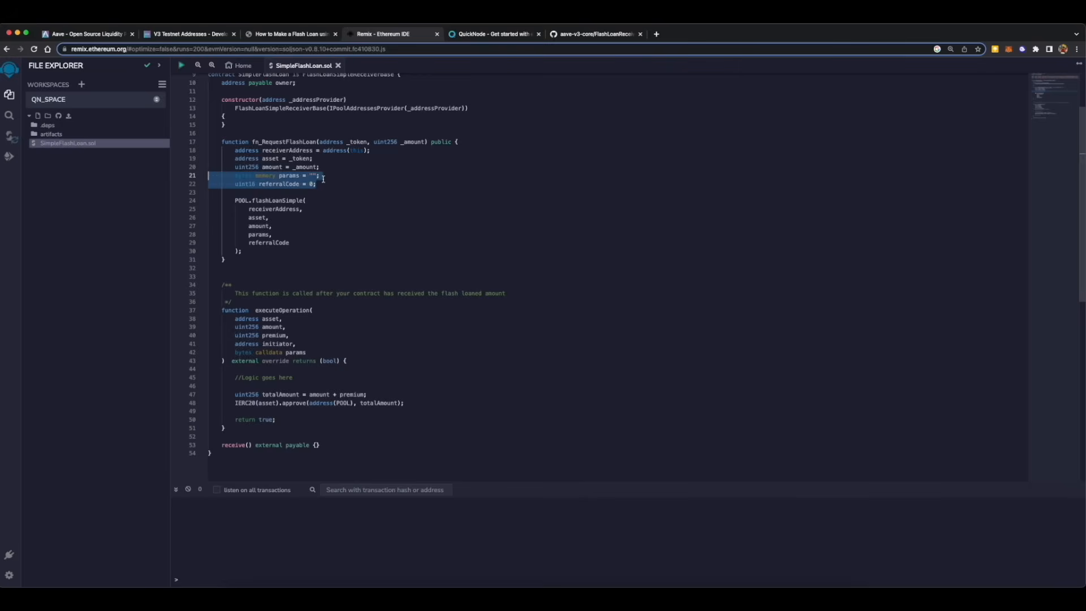
pyautogui.click(319, 175)
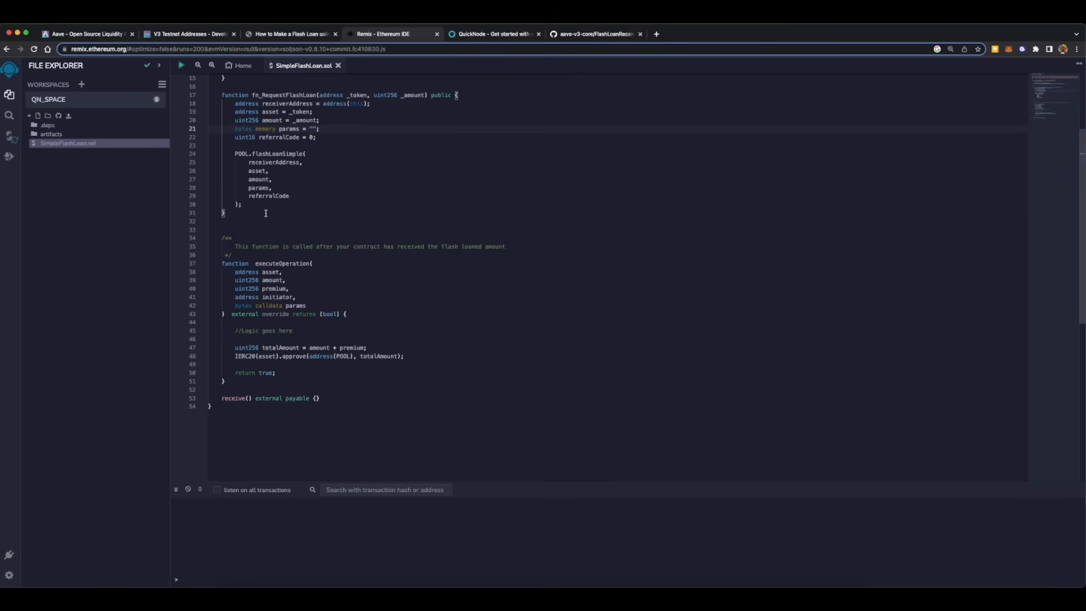
pyautogui.moveTo(221, 103); pyautogui.dragTo(242, 212)
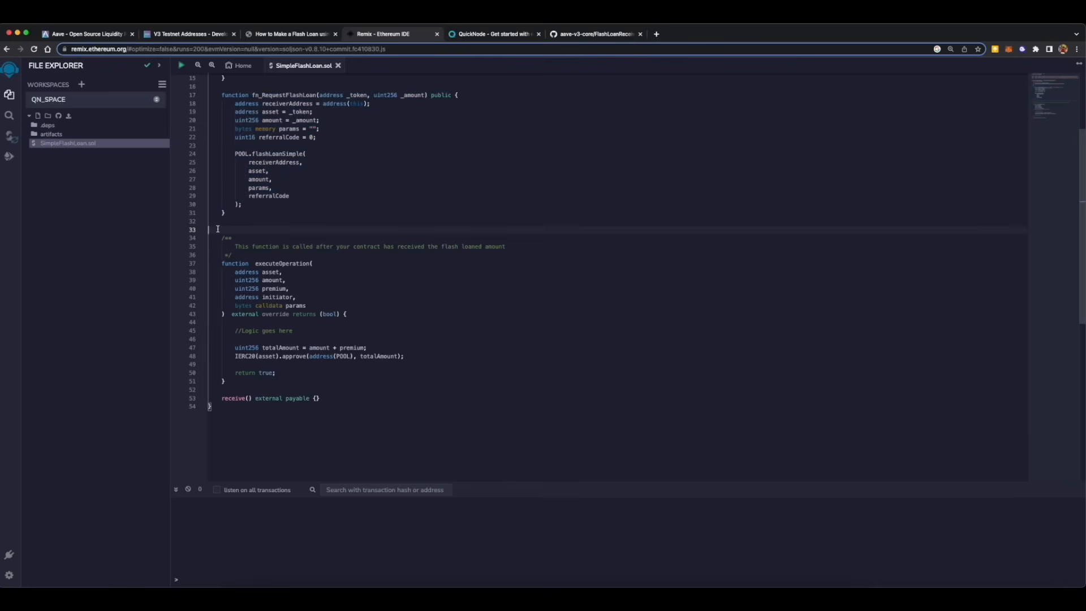
# Highlight the executeOperation comment and the line approving the pool's repayment.
pyautogui.moveTo(222, 238); pyautogui.dragTo(232, 255)
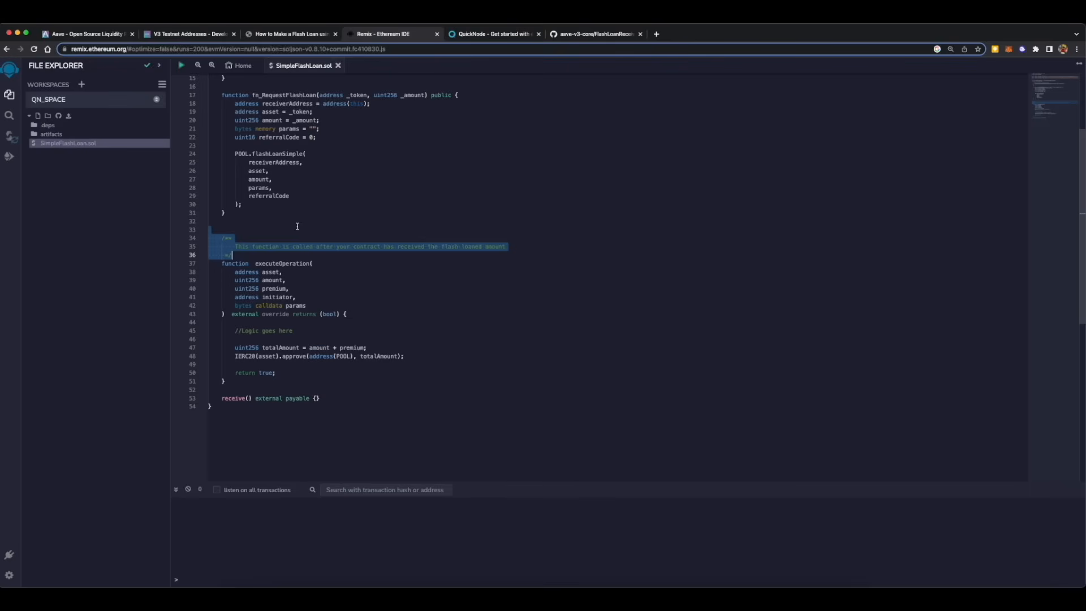
pyautogui.moveTo(358, 306)
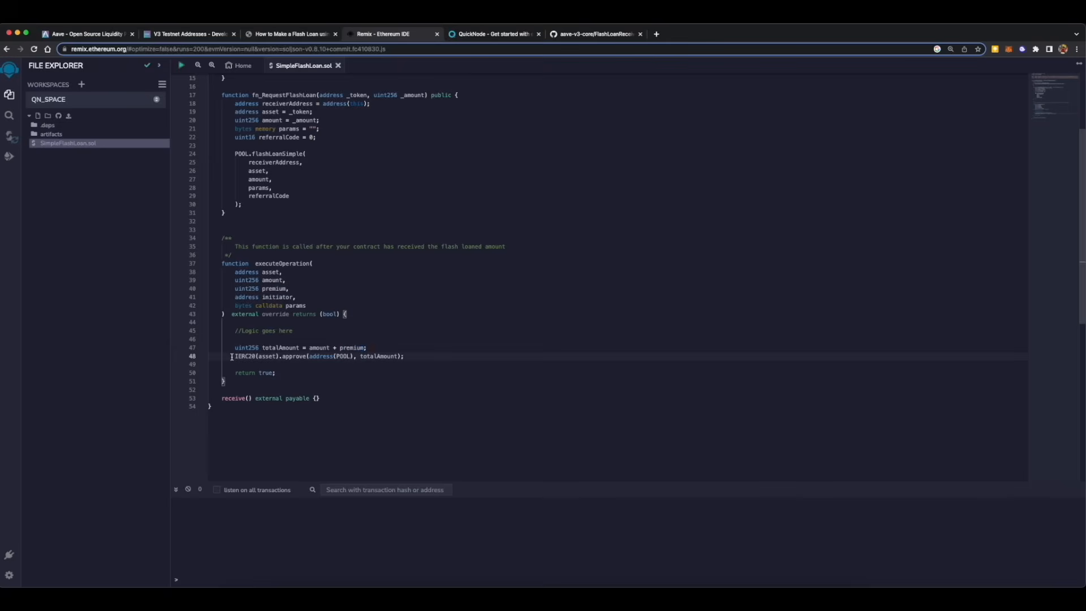
pyautogui.tripleClick(319, 357)
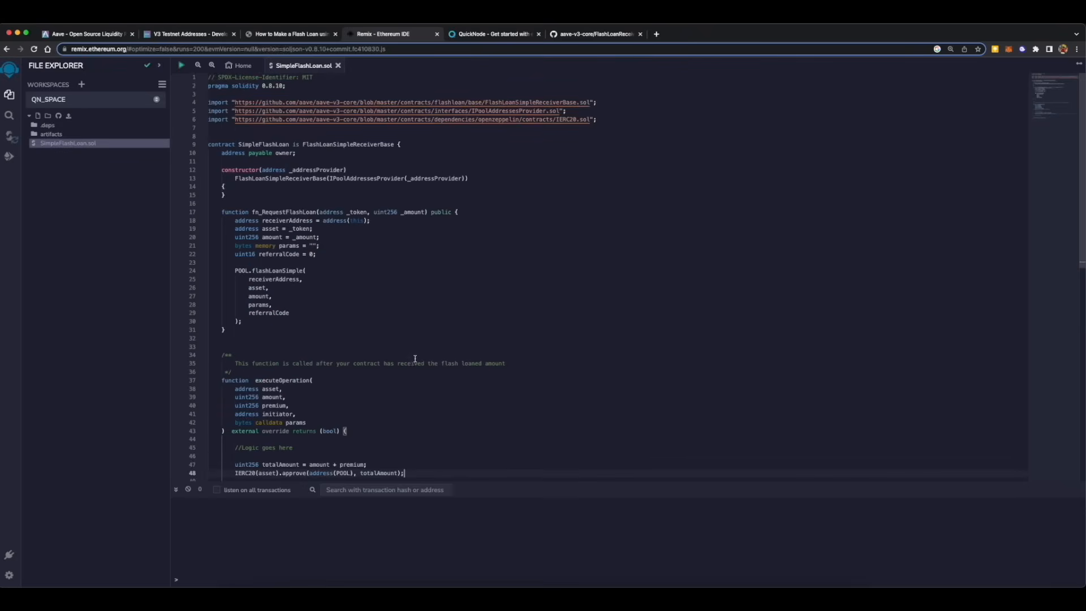
pyautogui.moveTo(326, 224)
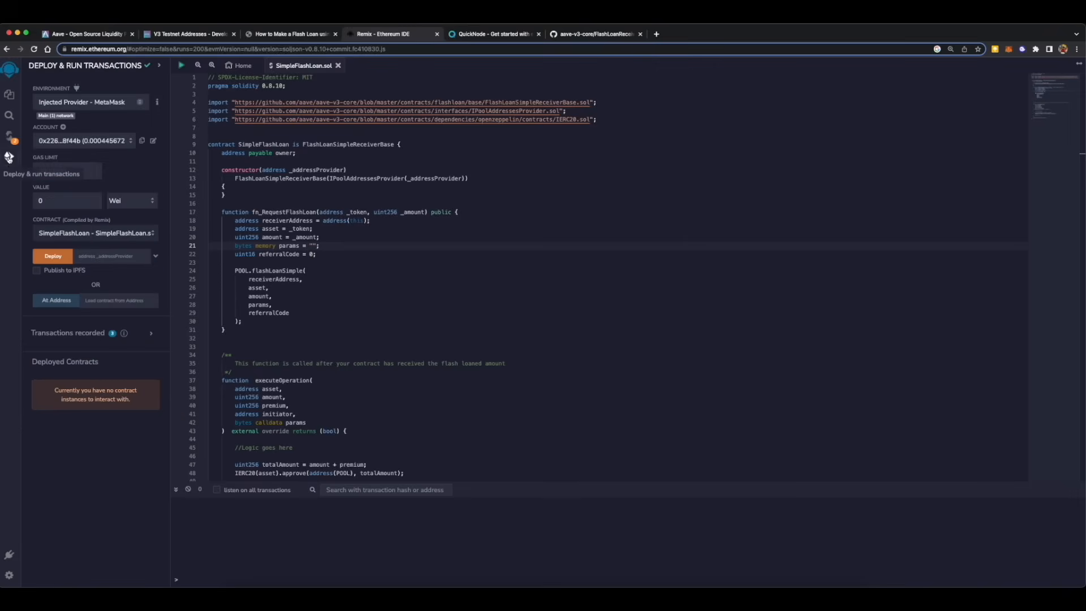
pyautogui.write('3000000')
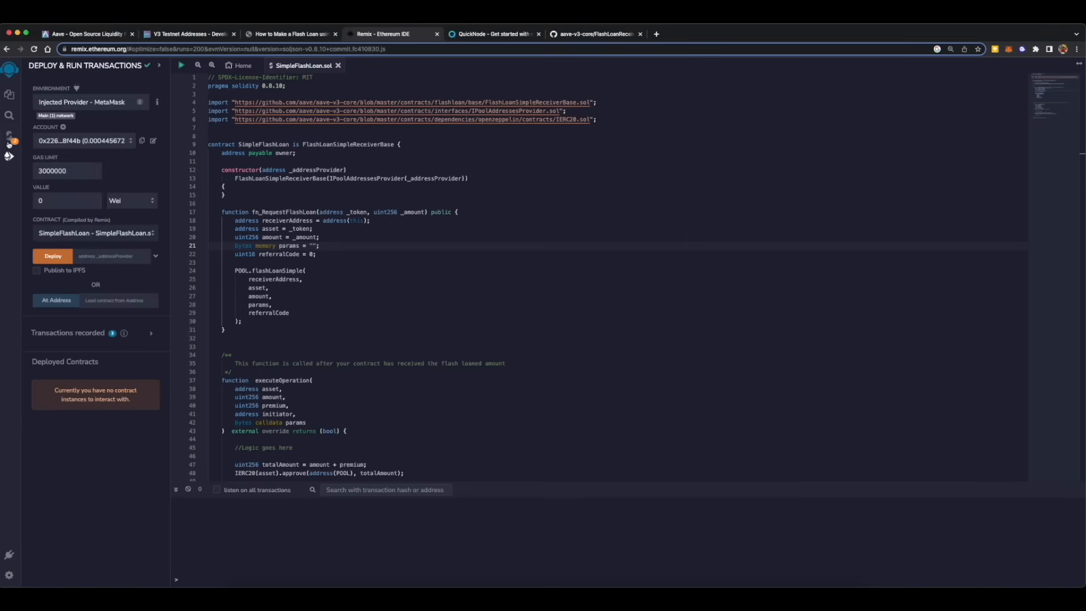
pyautogui.click(11, 135)
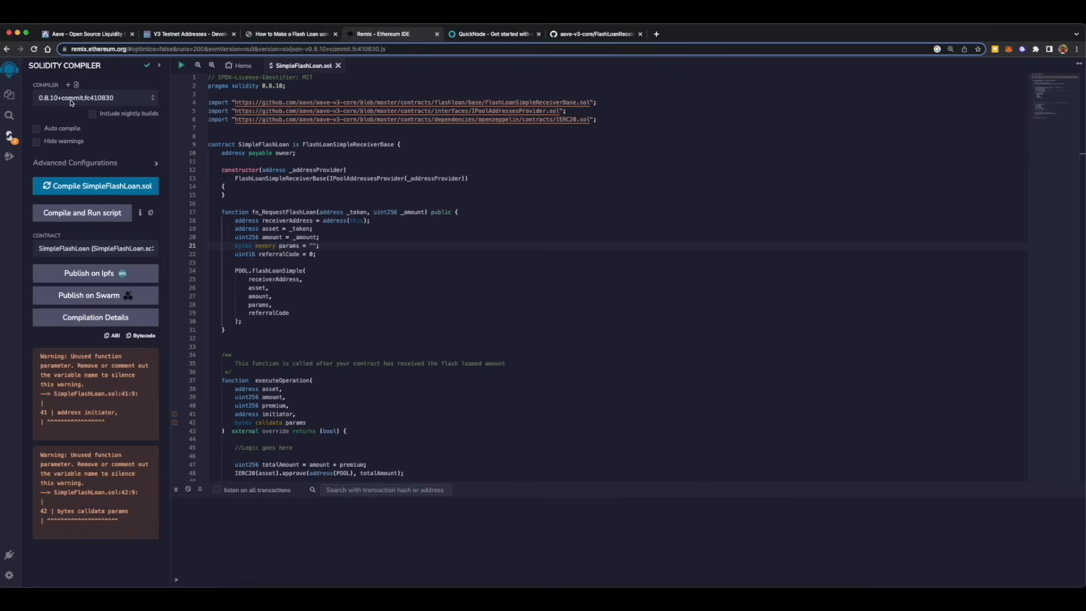
pyautogui.moveTo(21, 156)
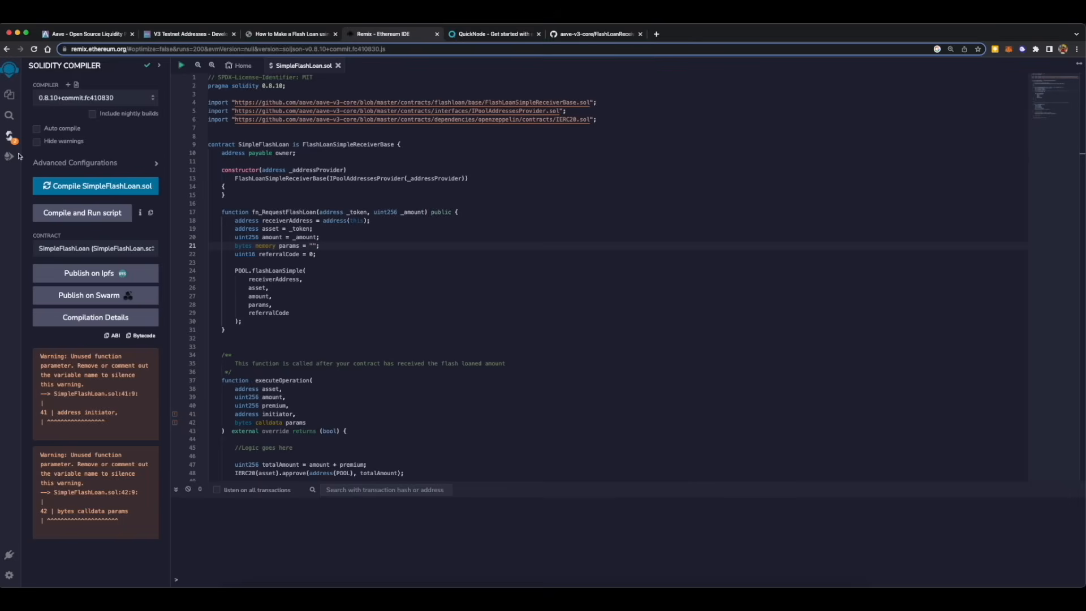
pyautogui.moveTo(10, 157)
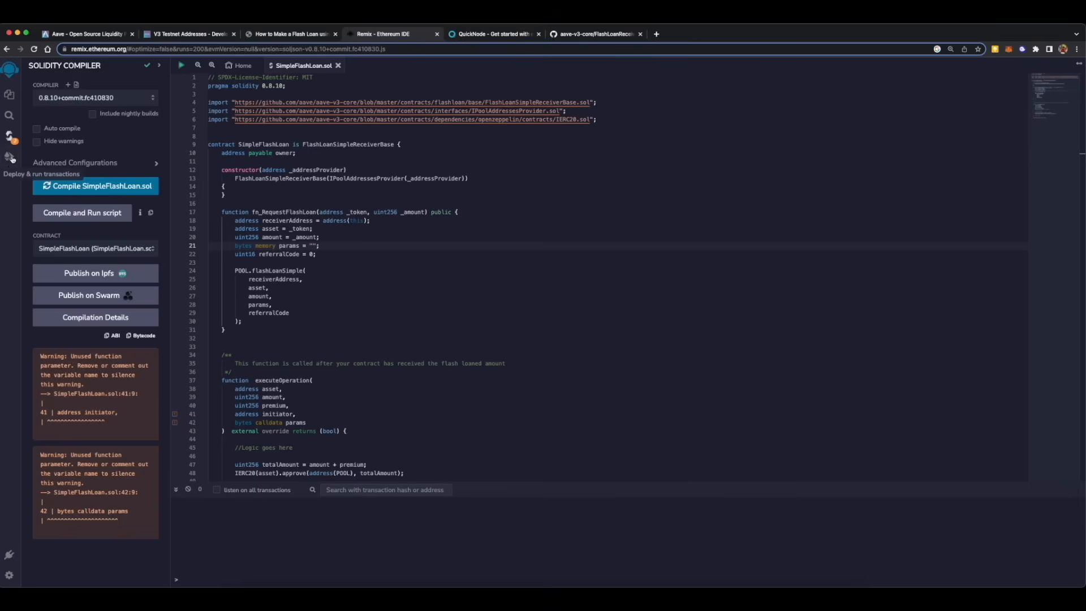
pyautogui.click(10, 156)
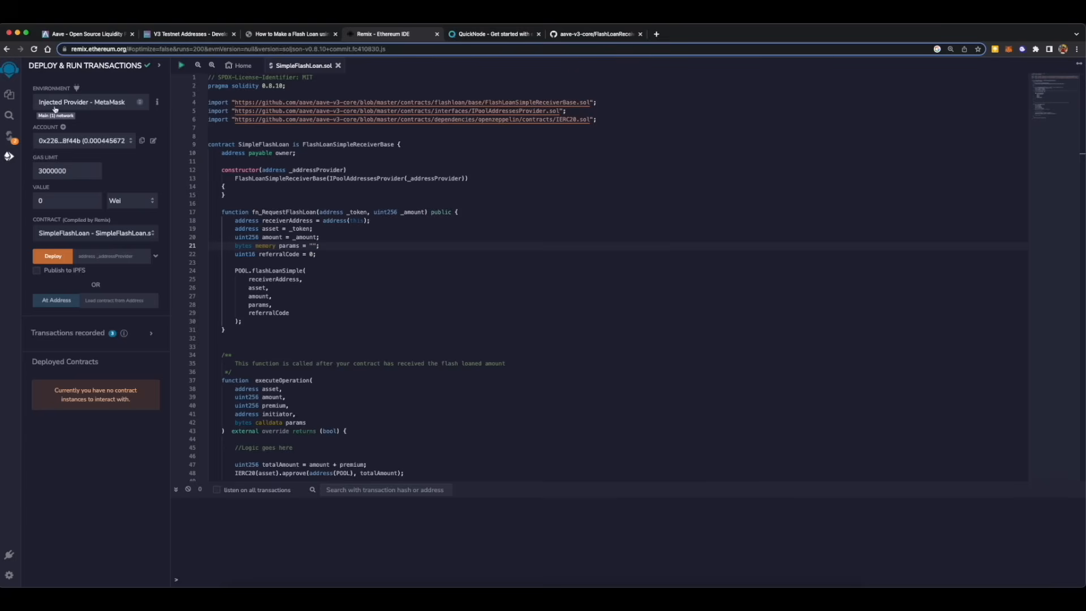
pyautogui.moveTo(559, 103)
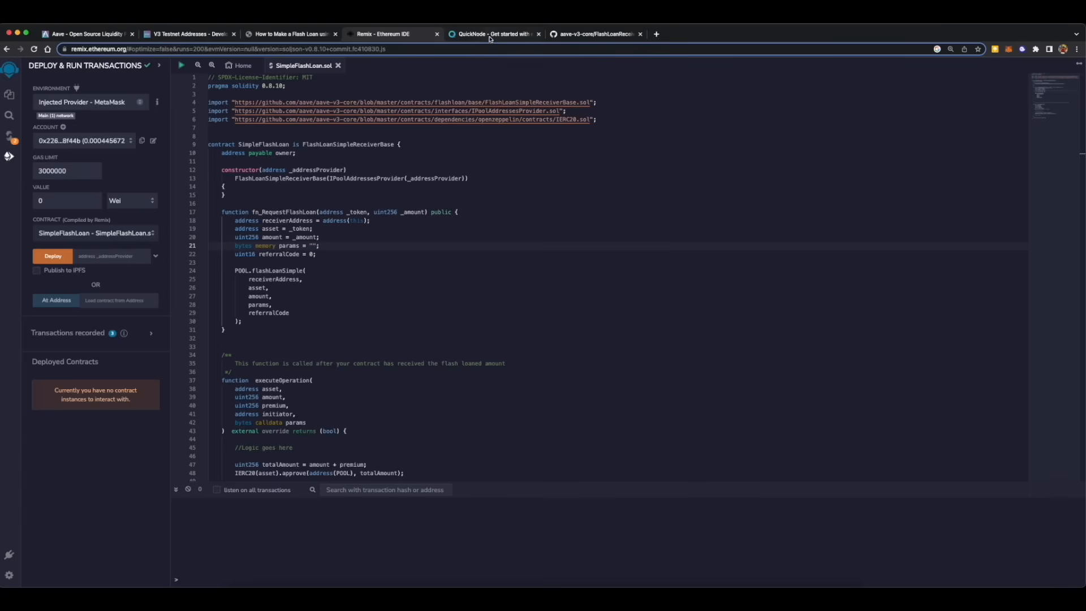
# View the QuickNode Matic endpoint details for its HTTP provider URL, then bring up MetaMask.
pyautogui.click(493, 33)
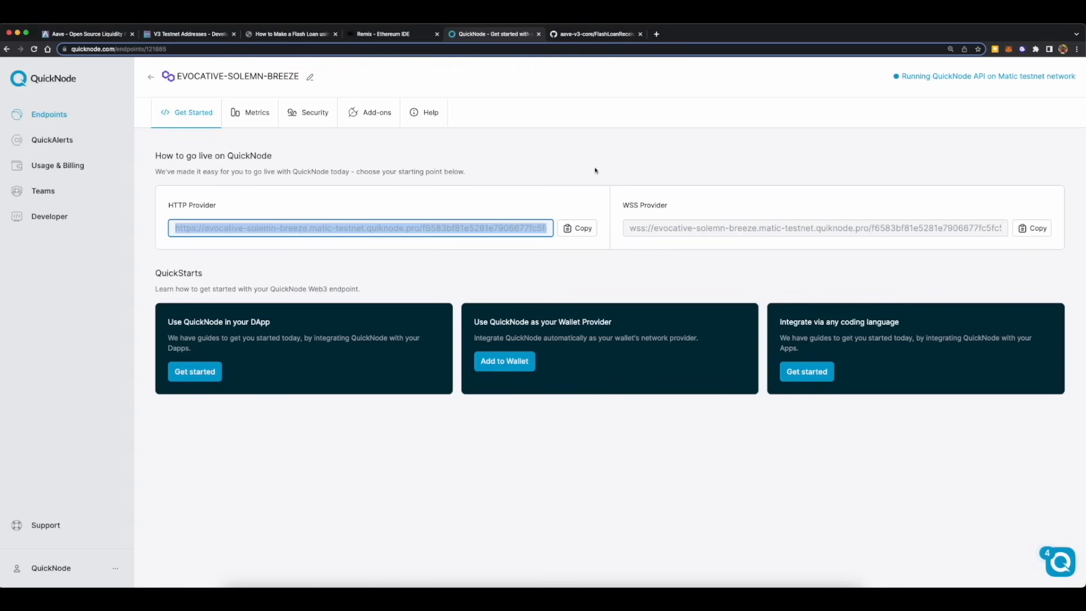
pyautogui.moveTo(781, 135)
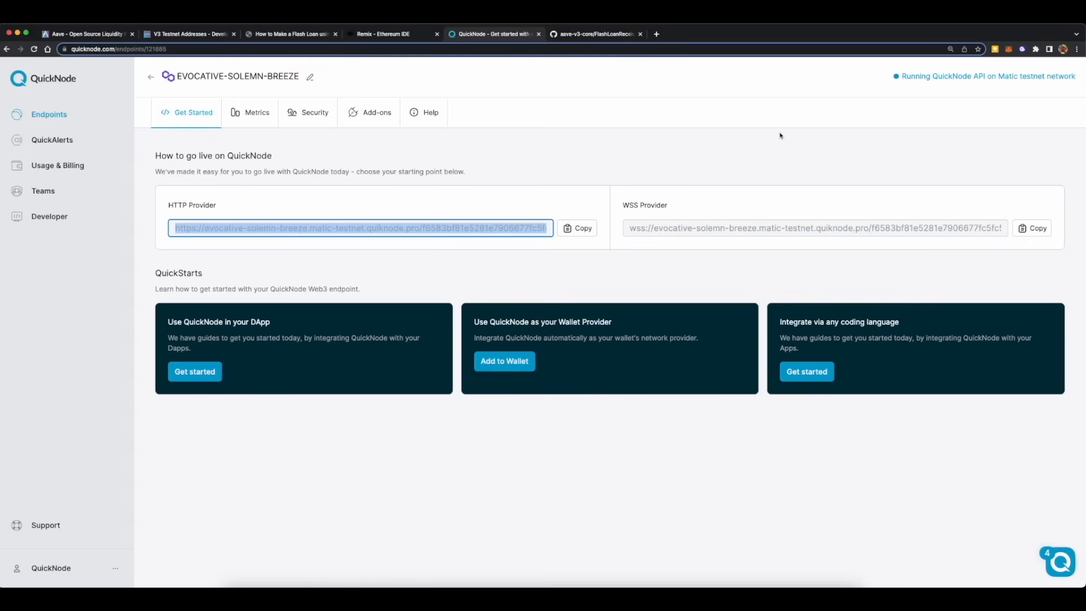
pyautogui.moveTo(839, 124)
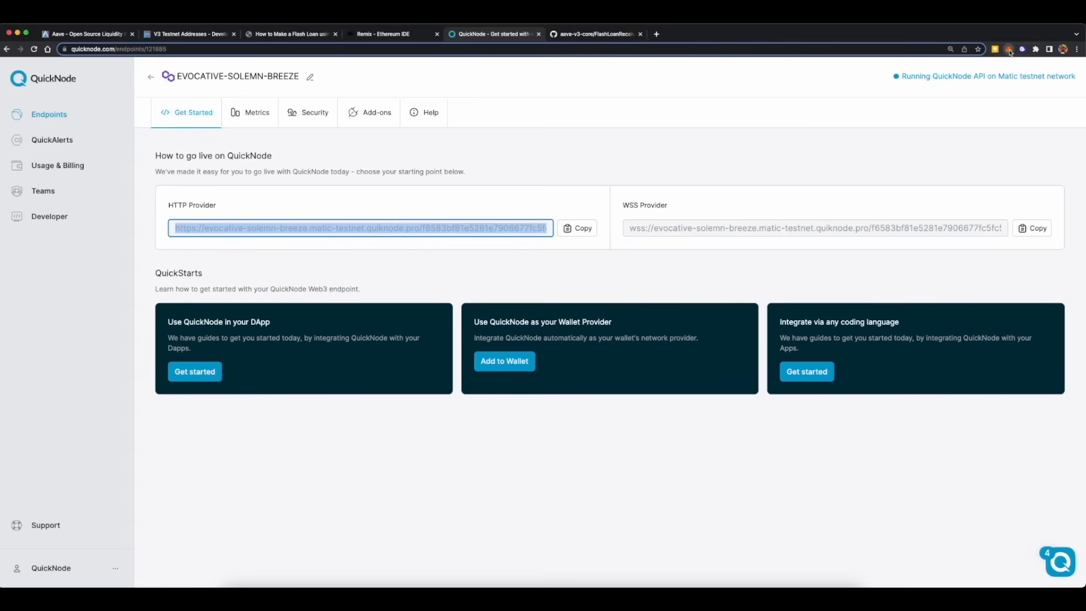
pyautogui.click(1010, 49)
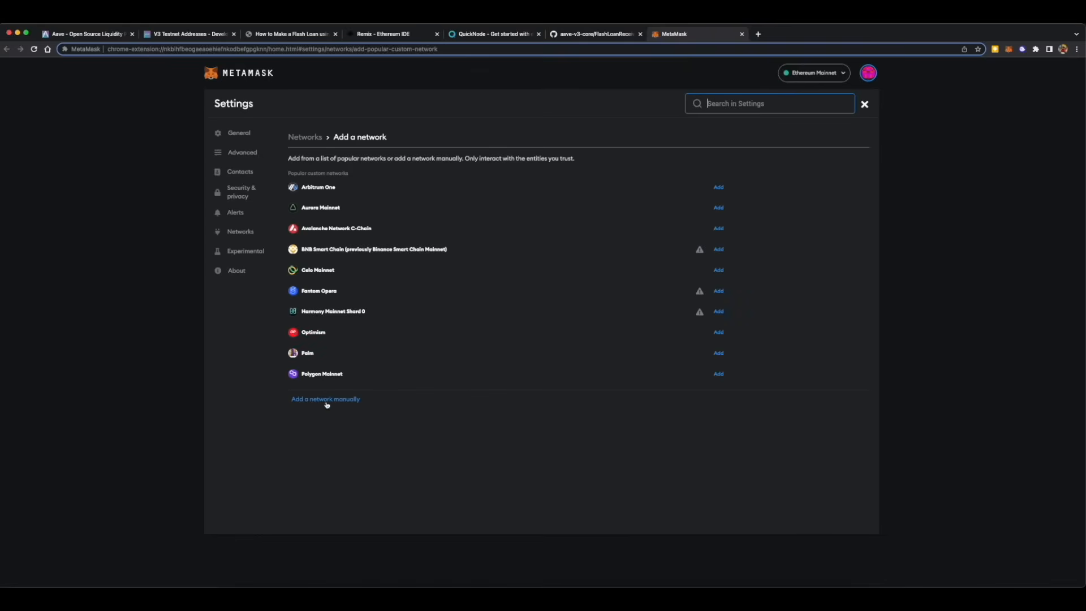
# Add the QuickNode Mumbai network manually with chain ID 80001 and symbol MATIC, and save it.
pyautogui.click(325, 398)
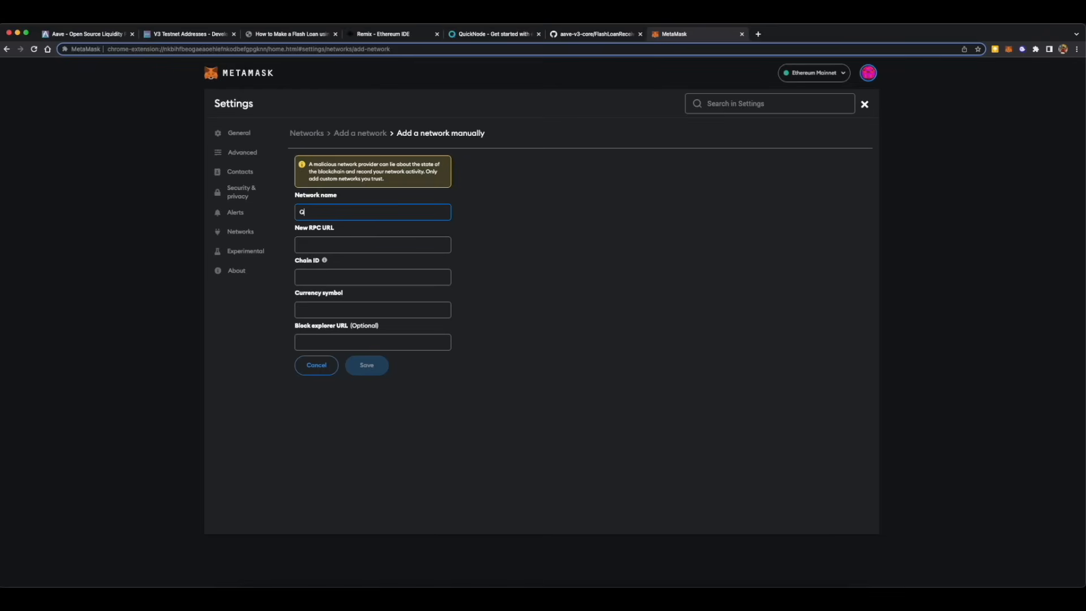
pyautogui.write('QuickNode')
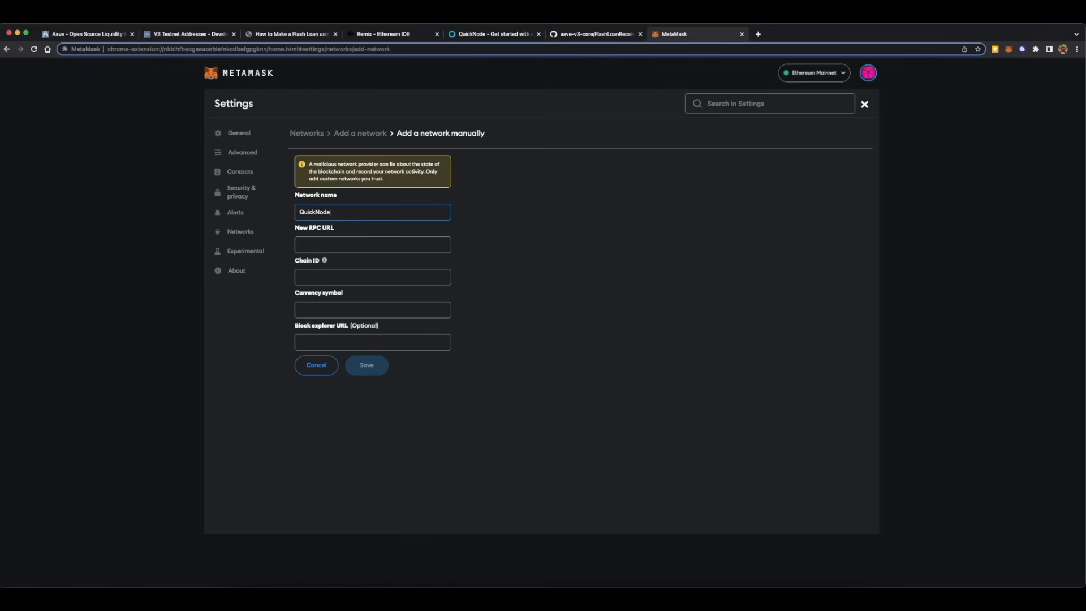
pyautogui.write('Mumbai')
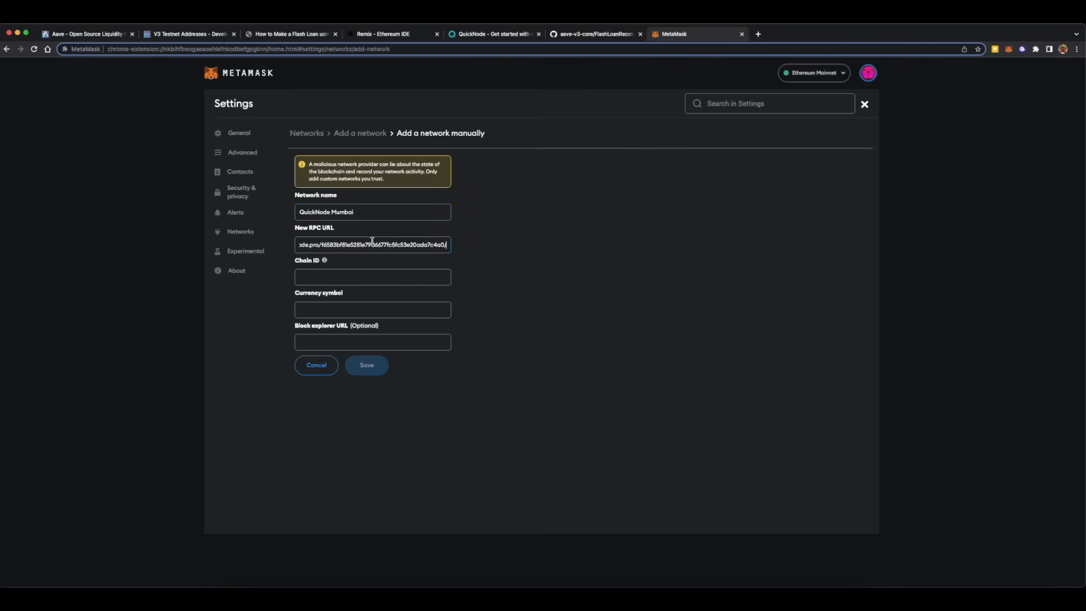
pyautogui.click(372, 277)
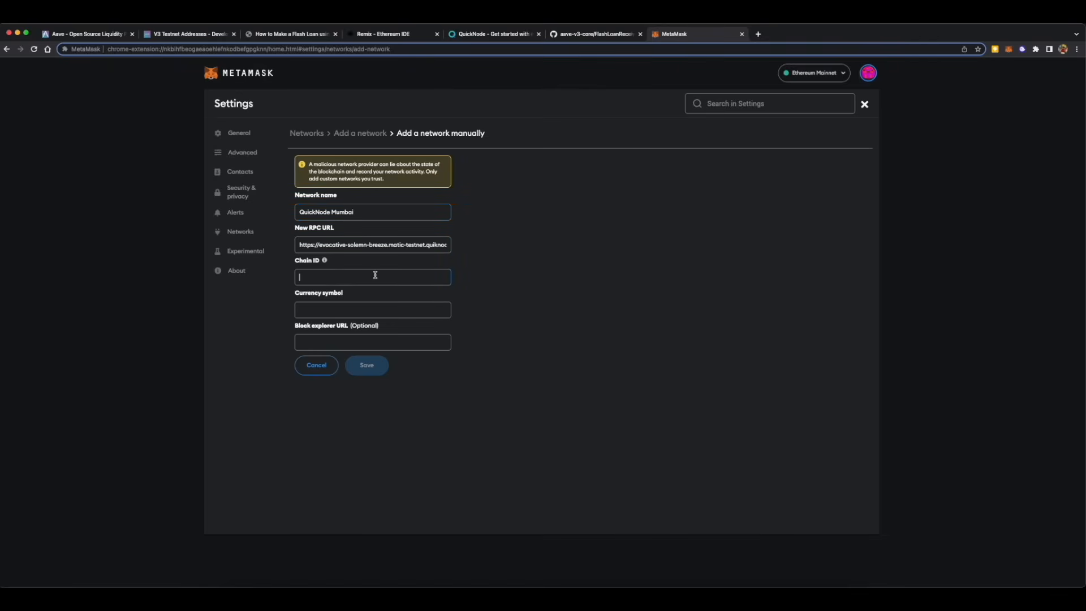
pyautogui.write('8001')
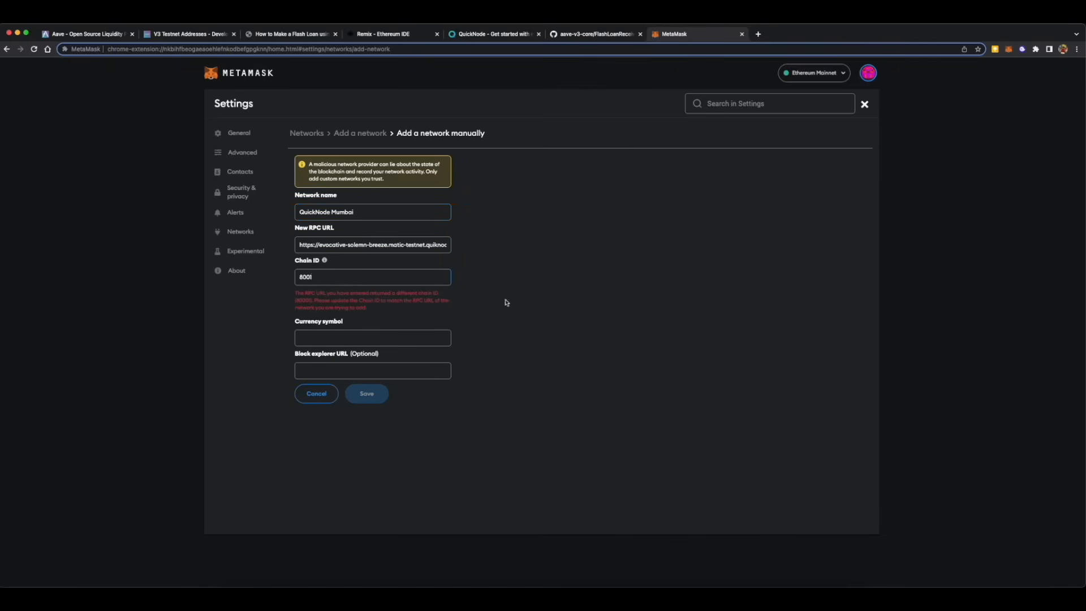
pyautogui.moveTo(445, 319)
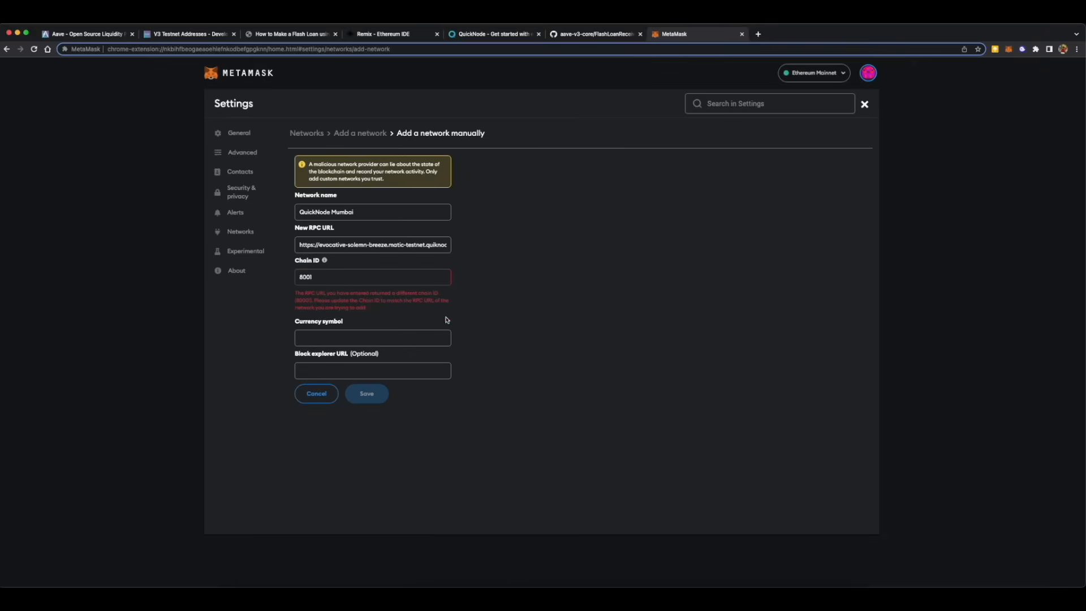
pyautogui.write('MATIC')
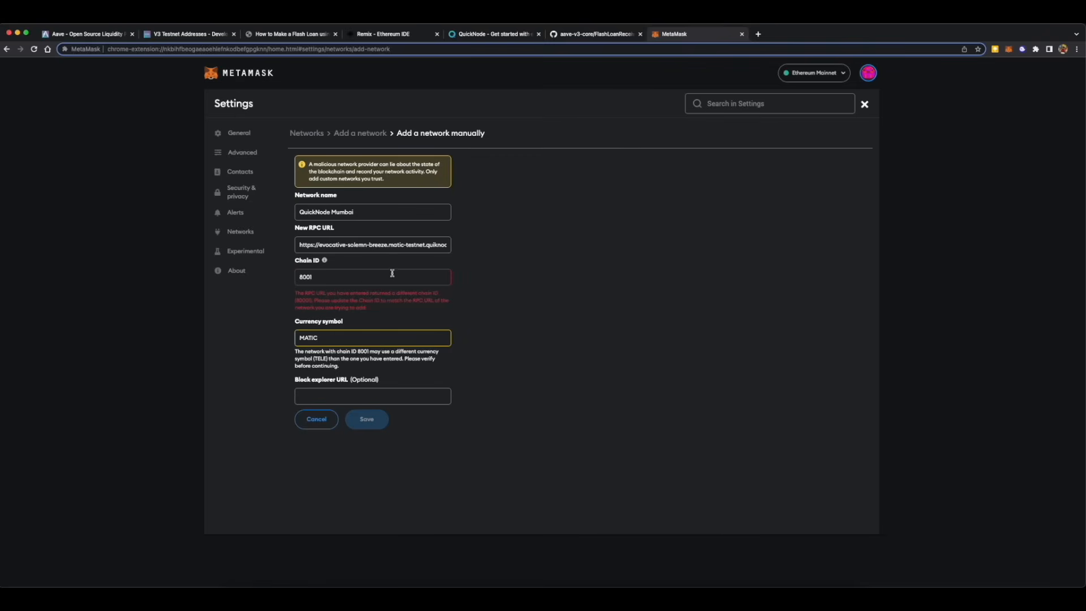
pyautogui.moveTo(388, 278)
pyautogui.write('80001')
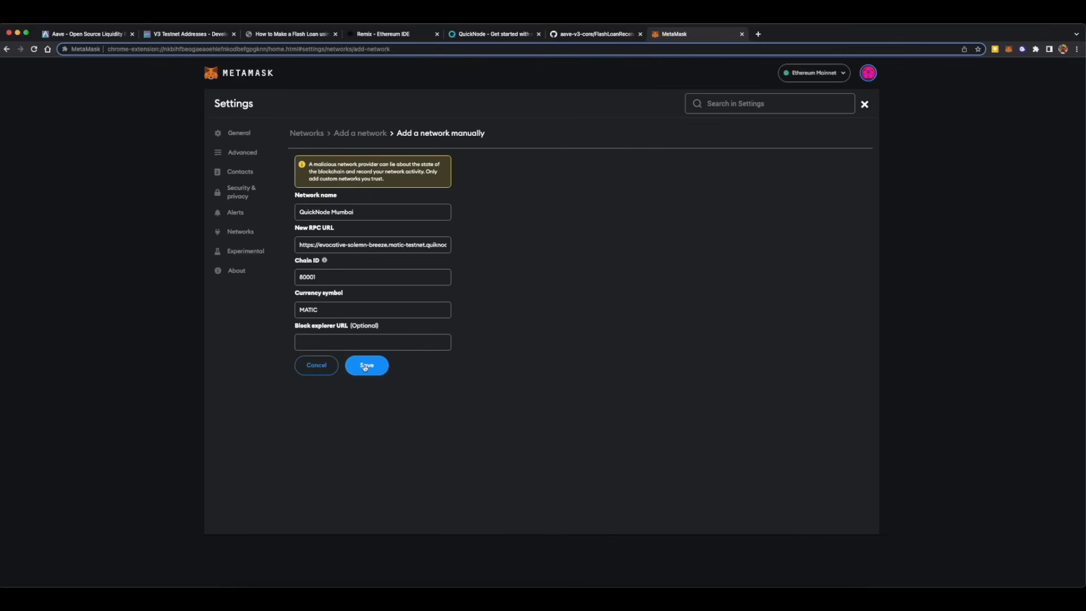
pyautogui.click(365, 365)
pyautogui.write('faucet')
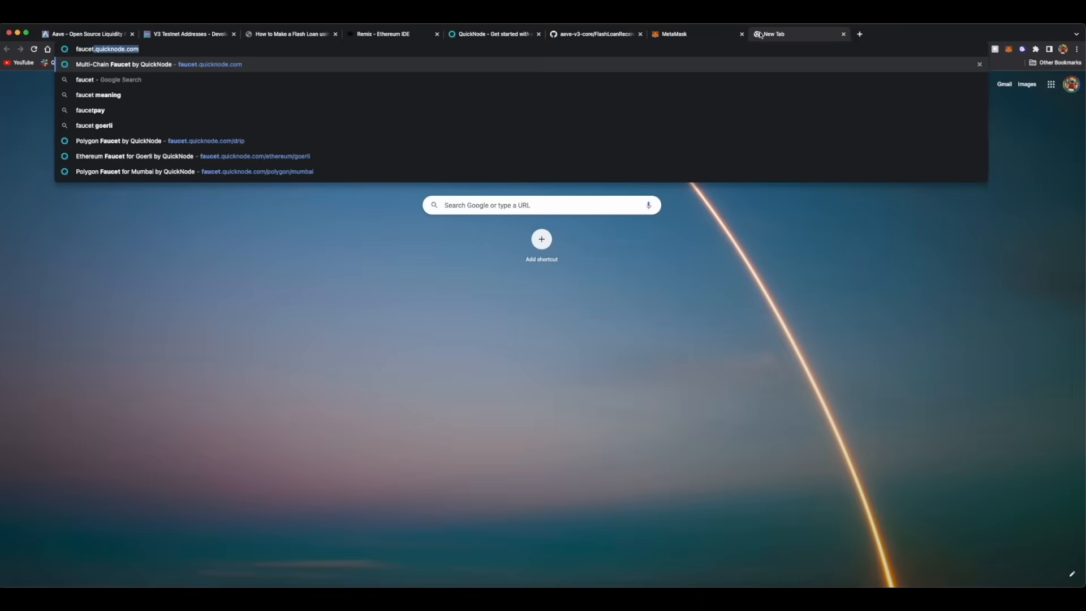
# Visit faucet.quicknode.com, check its supported chains dropdown, then close the faucet page.
pyautogui.click(158, 64)
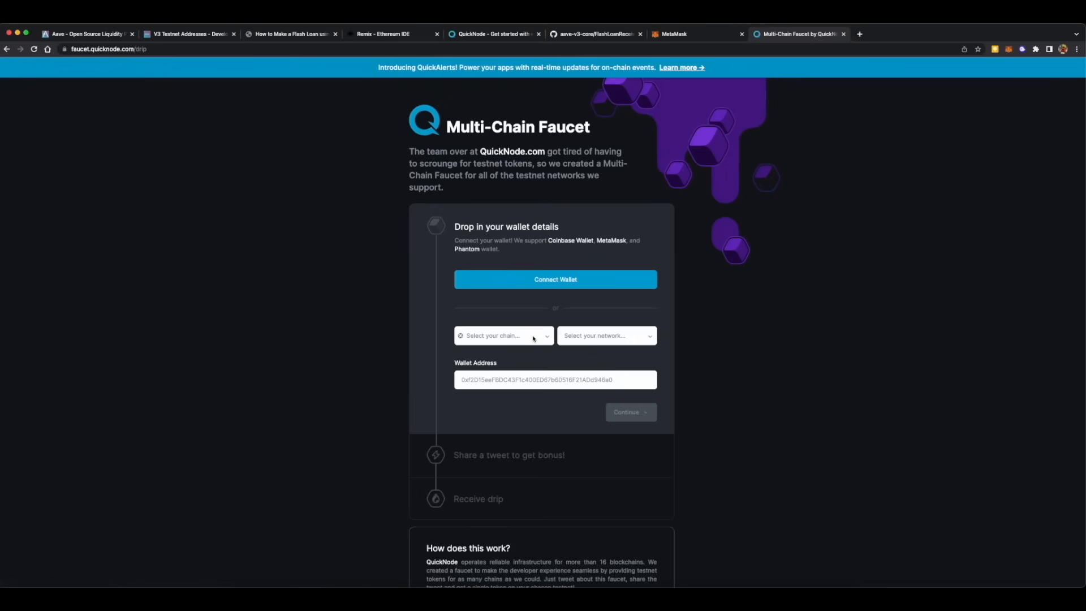
pyautogui.click(502, 335)
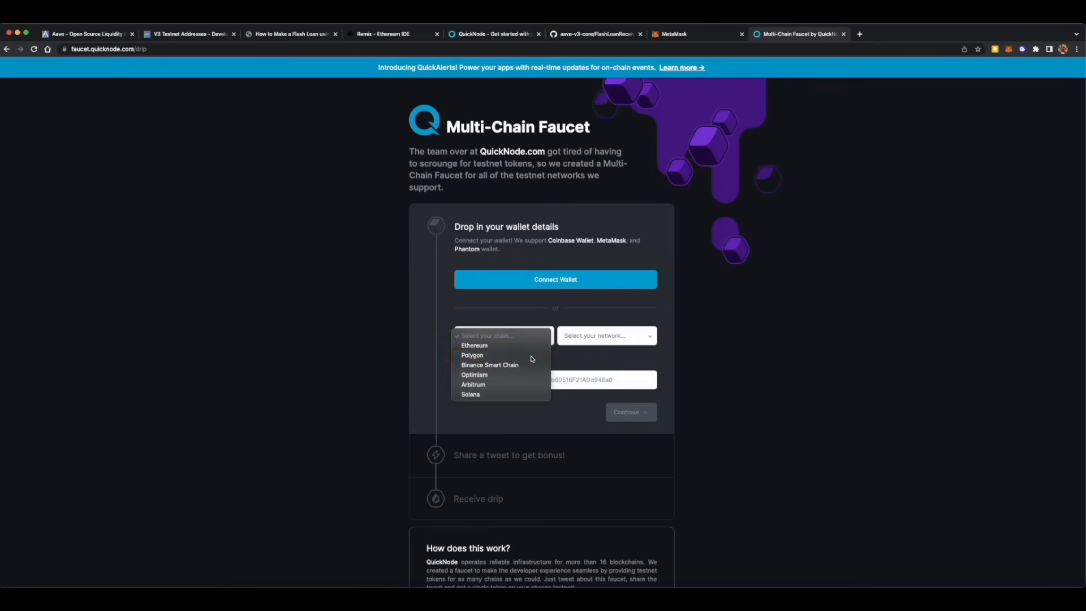
pyautogui.click(472, 356)
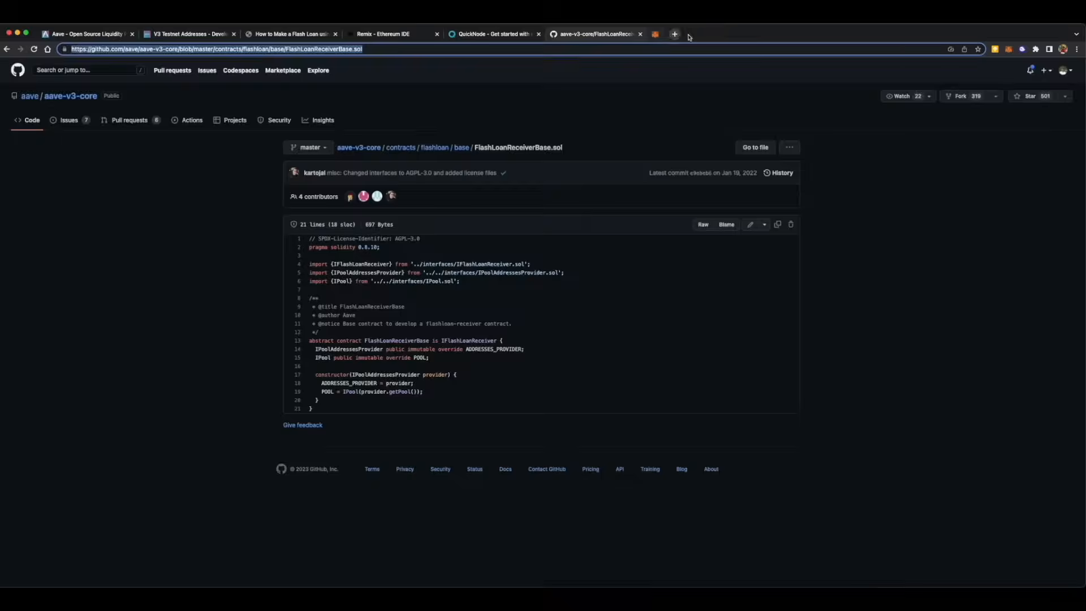
# Go to the Aave V3 Testnet Addresses page and scroll down to the Polygon Mumbai table.
pyautogui.click(383, 33)
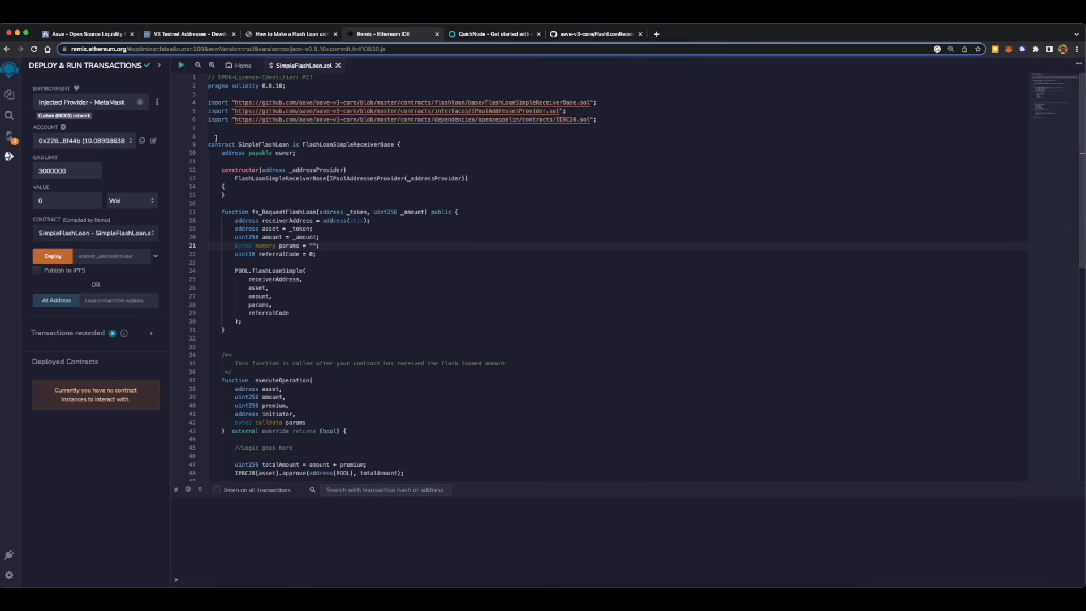
pyautogui.click(189, 33)
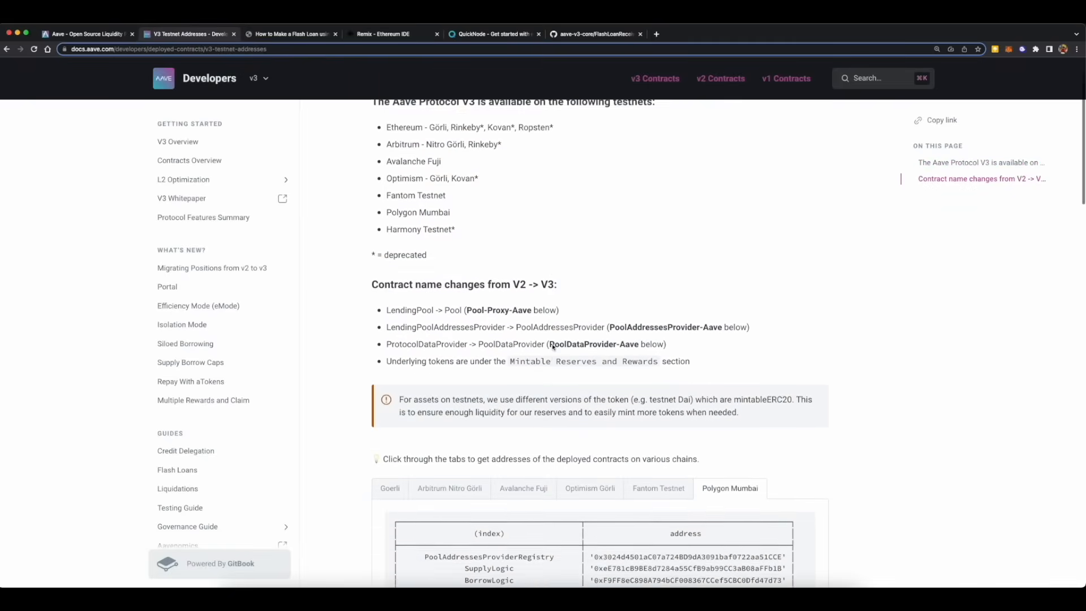
pyautogui.scroll(-3)
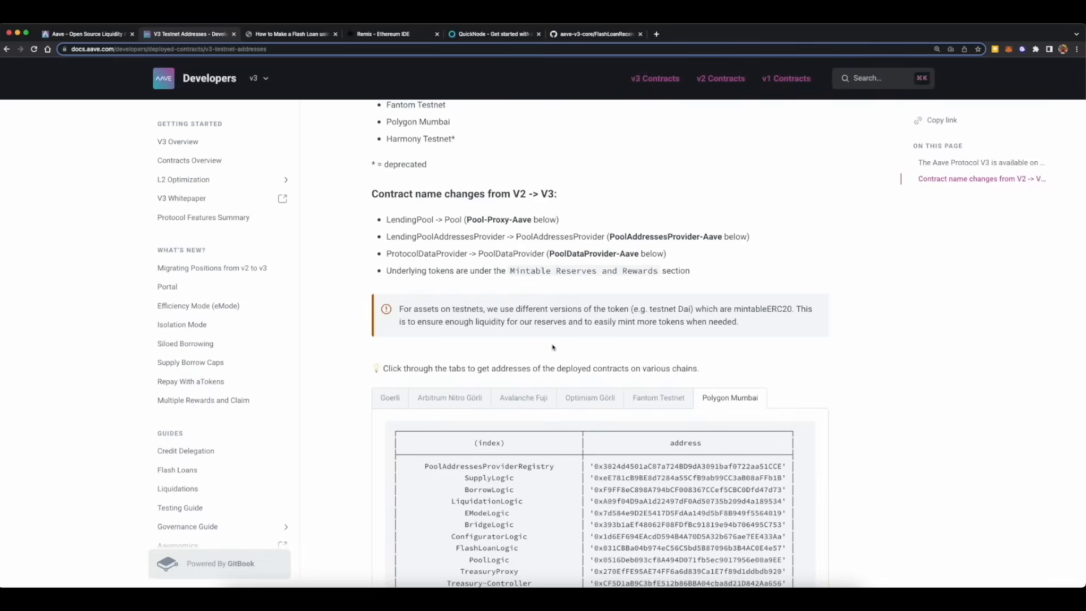
pyautogui.scroll(-3)
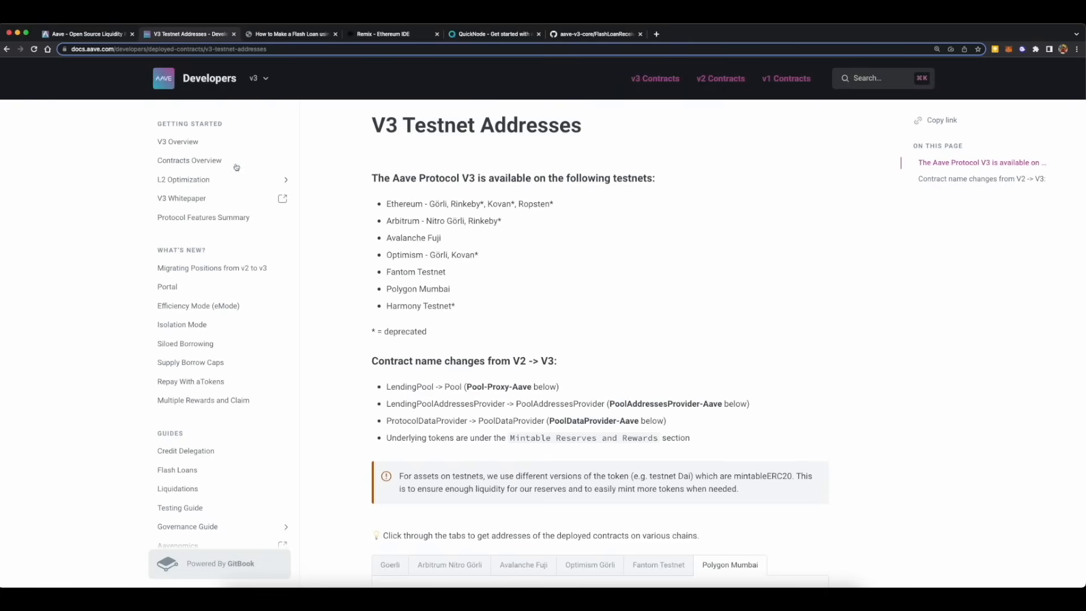
pyautogui.moveTo(77, 59)
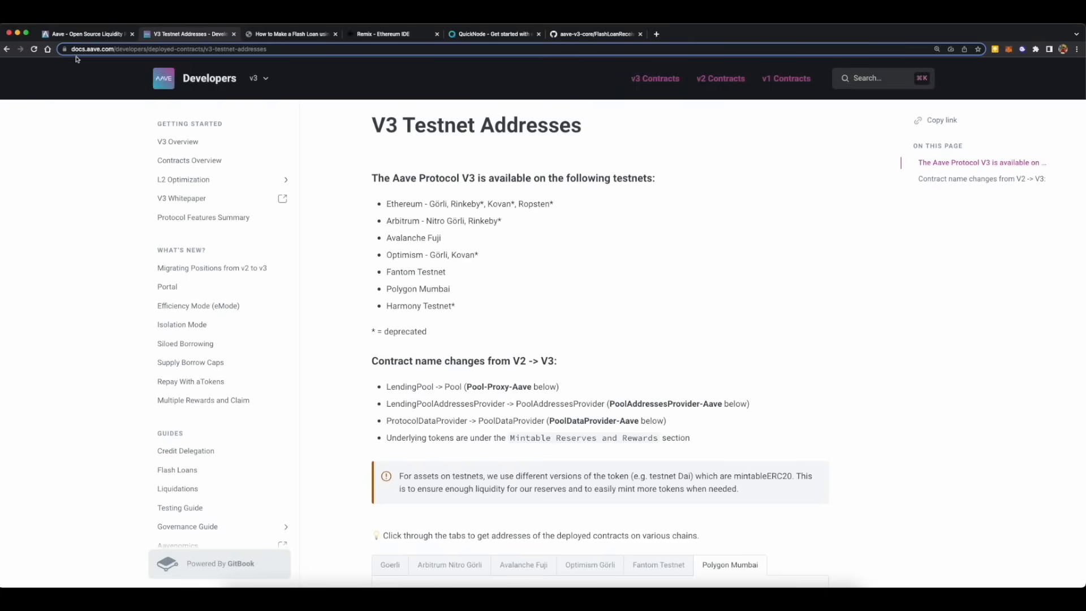
pyautogui.moveTo(648, 106)
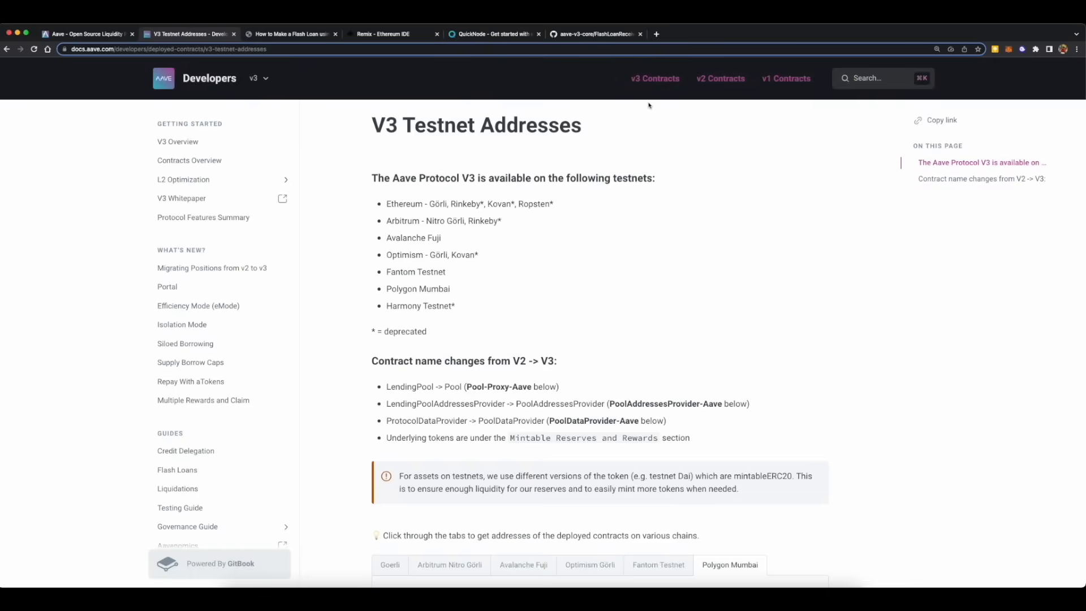
pyautogui.moveTo(674, 257)
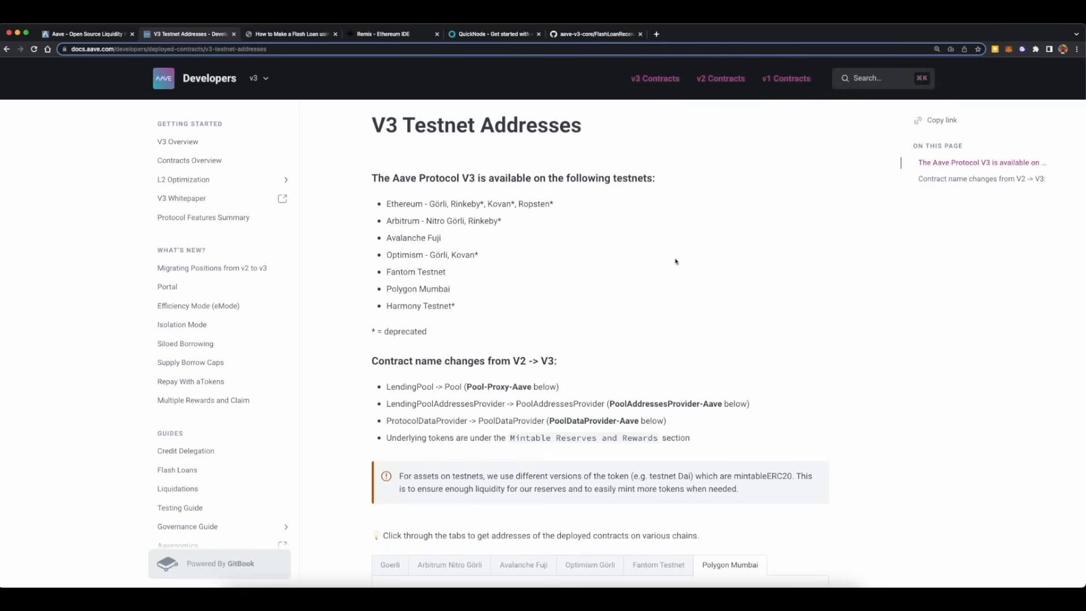
pyautogui.scroll(-3)
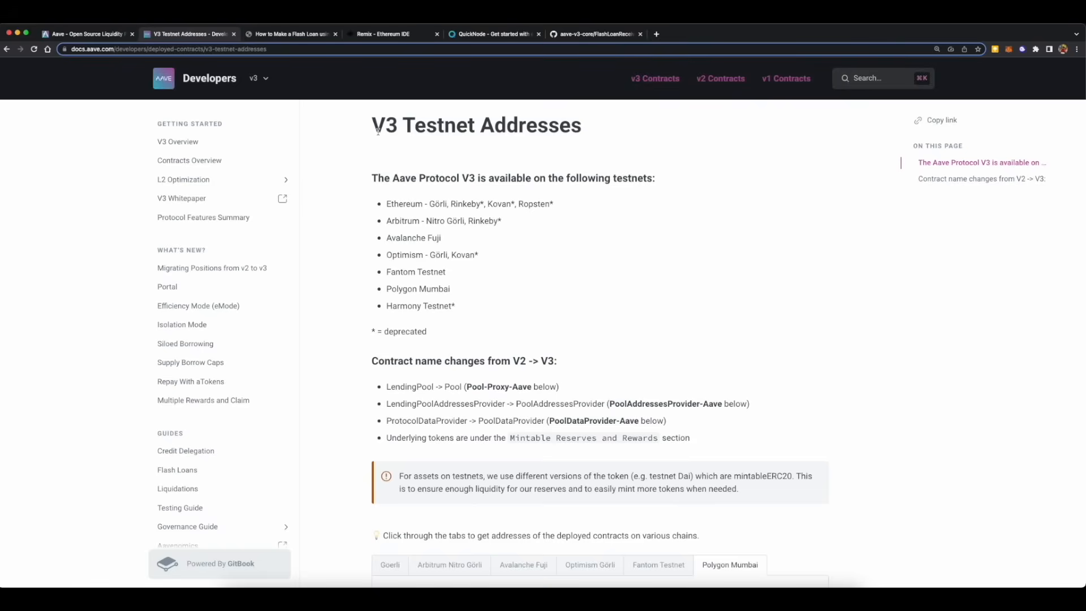
pyautogui.scroll(-3)
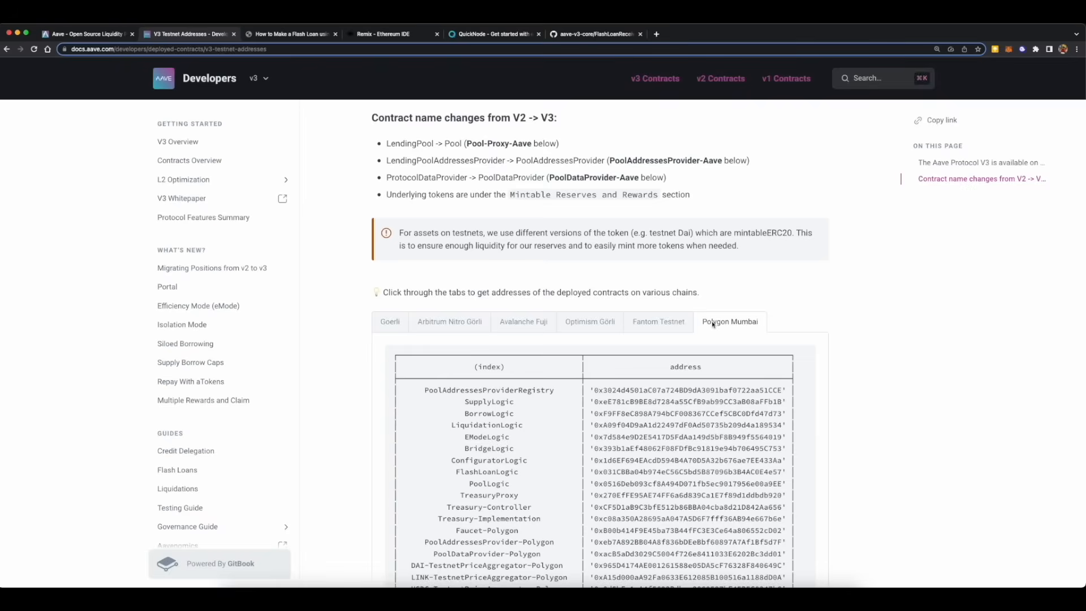
pyautogui.scroll(-3)
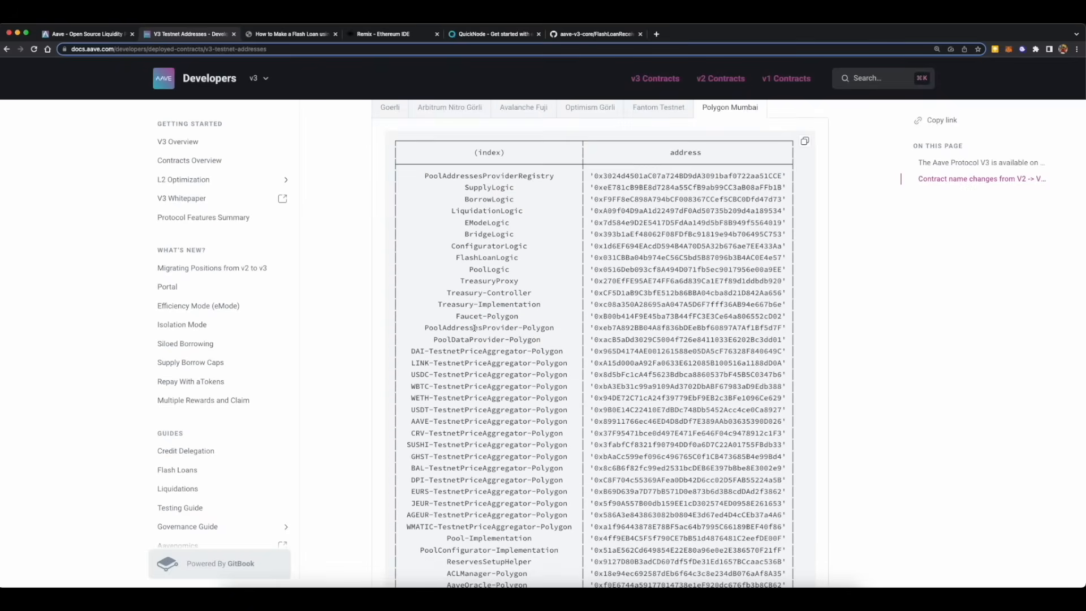
# Select the PoolAddressesProvider-Polygon address for copying and return to Remix's deploy panel.
pyautogui.doubleClick(471, 327)
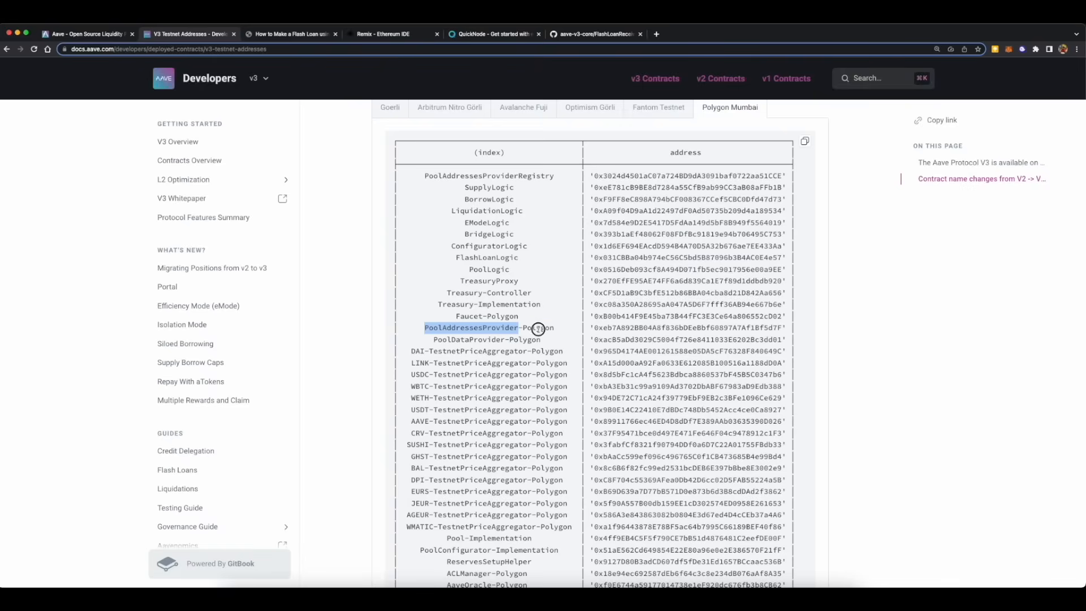
pyautogui.doubleClick(685, 327)
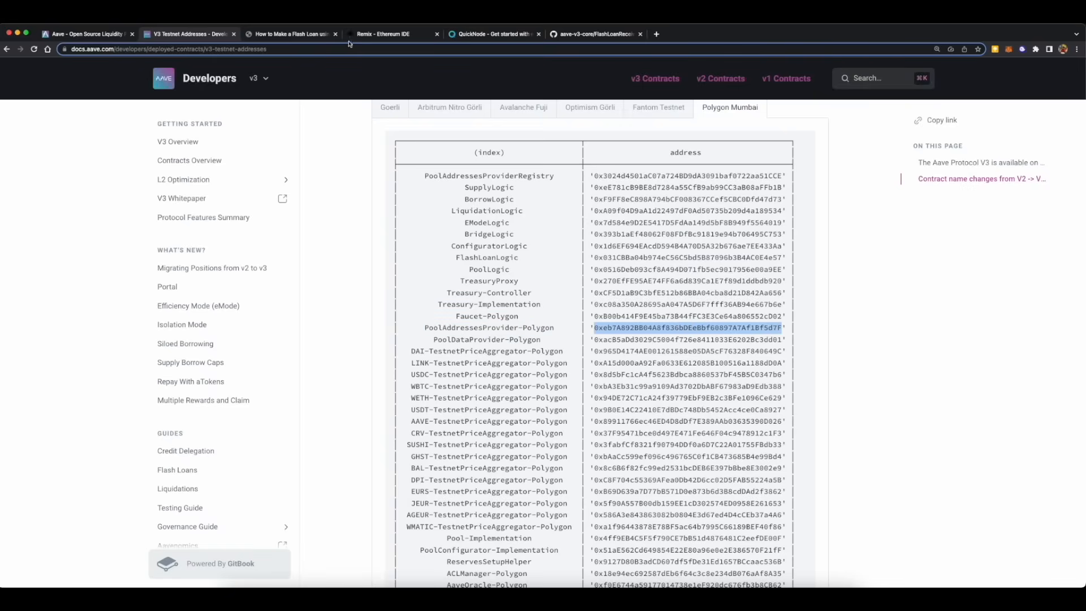
pyautogui.click(392, 34)
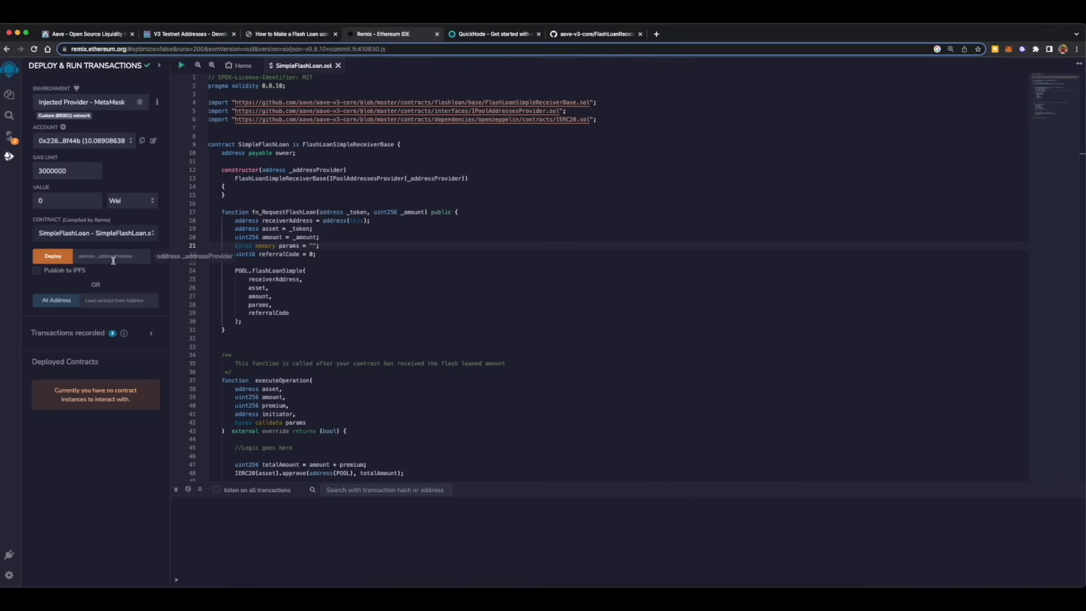
# Paste the PoolAddressesProvider address as the constructor argument and deploy SimpleFlashLoan.
pyautogui.write('96bDEe8bf60897A7Af18f5d7F')
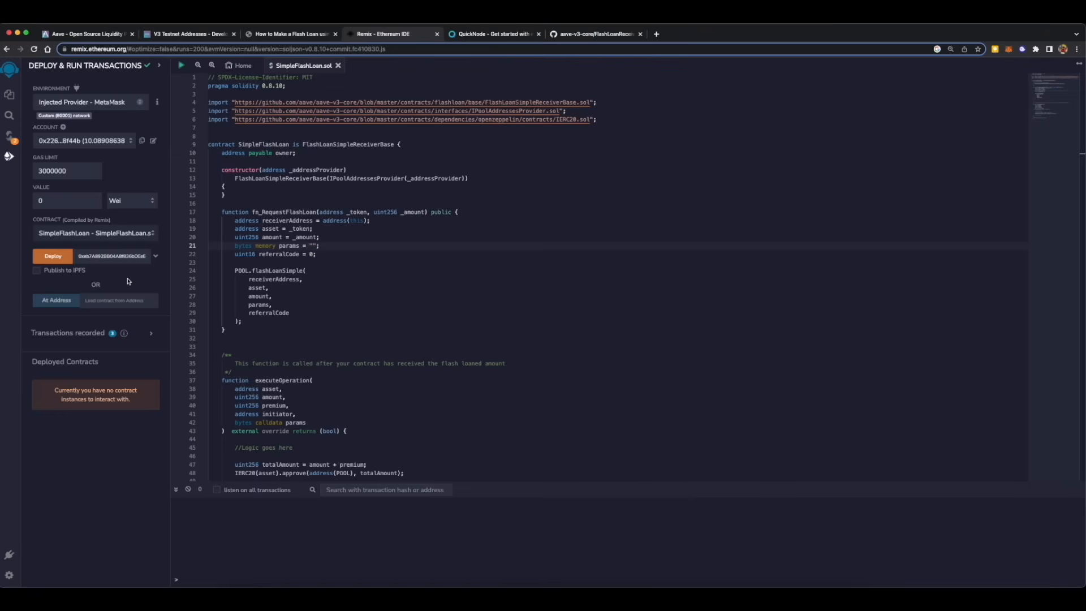
pyautogui.moveTo(115, 273)
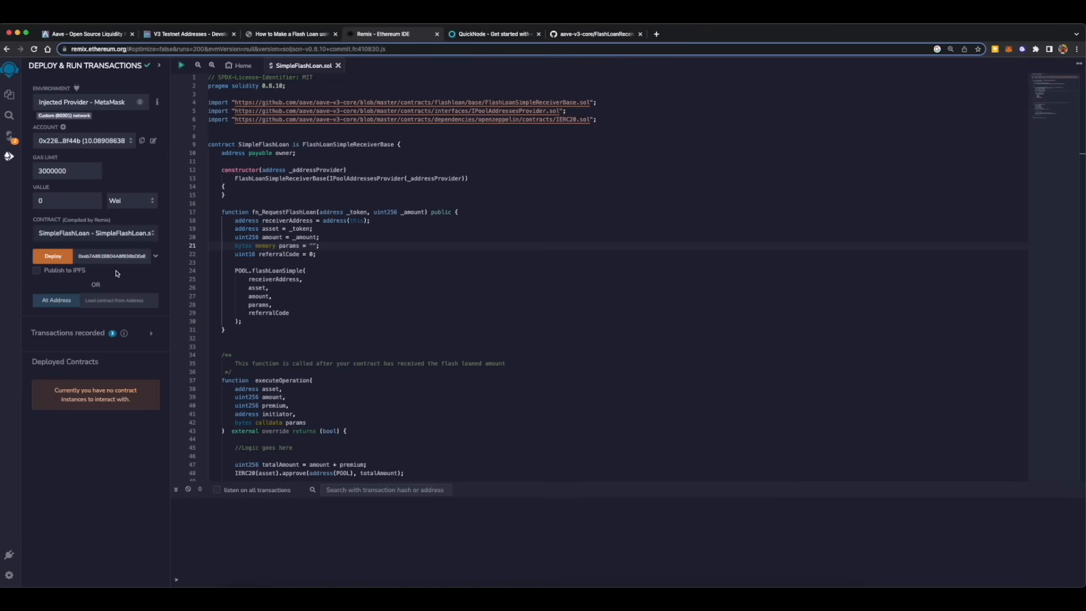
pyautogui.moveTo(122, 280)
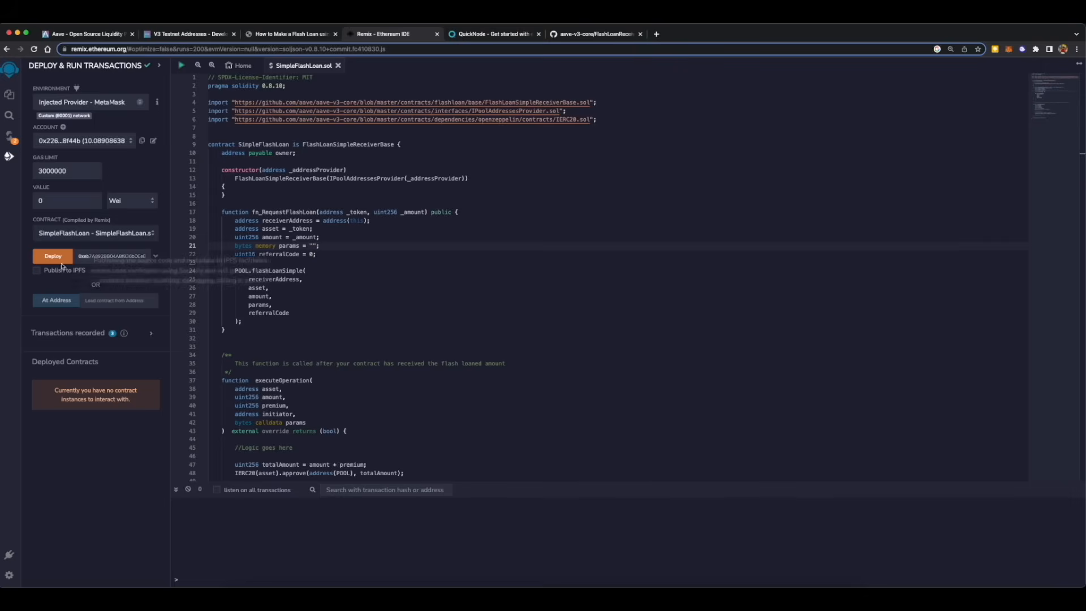
pyautogui.click(53, 255)
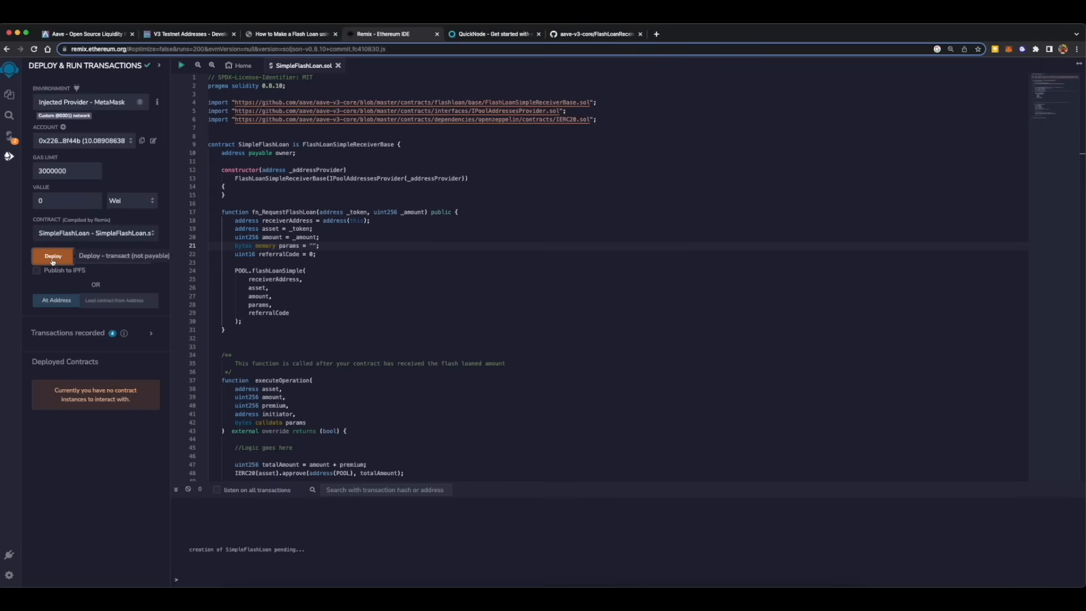
pyautogui.click(53, 256)
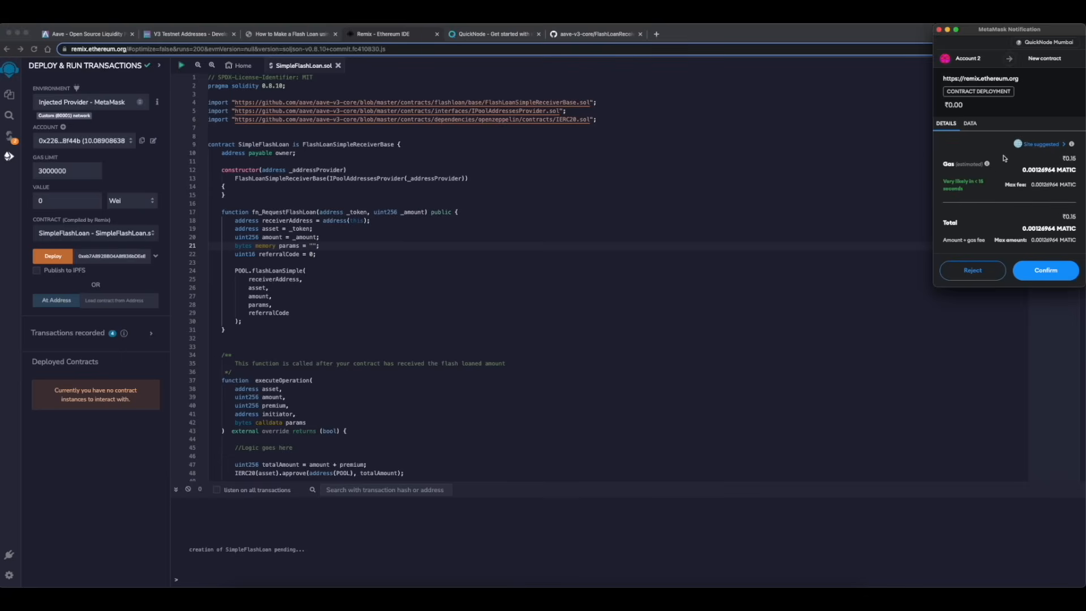
pyautogui.moveTo(538, 200)
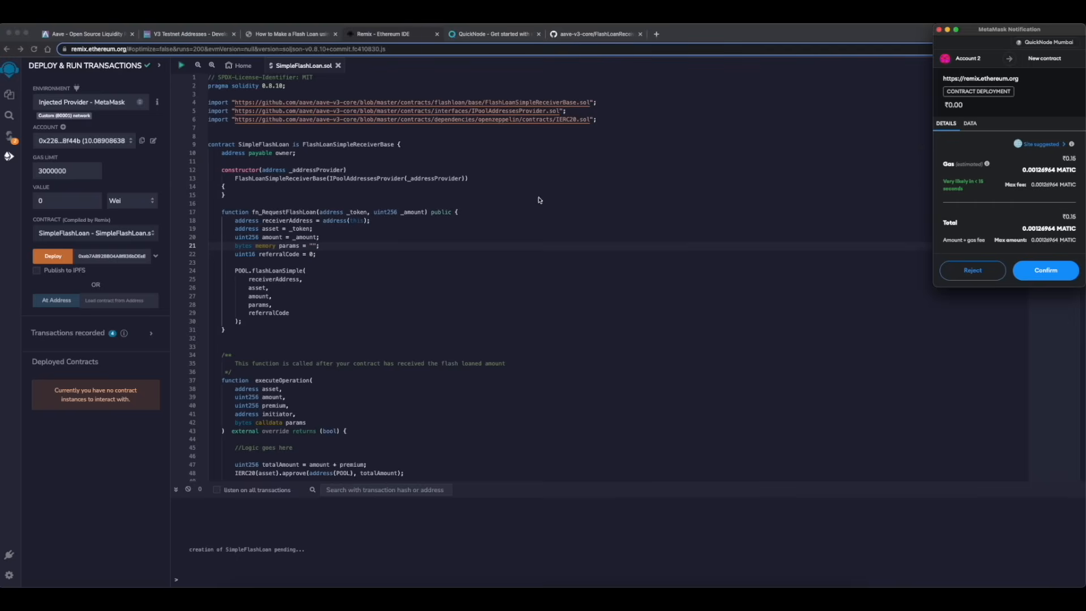
pyautogui.moveTo(960, 262)
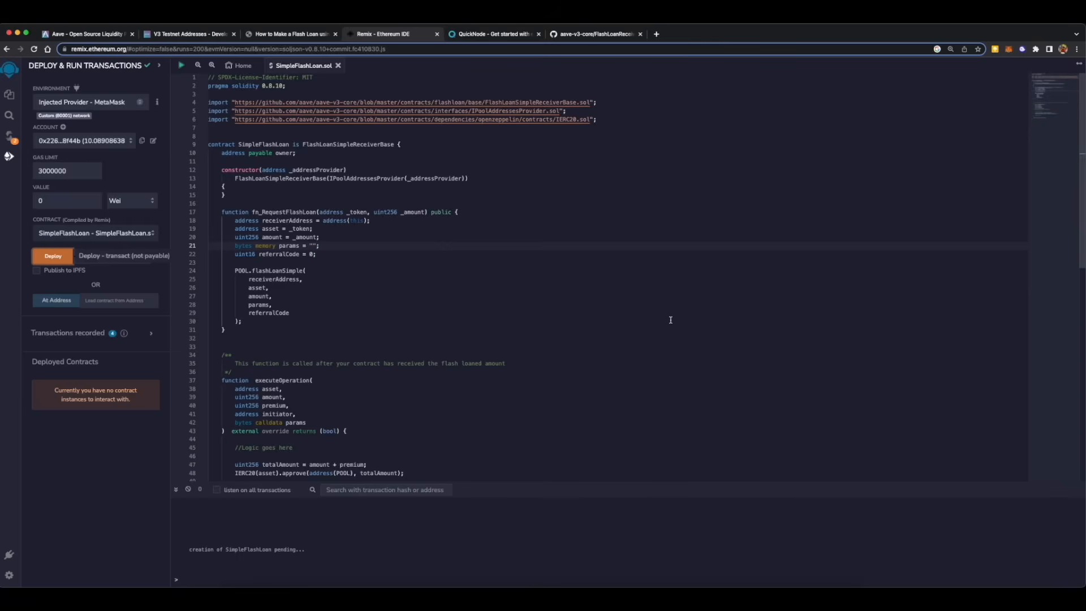
pyautogui.moveTo(291, 554)
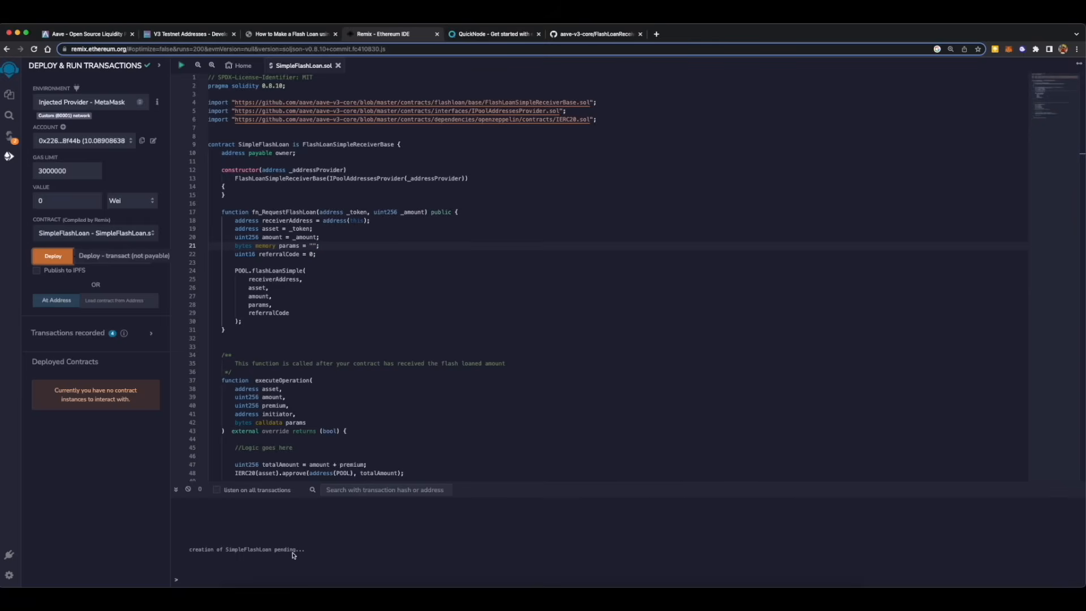
pyautogui.moveTo(257, 558)
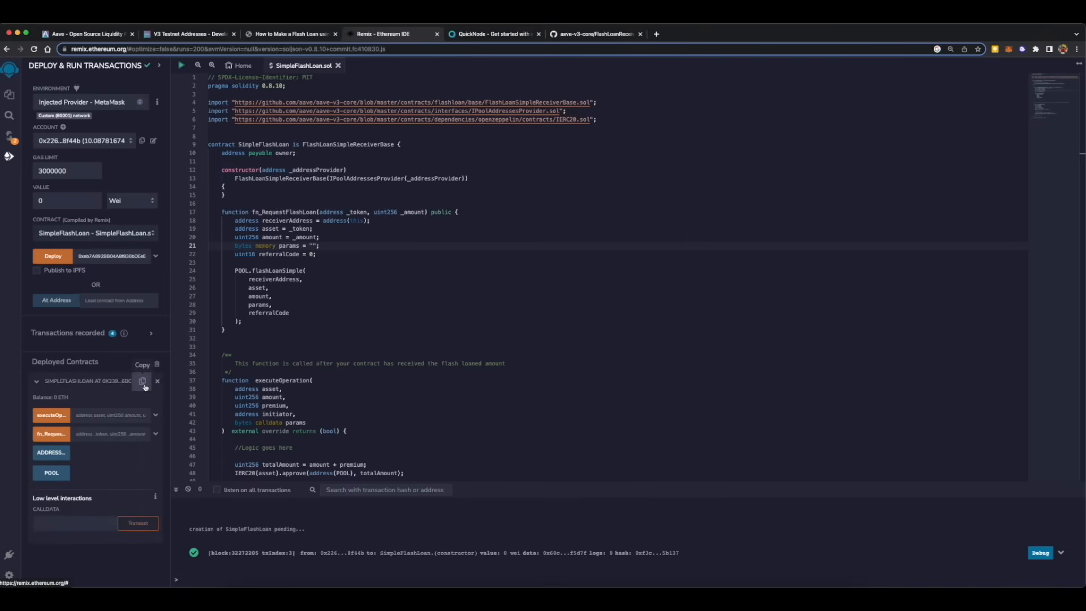
# Copy the deployed SimpleFlashLoan contract address and switch to the Aave faucet page.
pyautogui.click(143, 381)
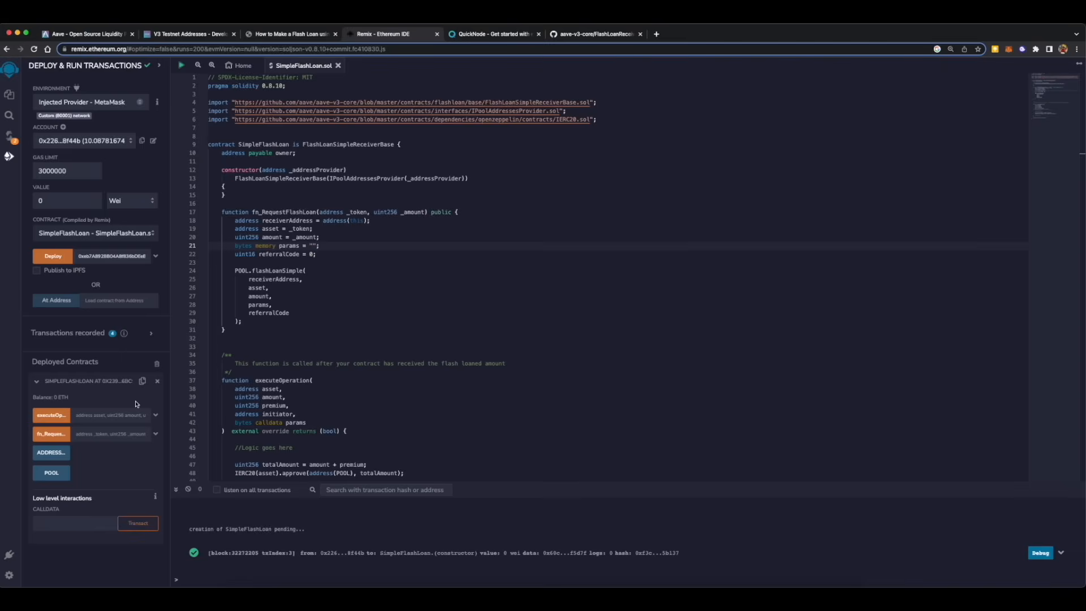
pyautogui.moveTo(118, 122)
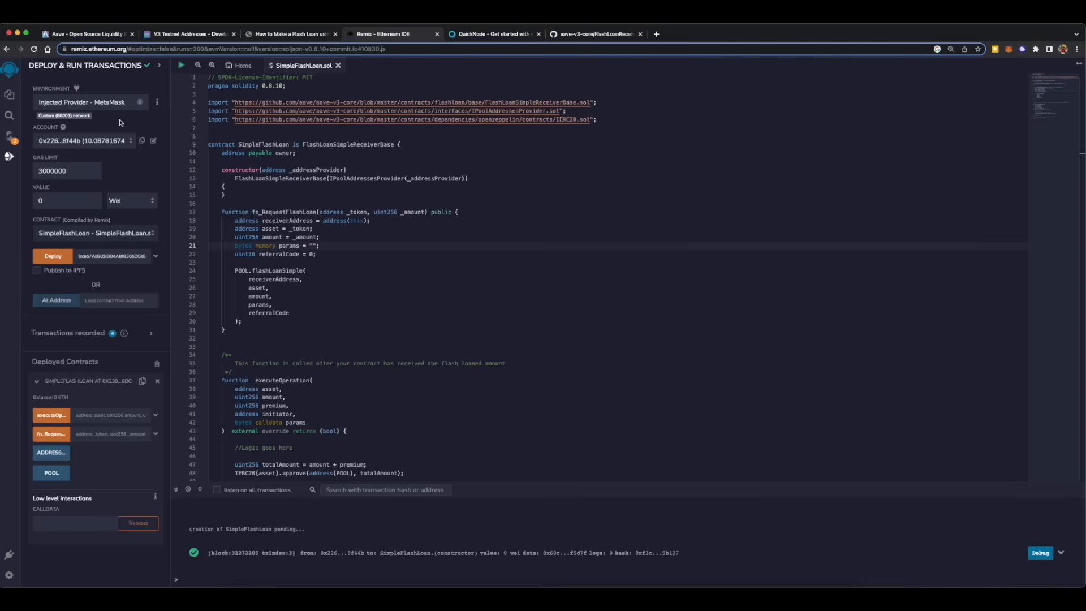
pyautogui.moveTo(104, 404)
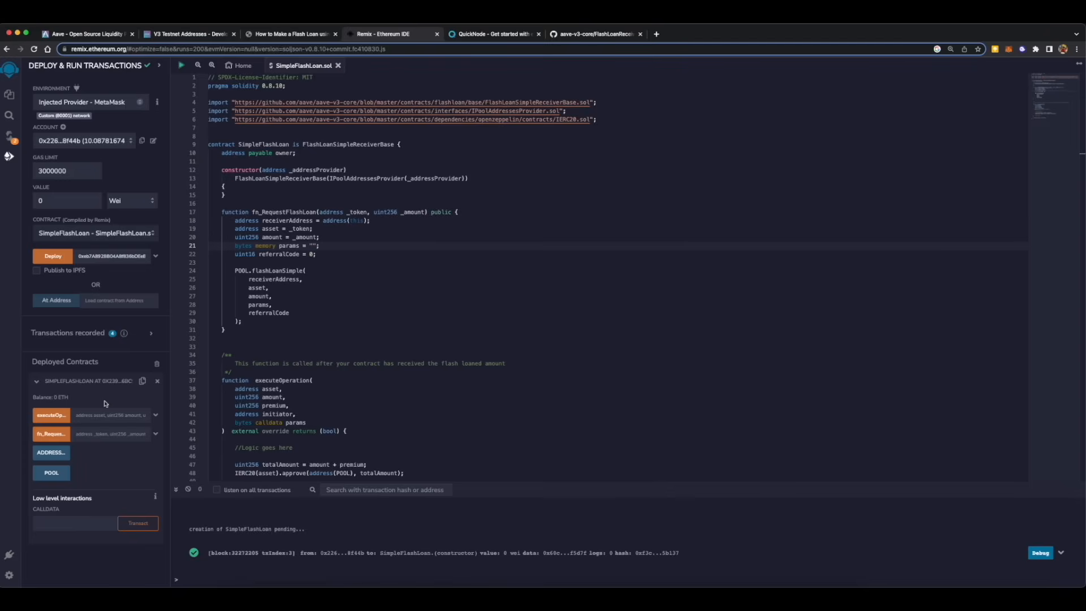
pyautogui.click(87, 34)
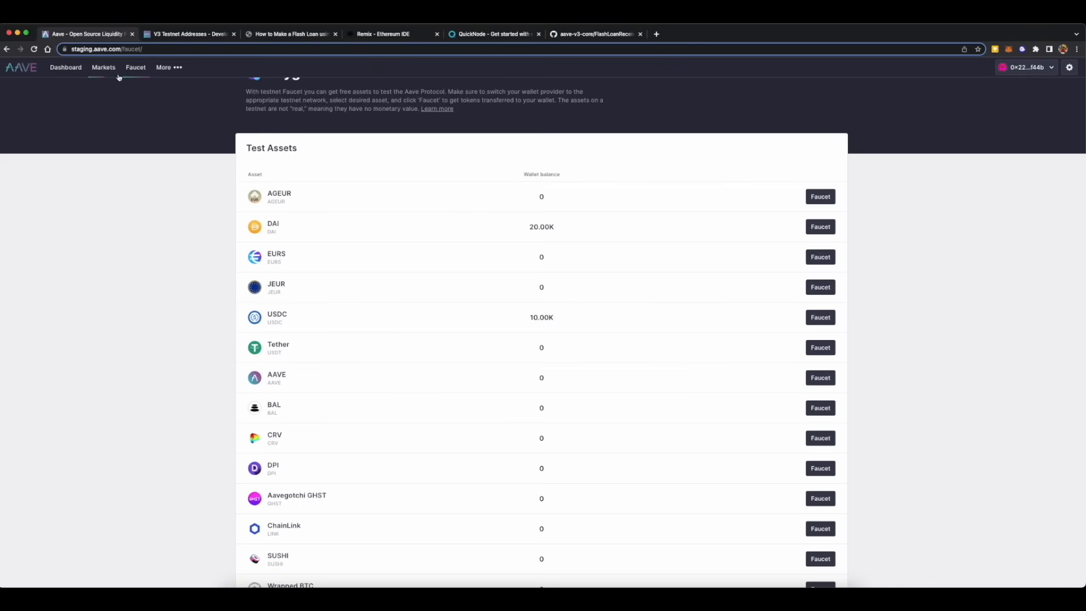
pyautogui.moveTo(799, 339)
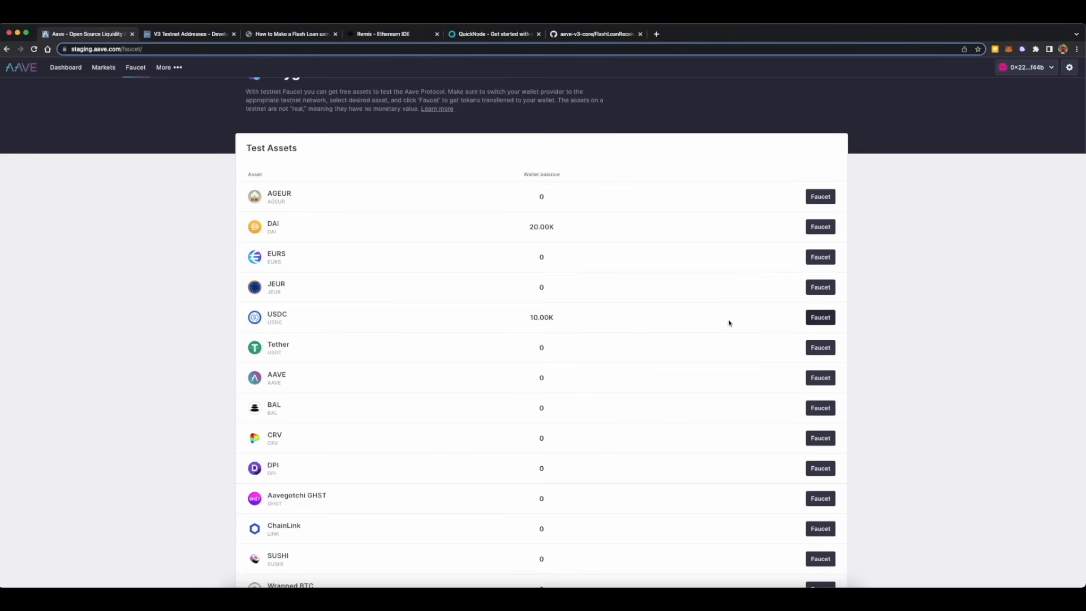
# View the Aave faucet's 10.00K USDC wallet balance, then return to Remix.
pyautogui.click(820, 316)
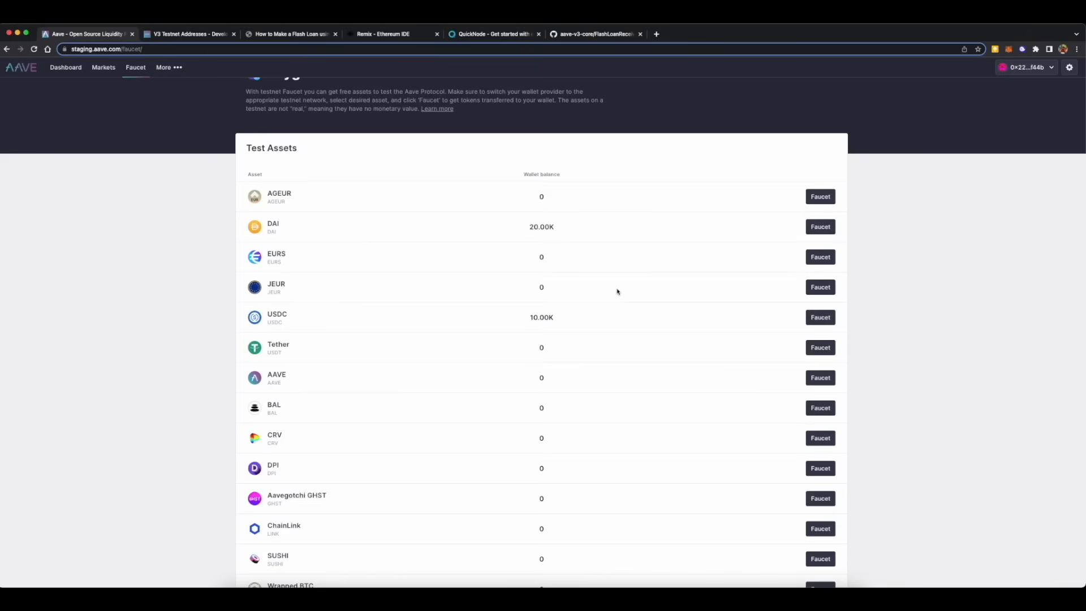
pyautogui.moveTo(548, 326)
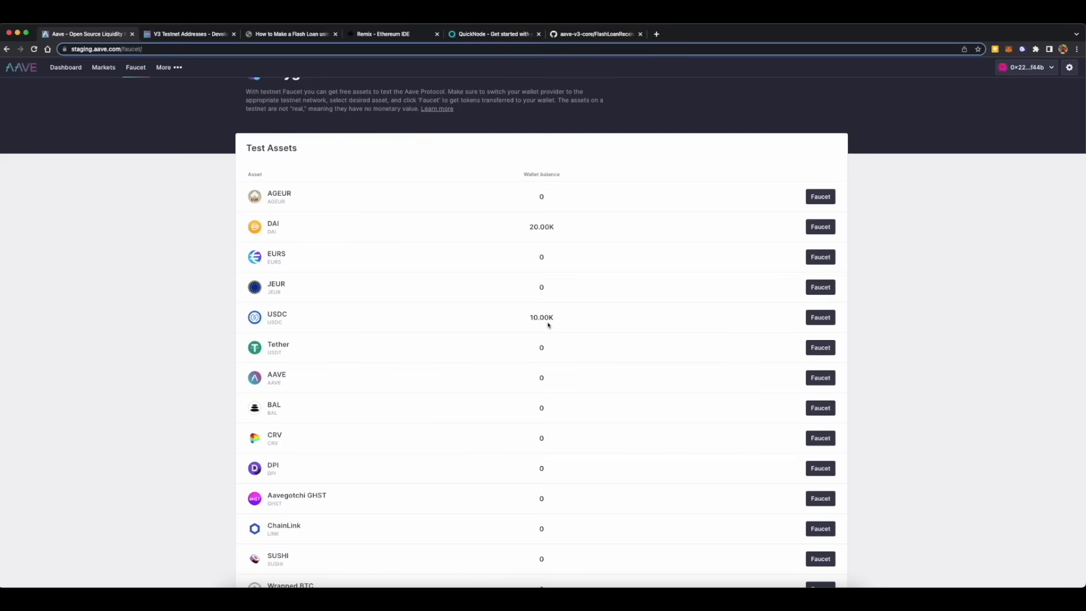
pyautogui.moveTo(980, 223)
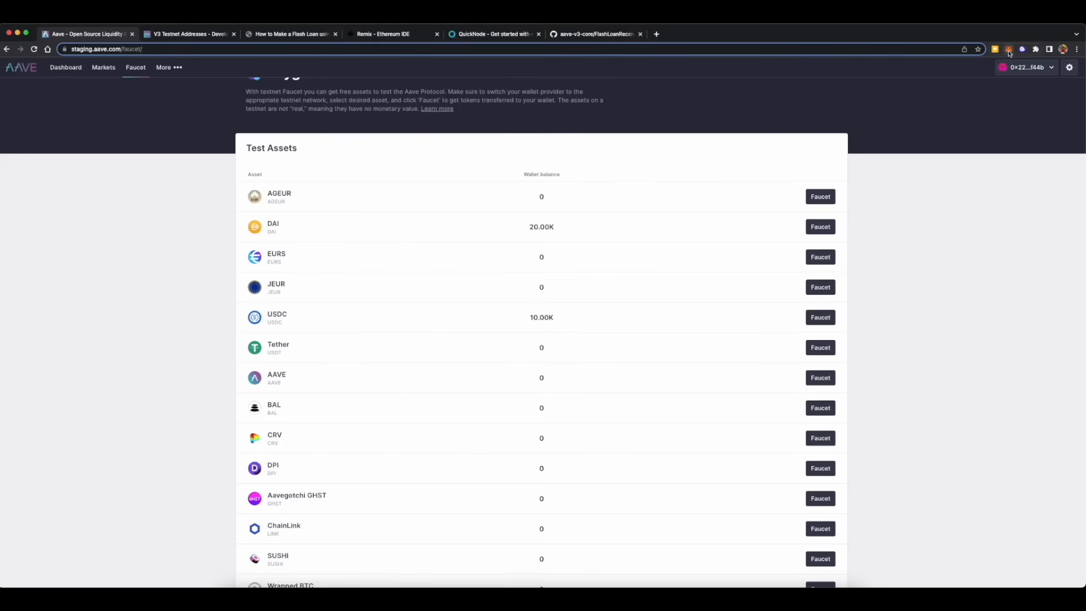
pyautogui.click(382, 33)
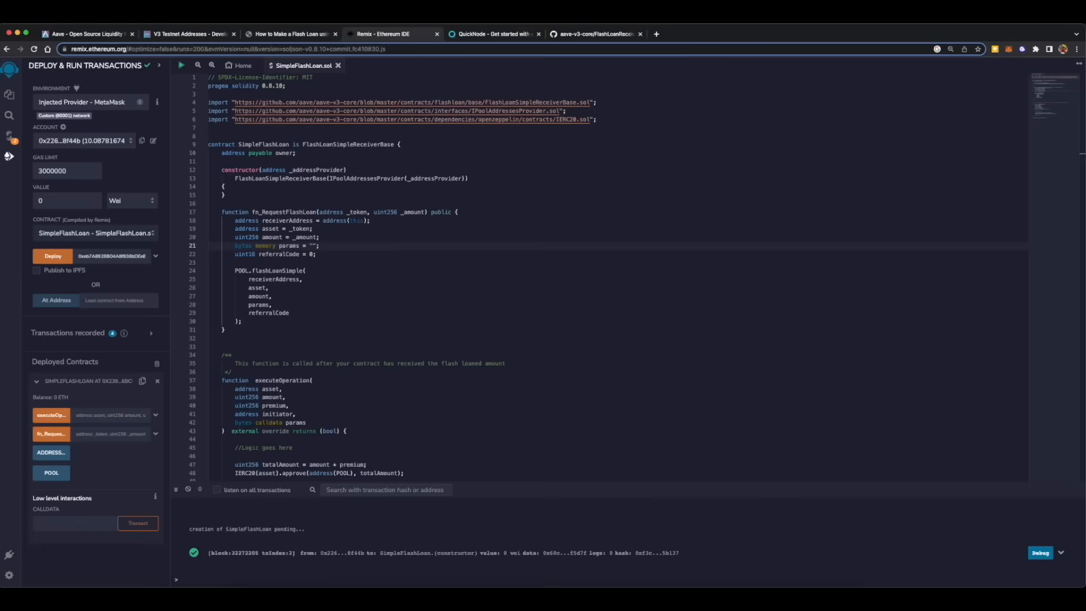
# Send 1 USDC from MetaMask to the deployed SimpleFlashLoan contract and confirm it completed.
pyautogui.click(1004, 48)
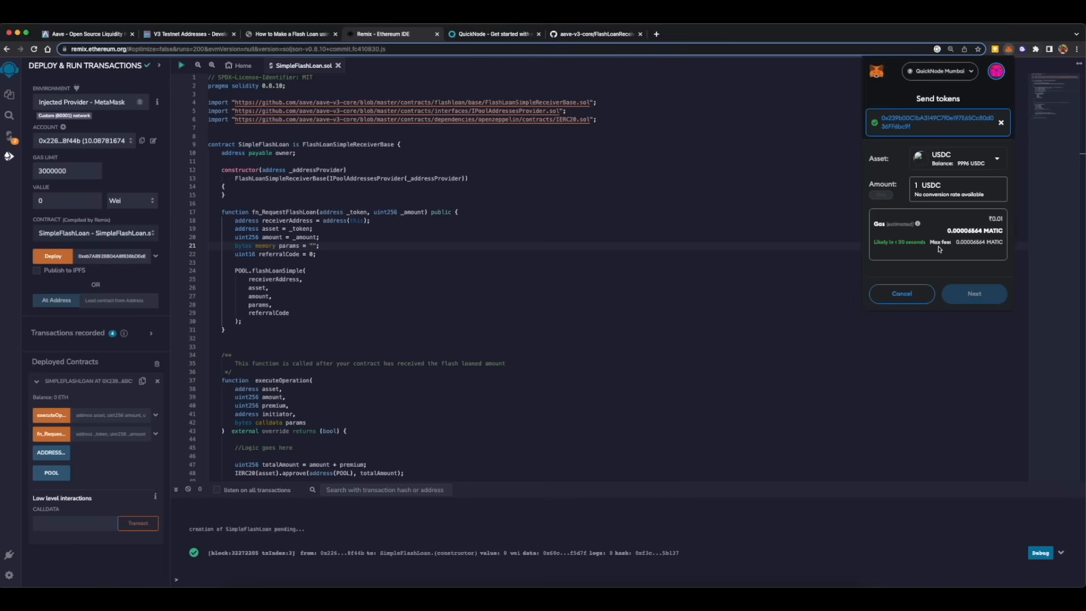
pyautogui.moveTo(970, 280)
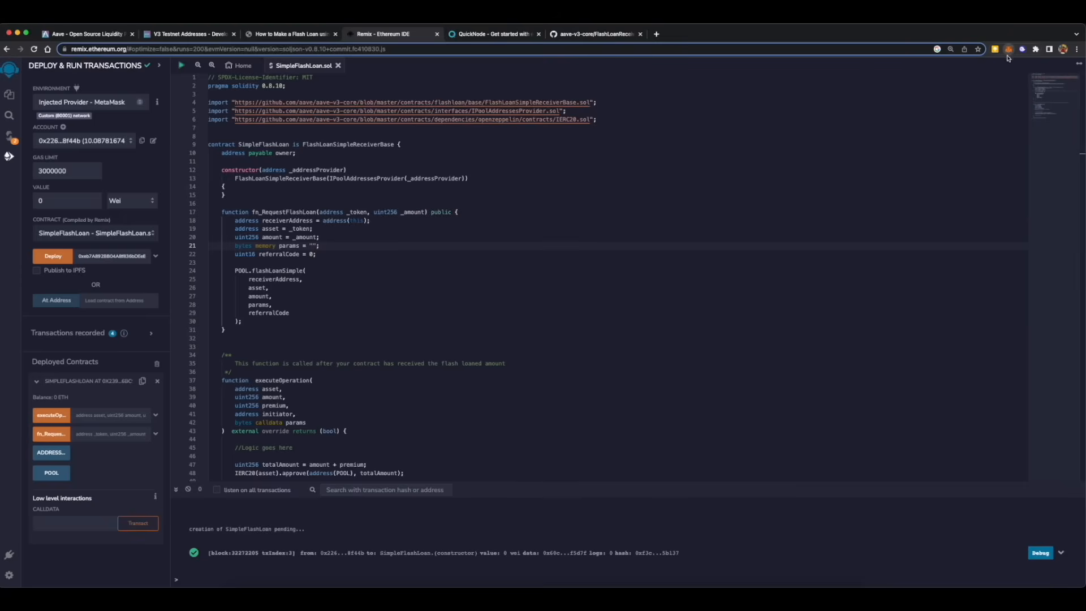
pyautogui.click(994, 48)
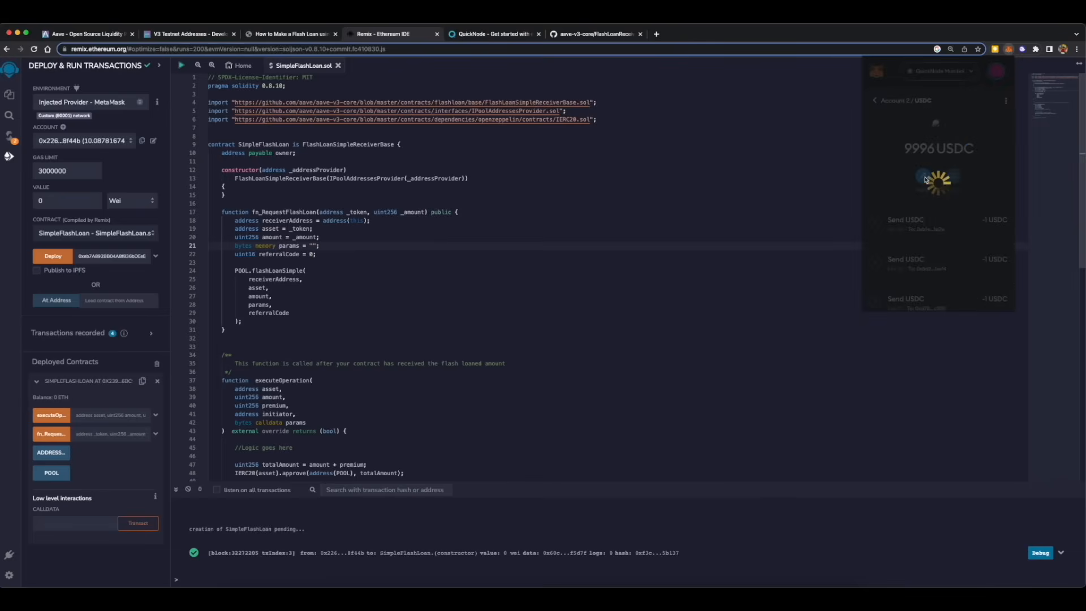
pyautogui.click(936, 180)
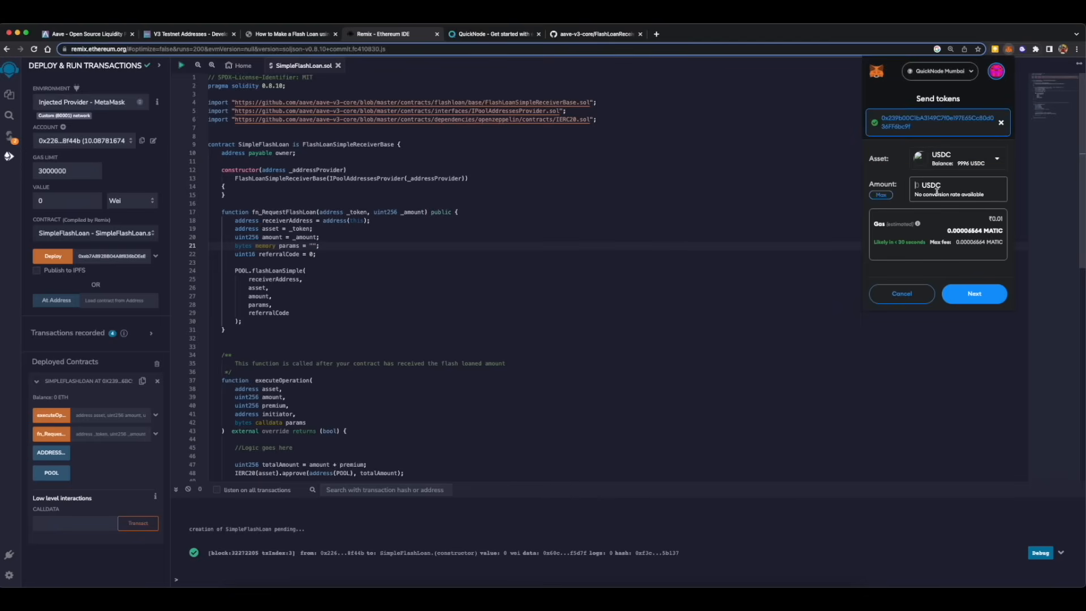
pyautogui.click(974, 293)
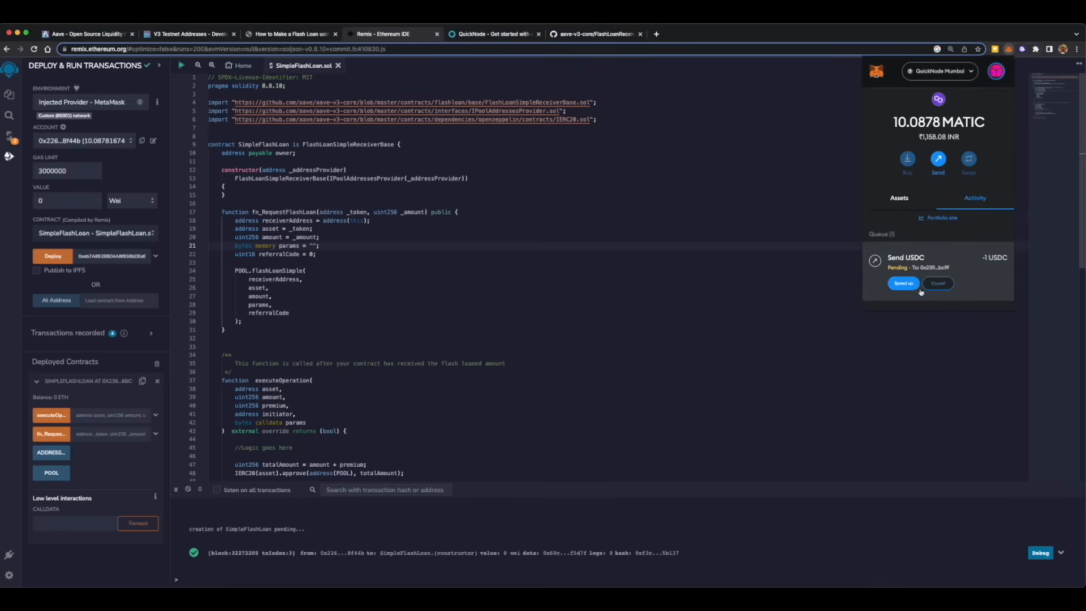
pyautogui.moveTo(570, 509)
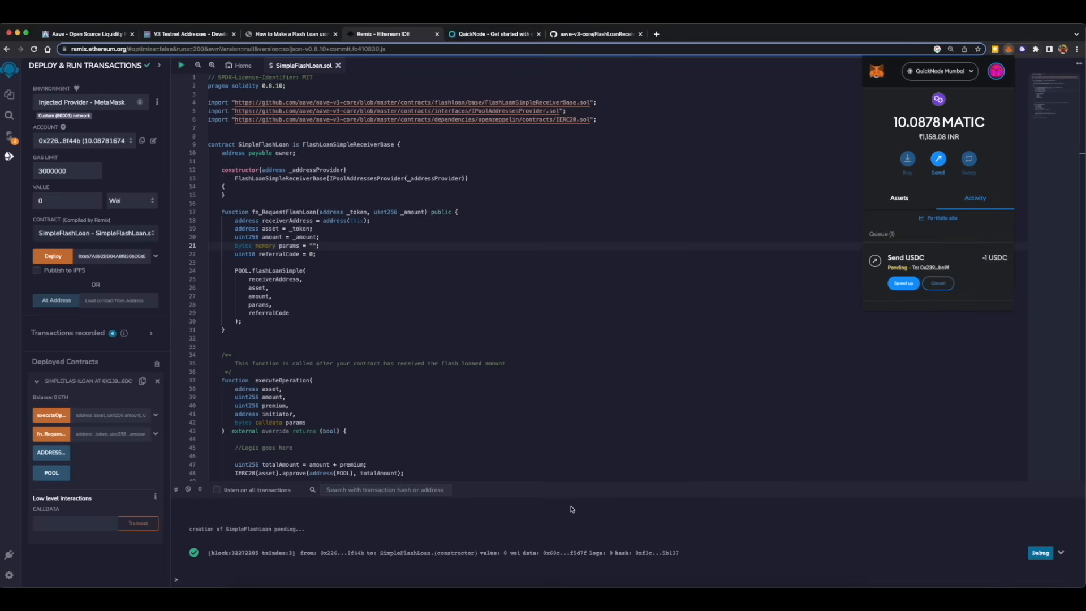
pyautogui.moveTo(724, 532)
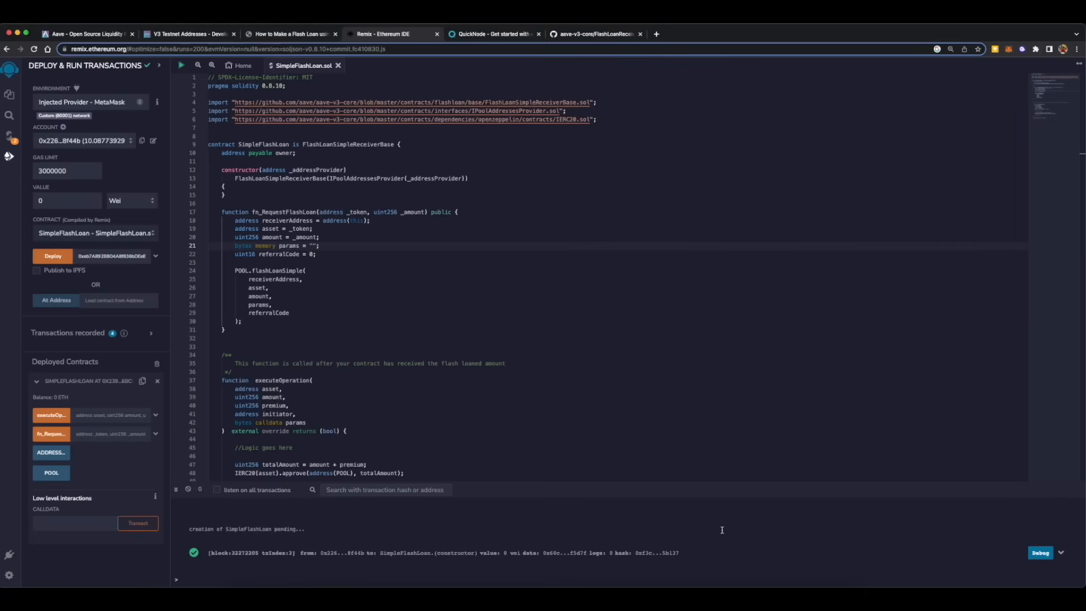
pyautogui.moveTo(927, 125)
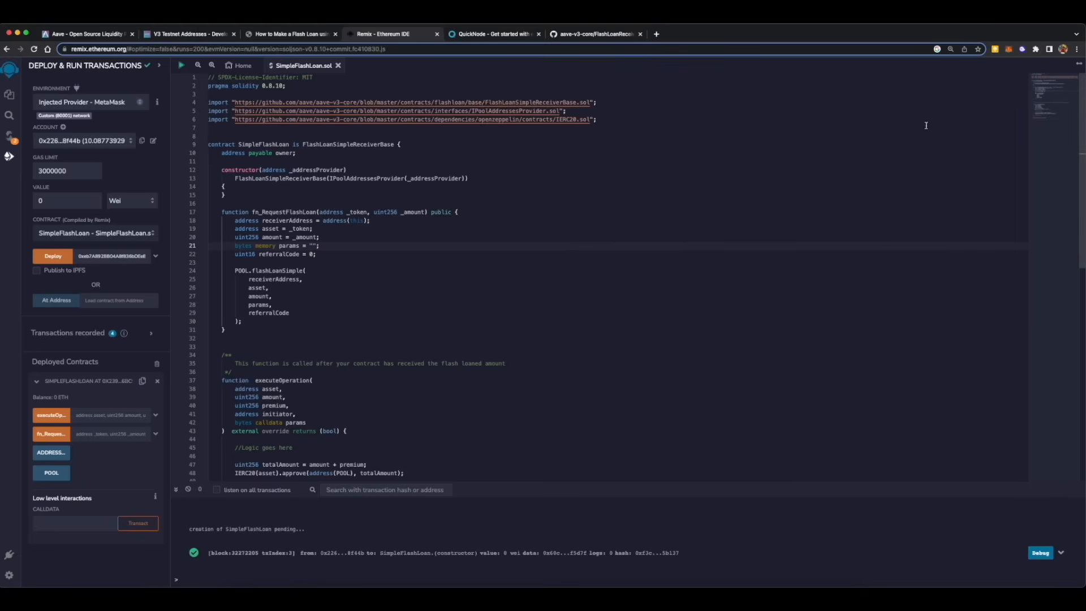
pyautogui.click(1007, 48)
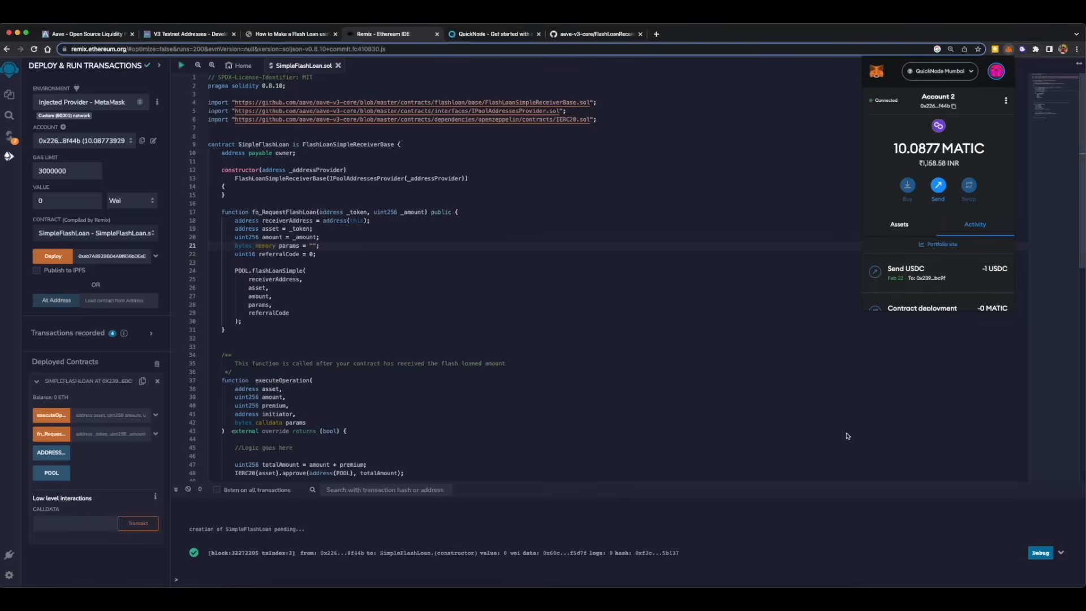
# Go to polygonscan.com on the Mumbai testnet and search address 0x239b00C1bA3149C7f0e197E65Cc80d036FF6bc9f.
pyautogui.click(143, 382)
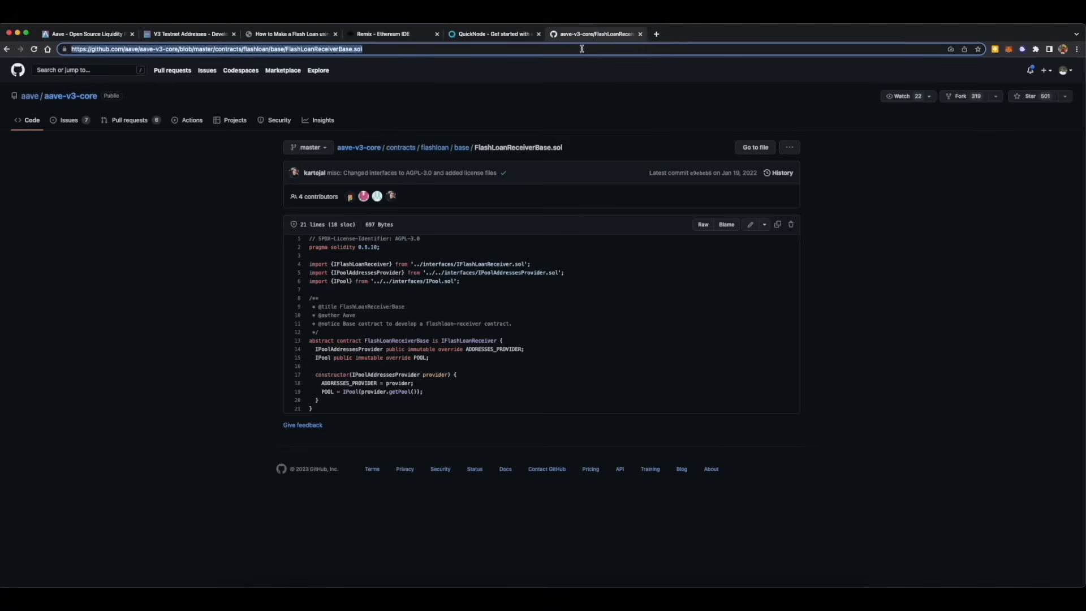
pyautogui.write('polygonscan.com')
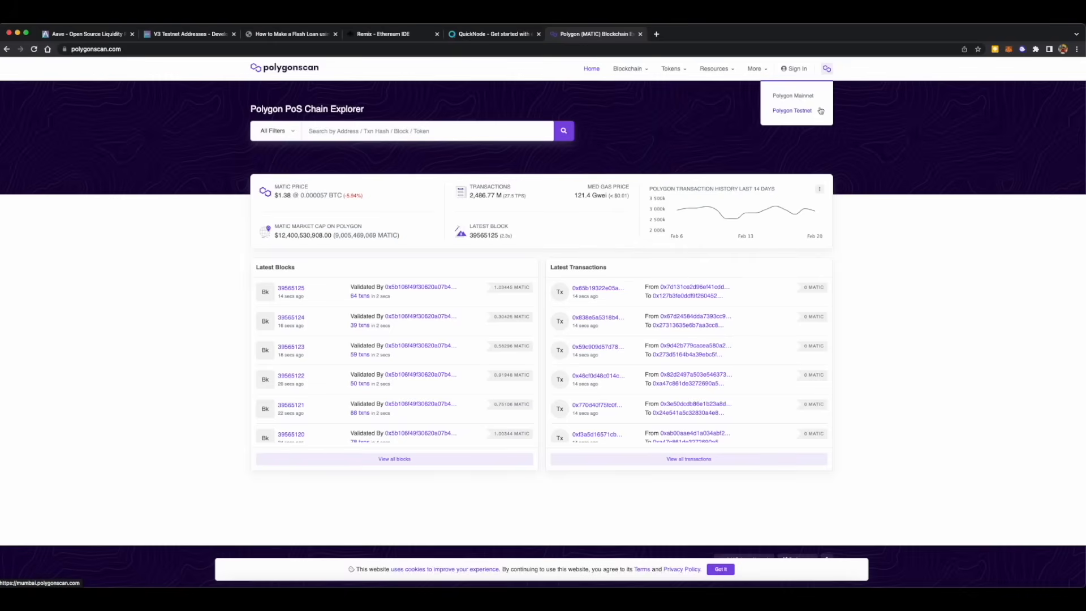
pyautogui.click(792, 111)
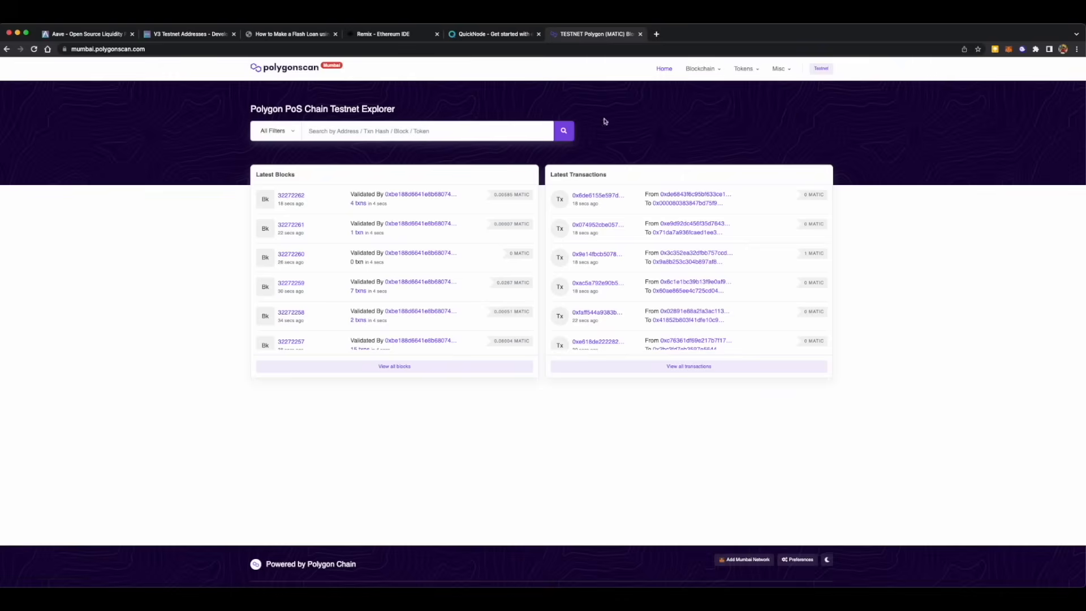
pyautogui.write('0x239b00C1bA3149C7f0e197E65Cc80d036FF6bc9f')
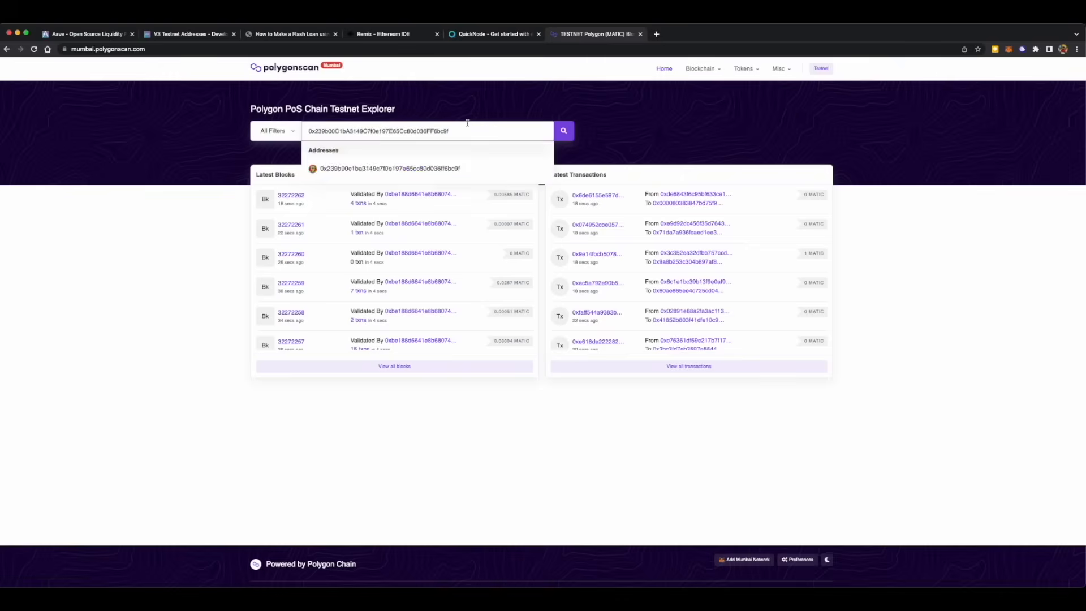
# View the contract's token holdings showing USDC, then return to Remix.
pyautogui.click(389, 167)
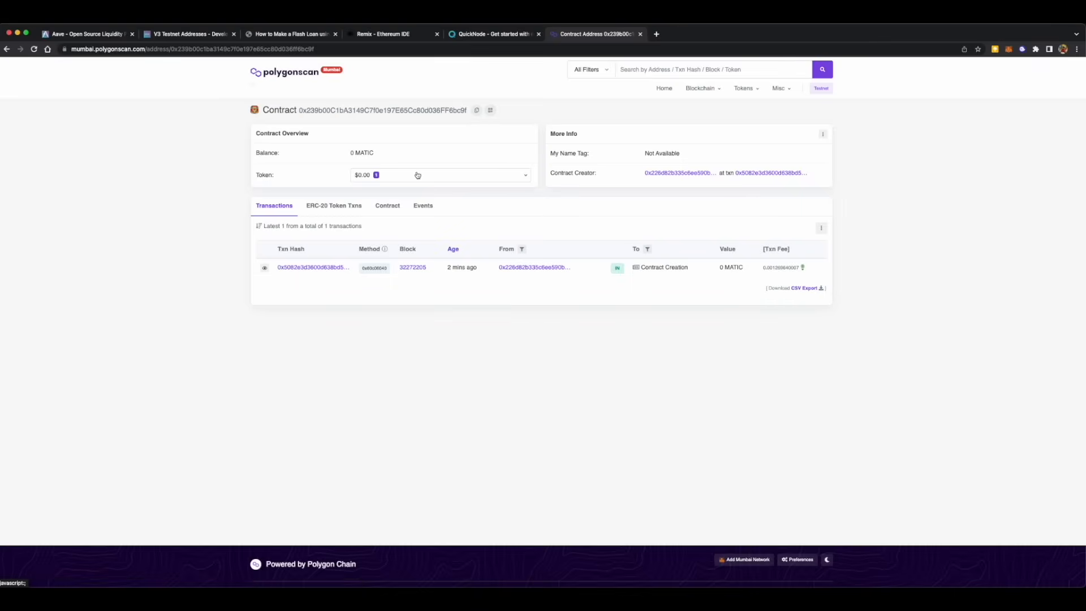
pyautogui.click(440, 174)
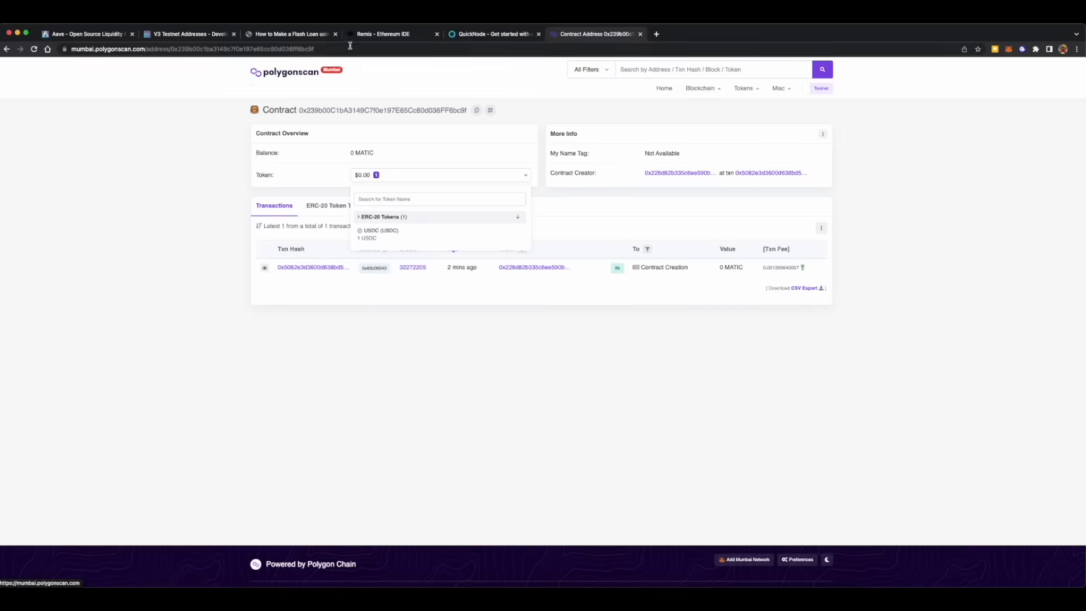
pyautogui.click(381, 34)
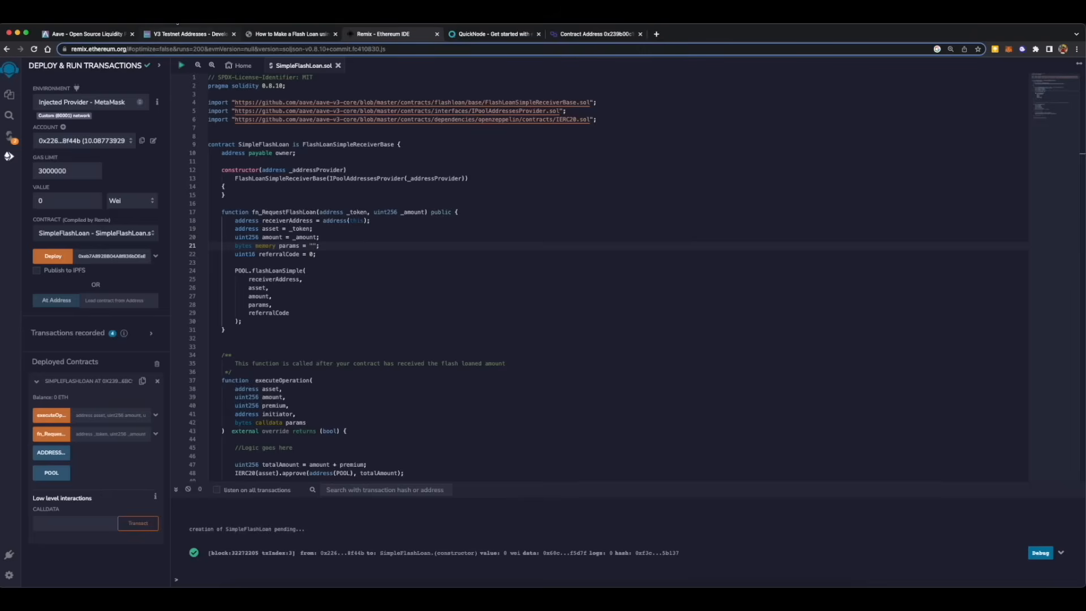
pyautogui.moveTo(190, 34)
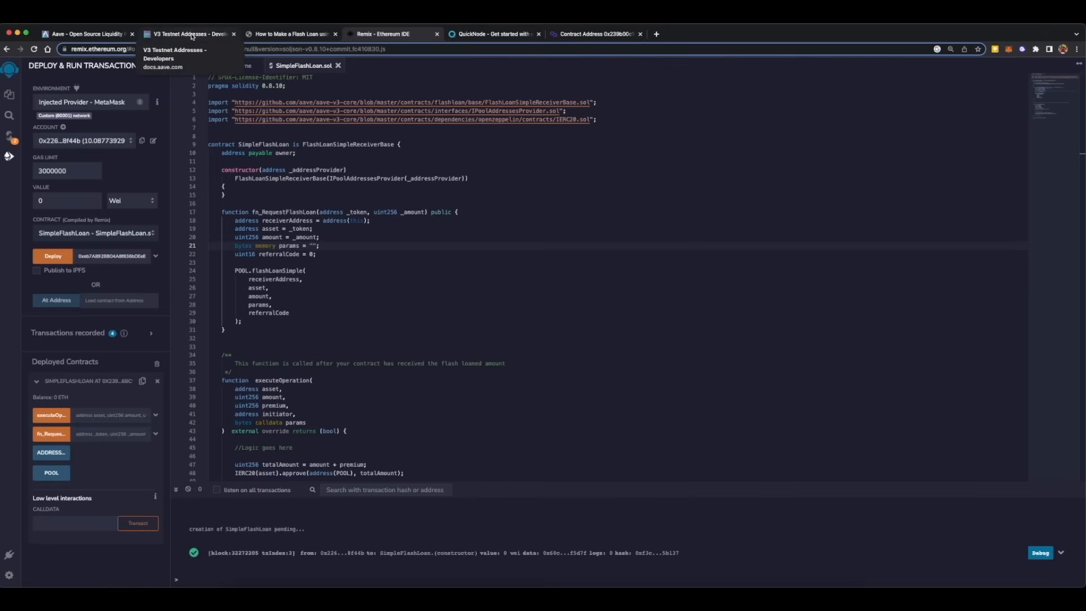
# Copy the Mumbai testnet USDC address from Aave's Mintable Reserves table and bring it to fn_RequestFlashLoan in Remix.
pyautogui.click(189, 34)
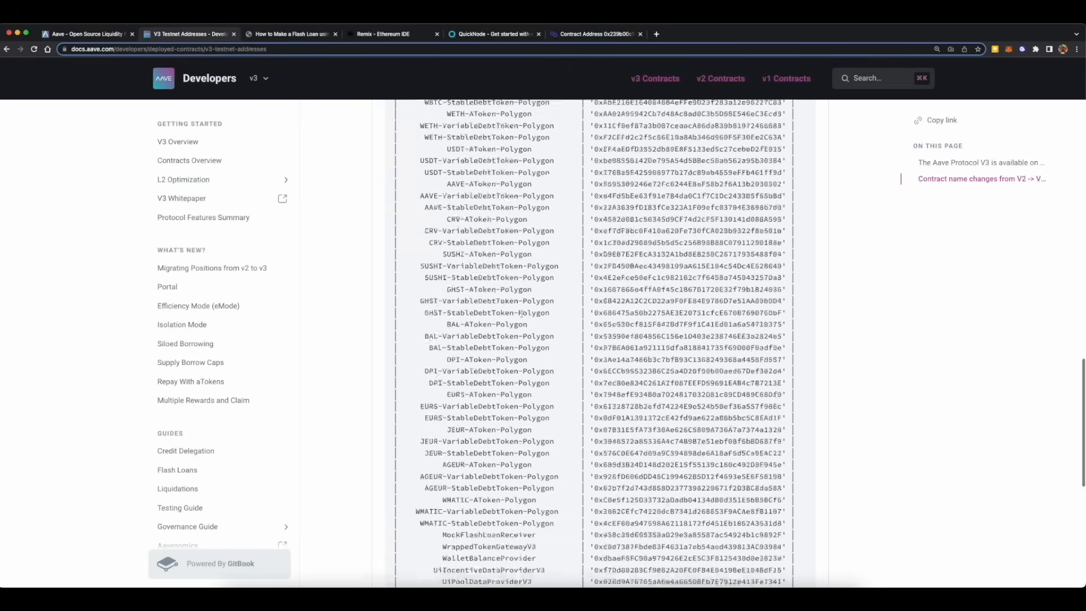
pyautogui.scroll(-3)
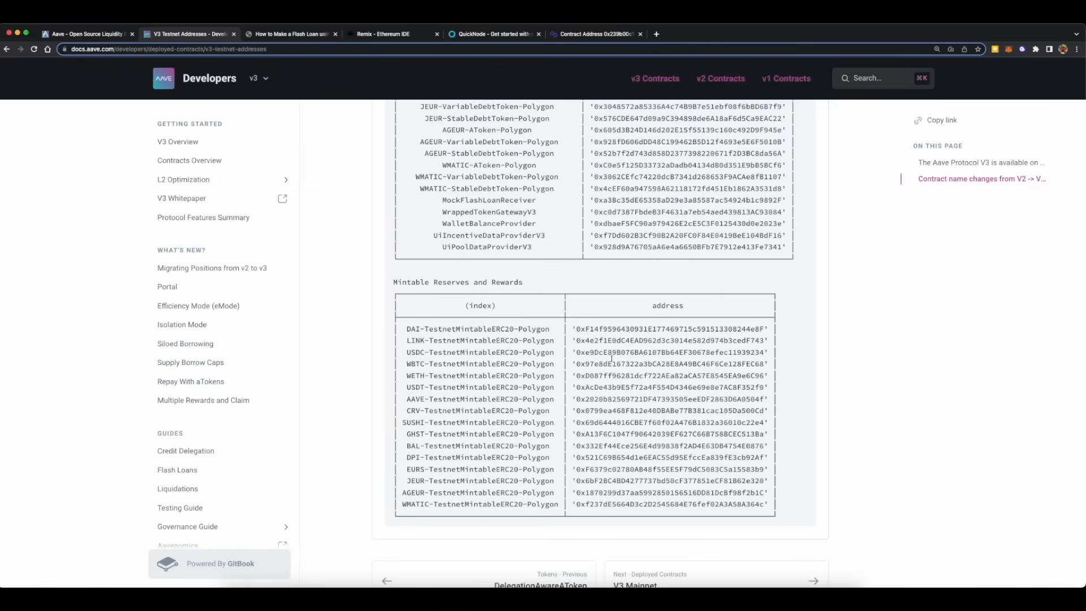
pyautogui.doubleClick(668, 352)
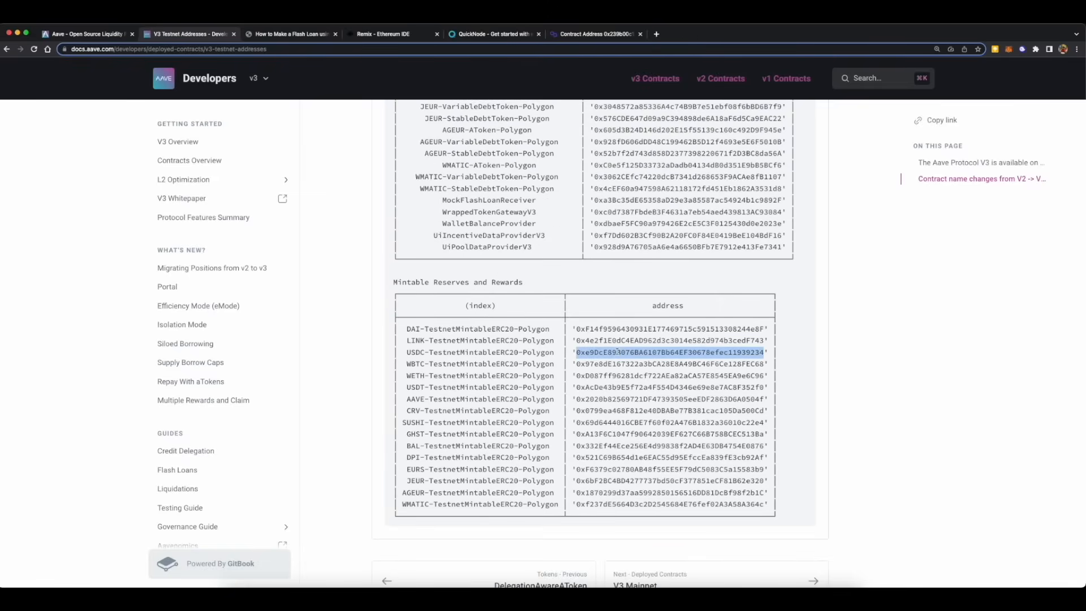
pyautogui.click(383, 33)
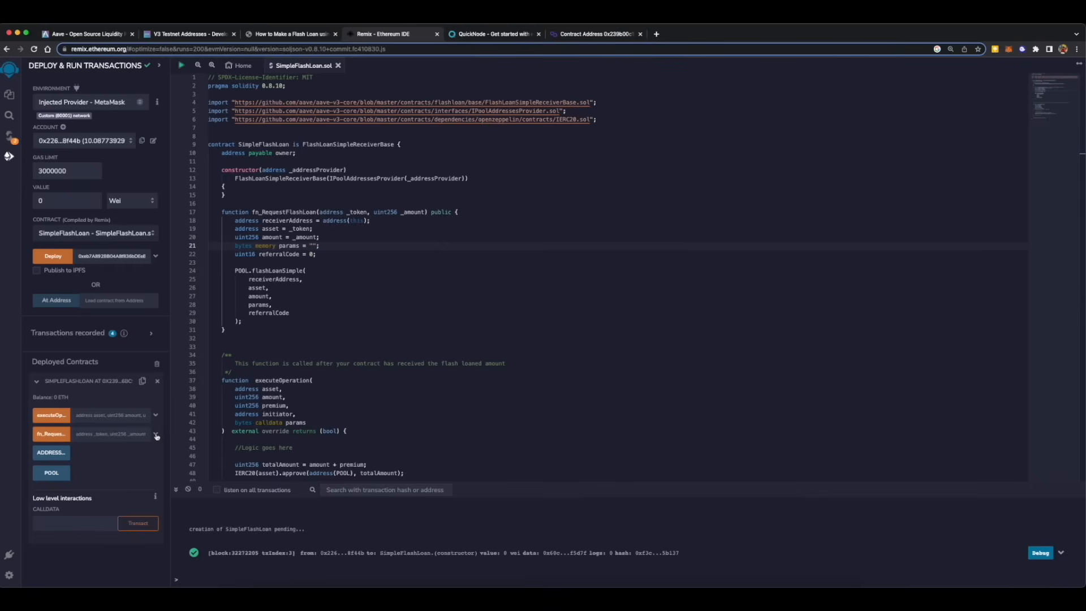
pyautogui.click(156, 436)
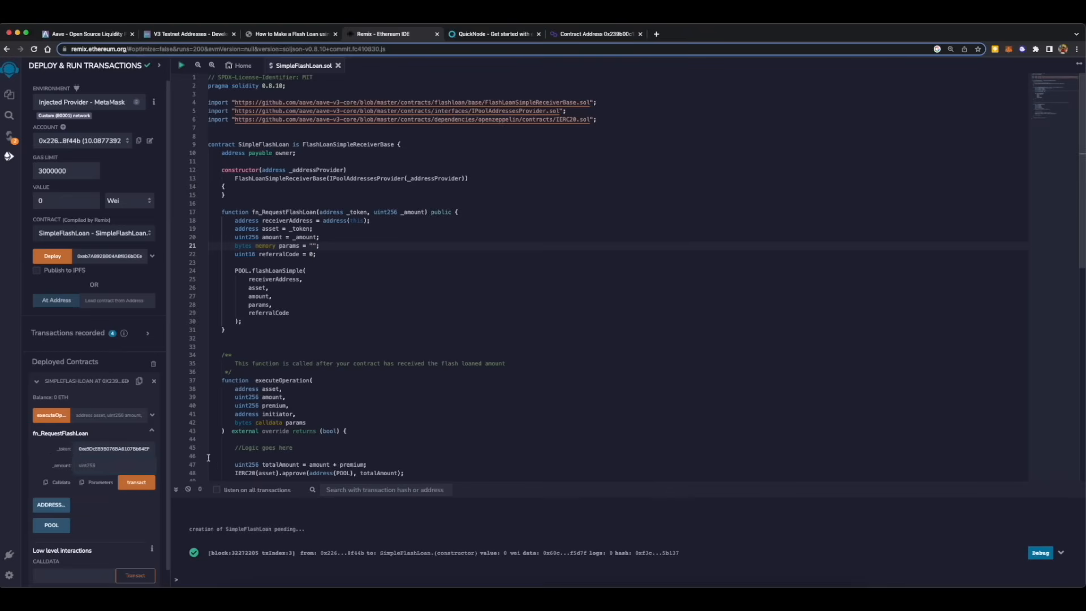
# Enter 10000000 as the _amount for the flash loan request alongside the USDC token address.
pyautogui.write('10')
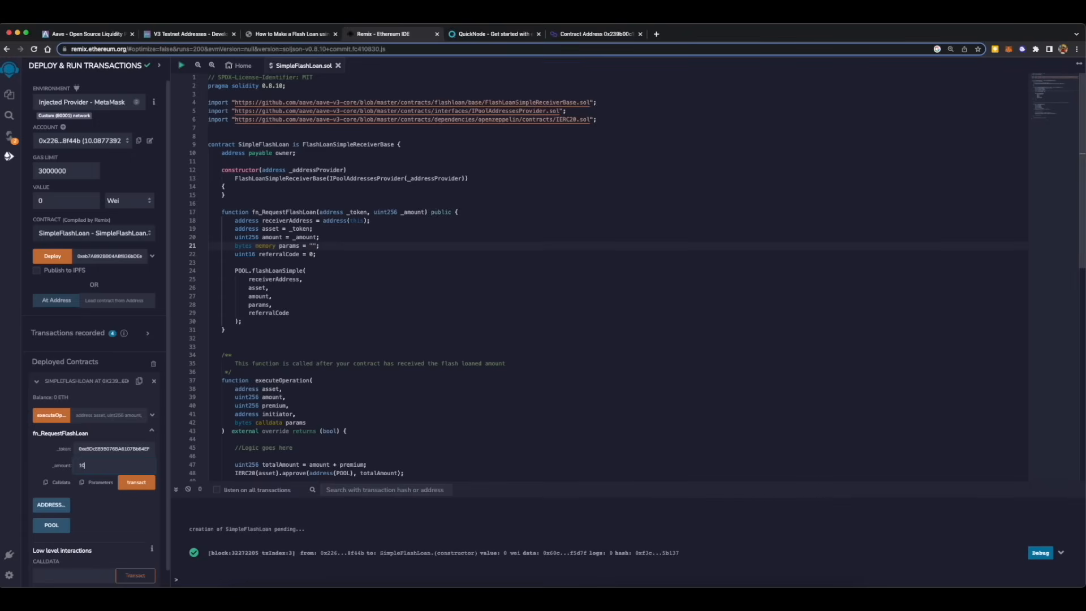
pyautogui.moveTo(208, 456)
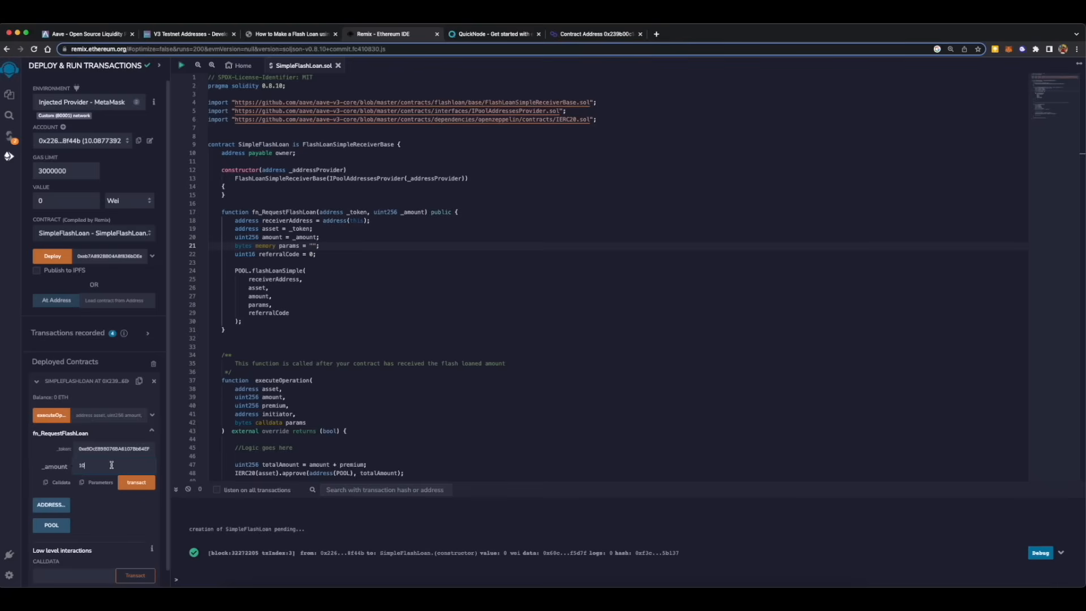
pyautogui.write('10000000')
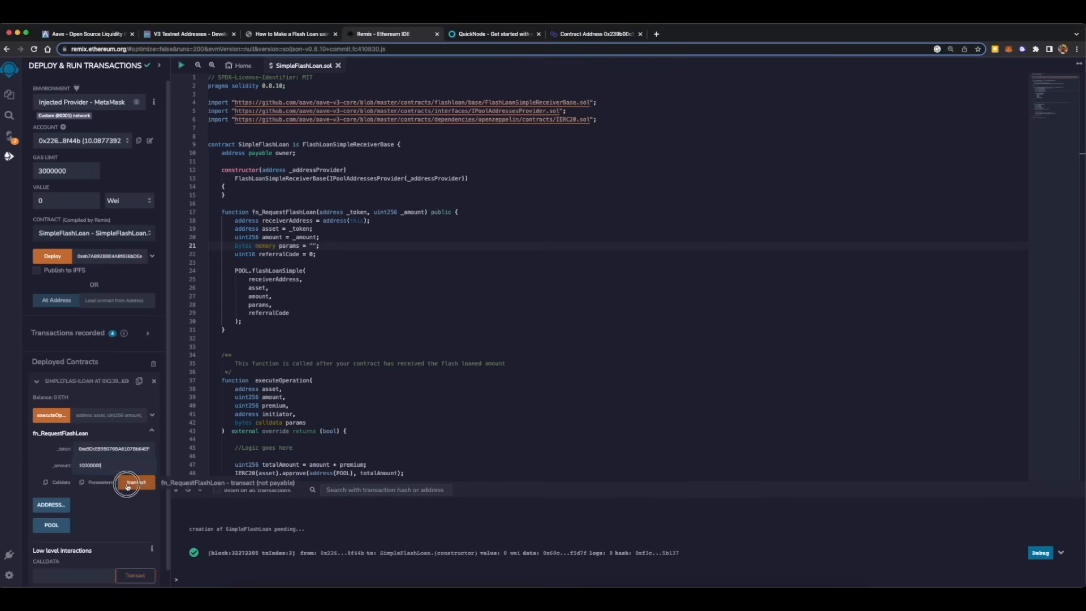
# Transact fn_RequestFlashLoan, confirm it in MetaMask and expand the successful console log.
pyautogui.click(136, 481)
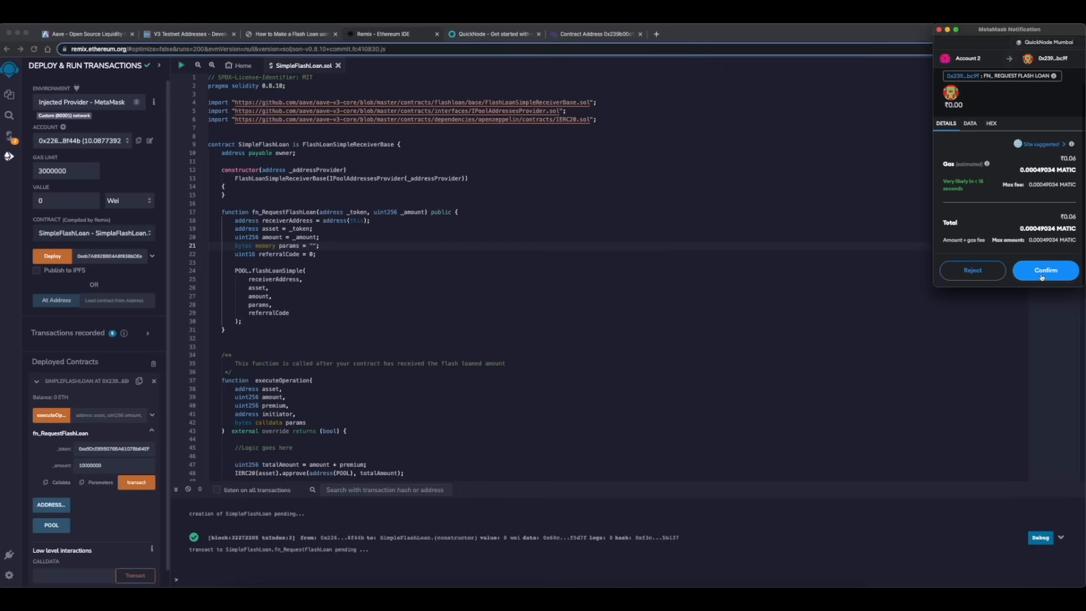
pyautogui.click(1045, 270)
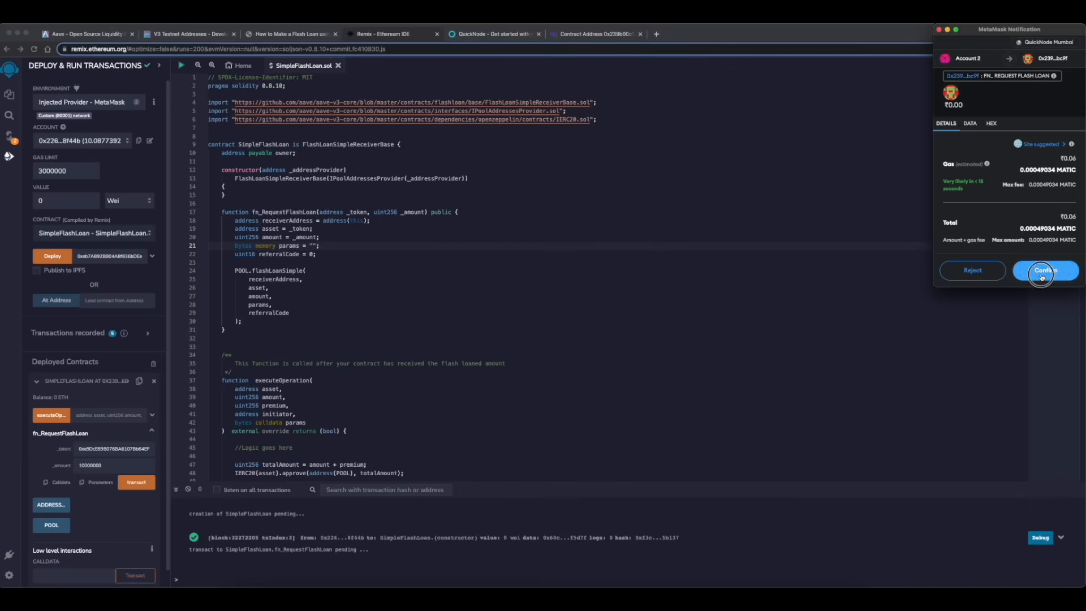
pyautogui.click(1044, 270)
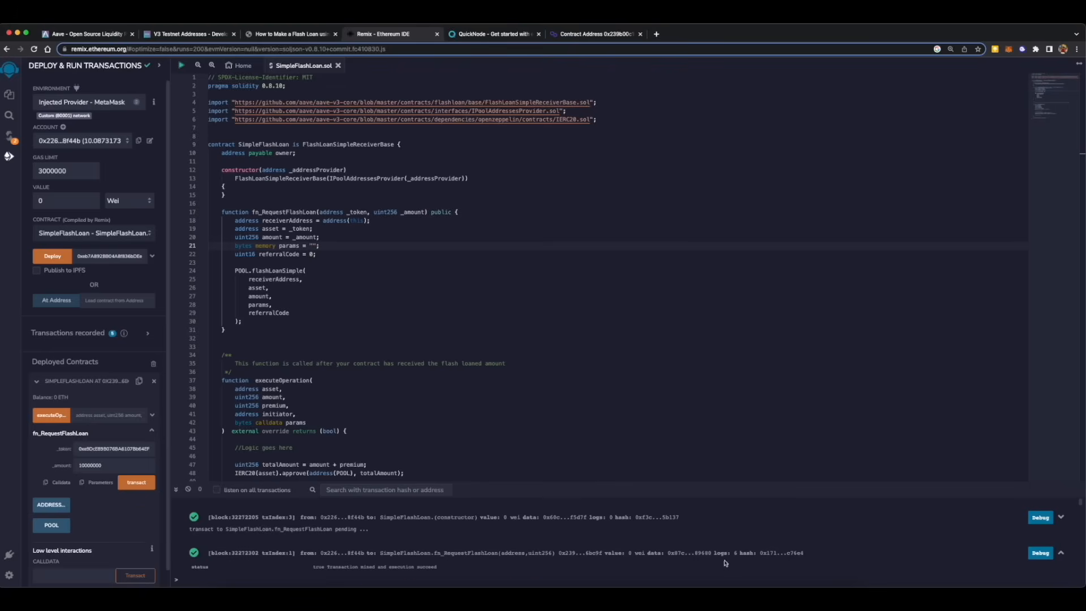
pyautogui.click(507, 504)
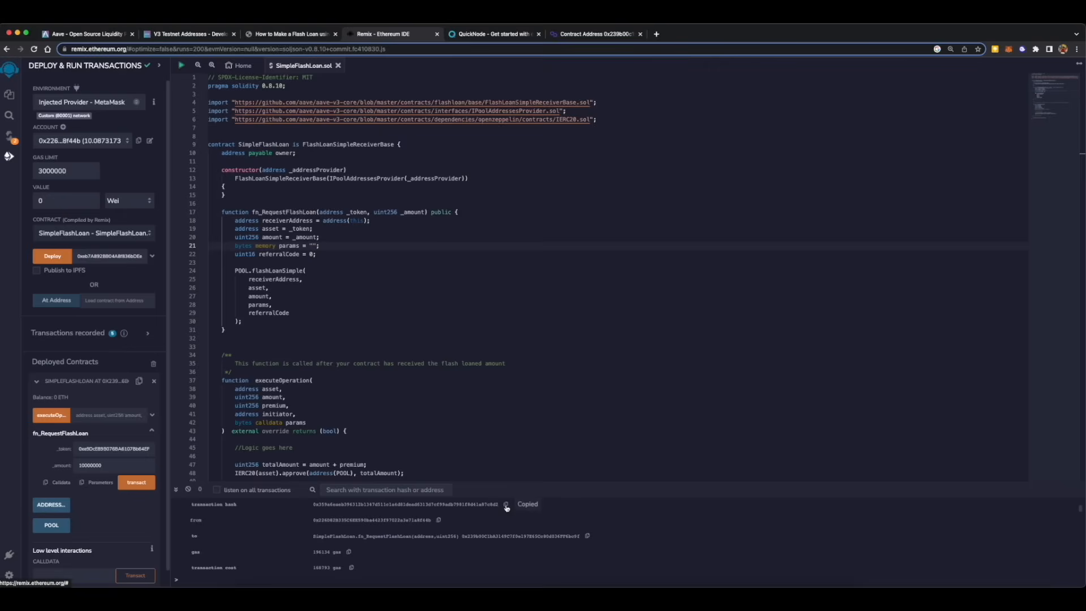
# Look up the flash loan transaction hash on Polygonscan showing 10 USDC borrowed and 10.005 USDC repaid.
pyautogui.click(594, 33)
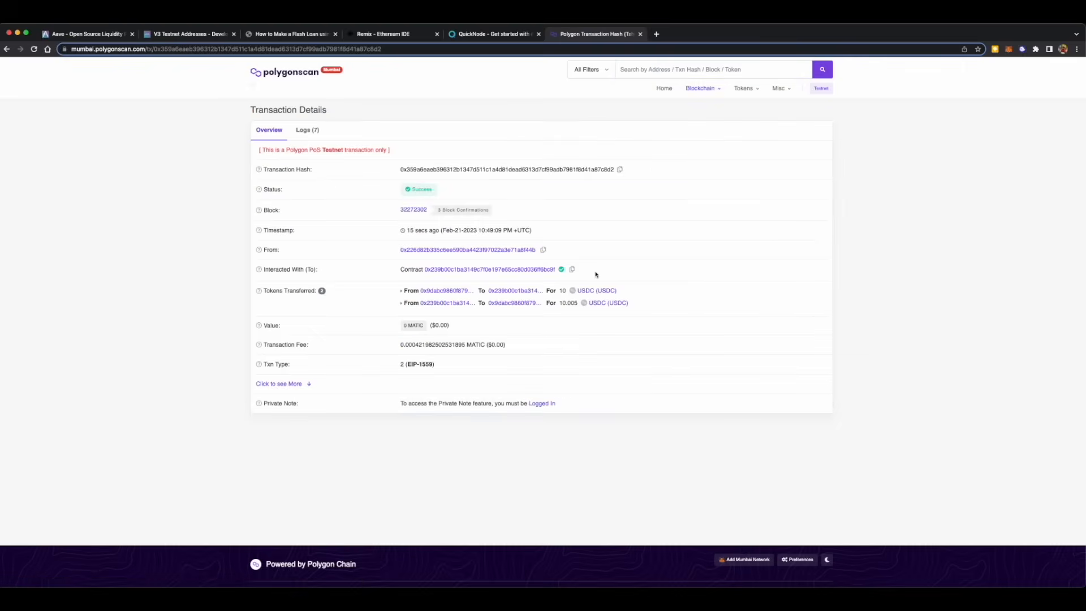
pyautogui.moveTo(408, 297)
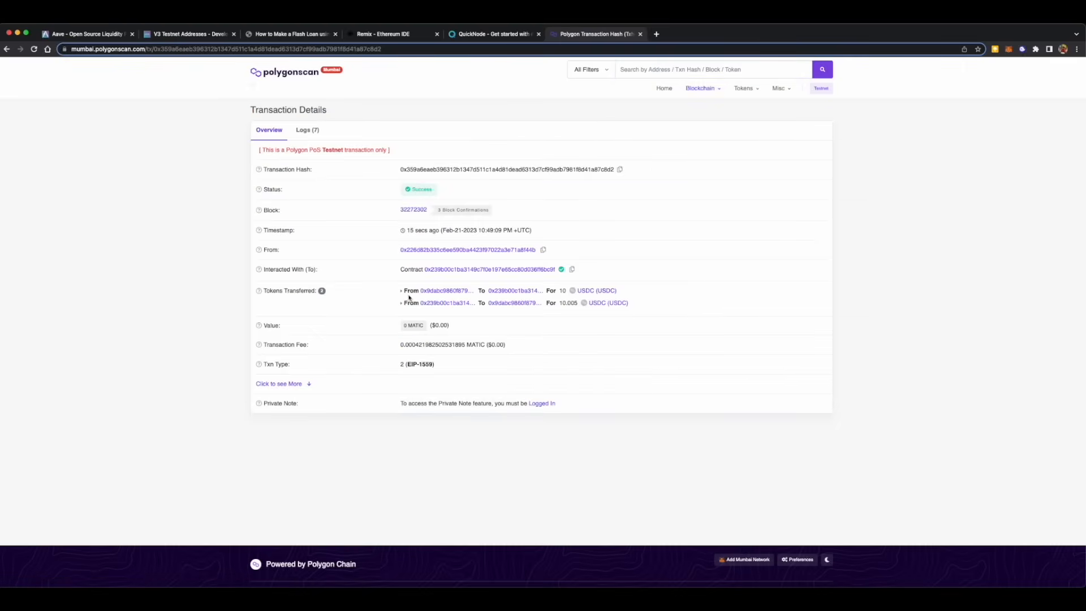
pyautogui.moveTo(565, 287)
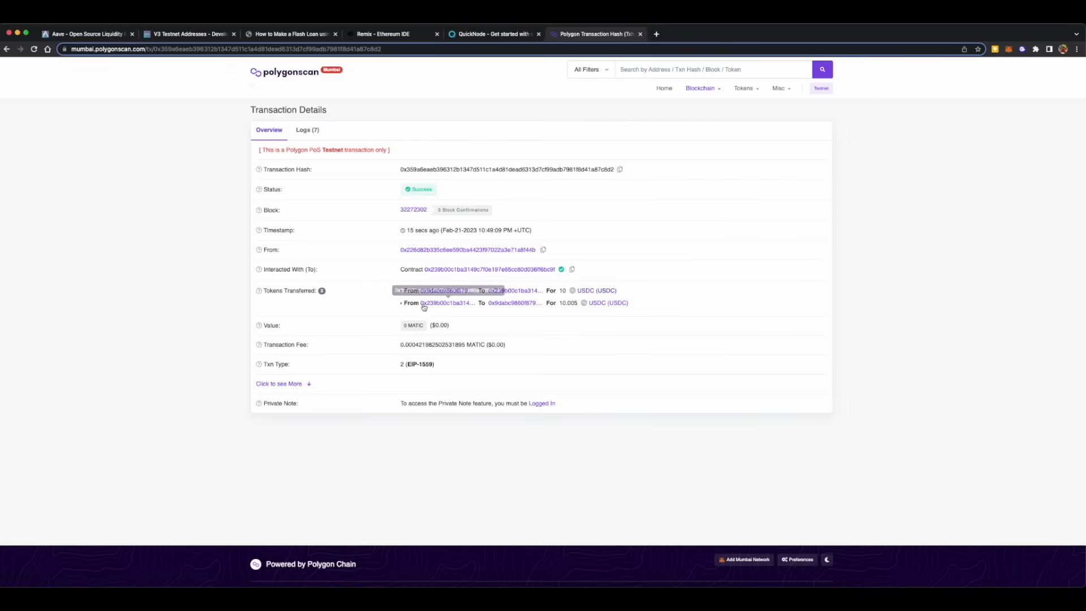
pyautogui.moveTo(566, 305)
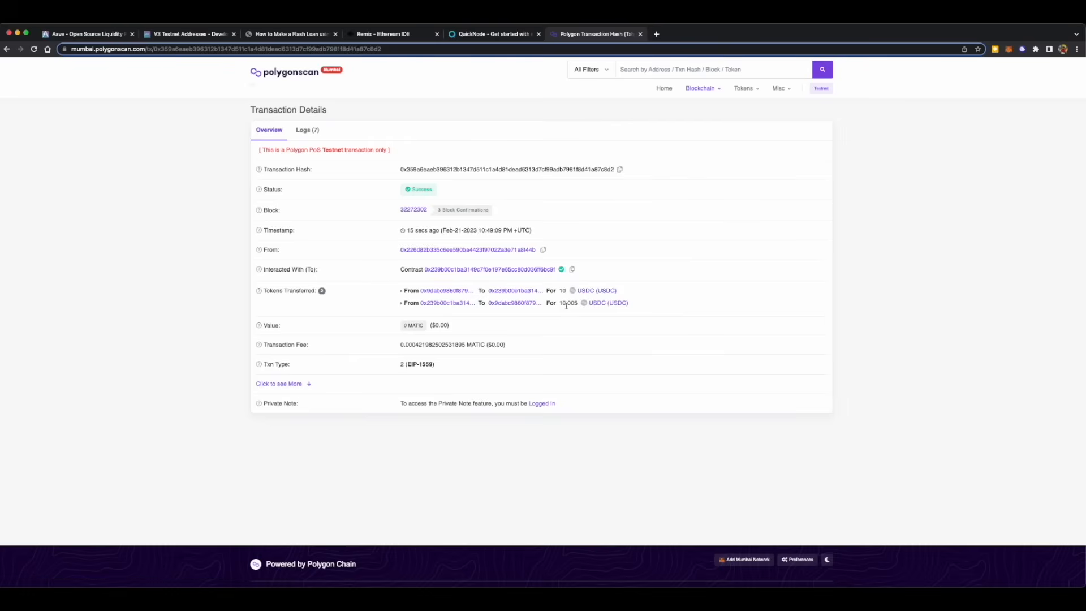
pyautogui.moveTo(566, 303)
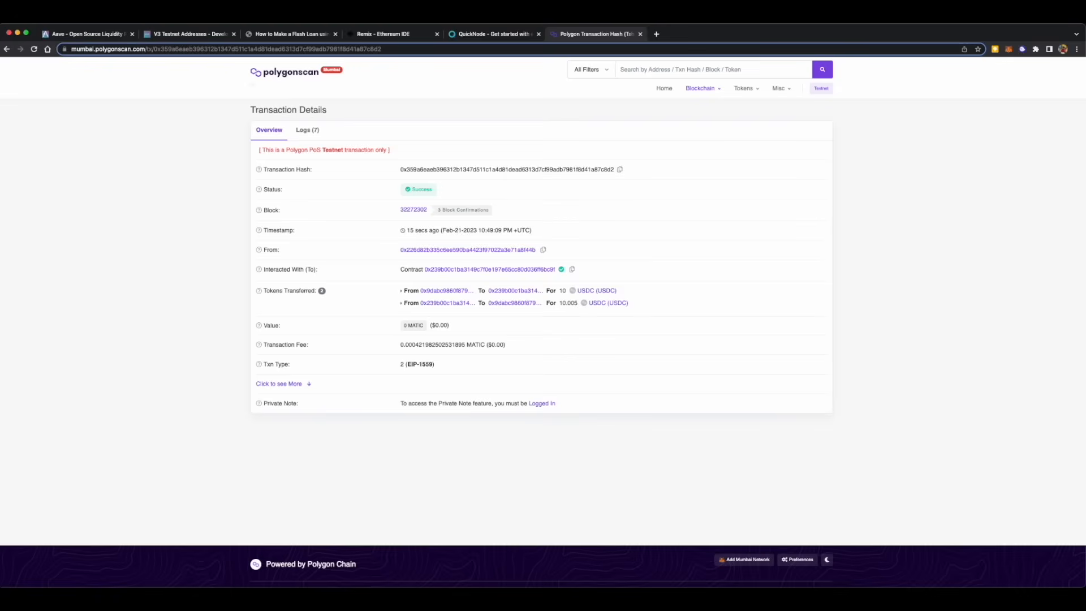
pyautogui.moveTo(103, 328)
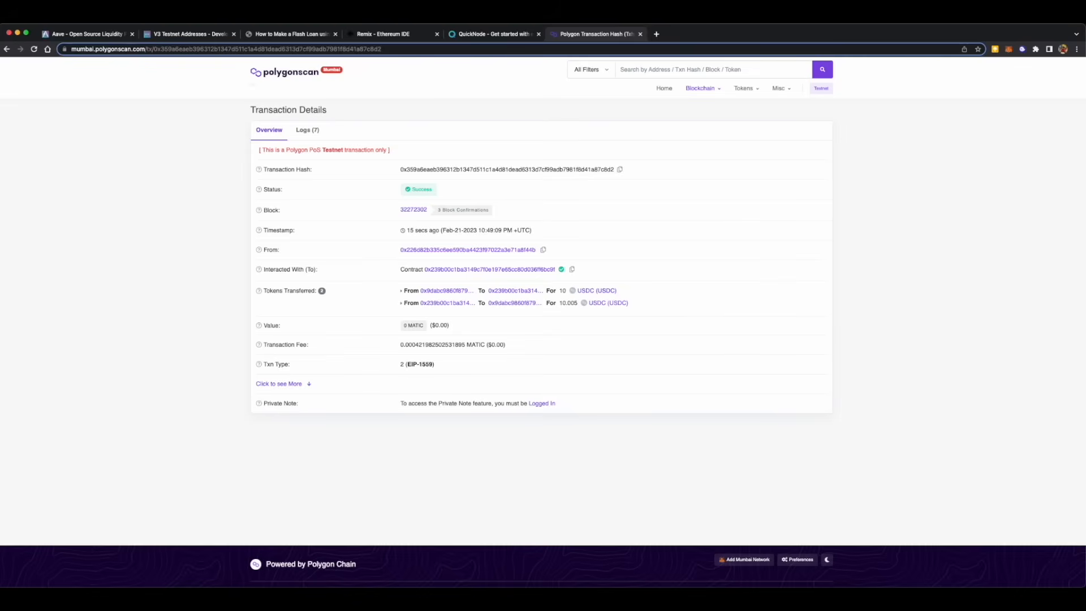
pyautogui.moveTo(193, 339)
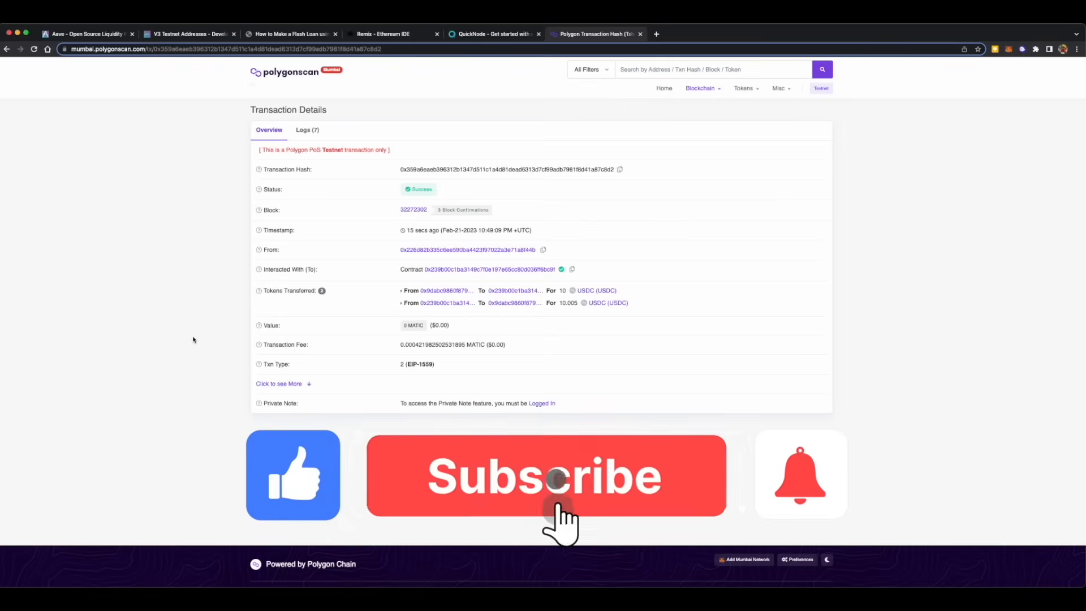
pyautogui.click(545, 476)
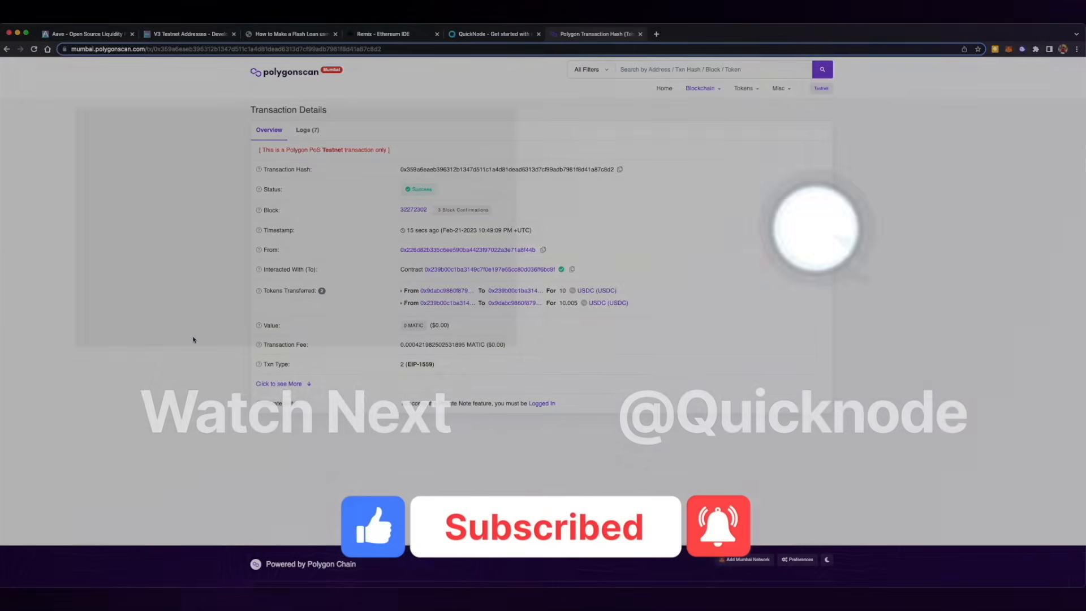